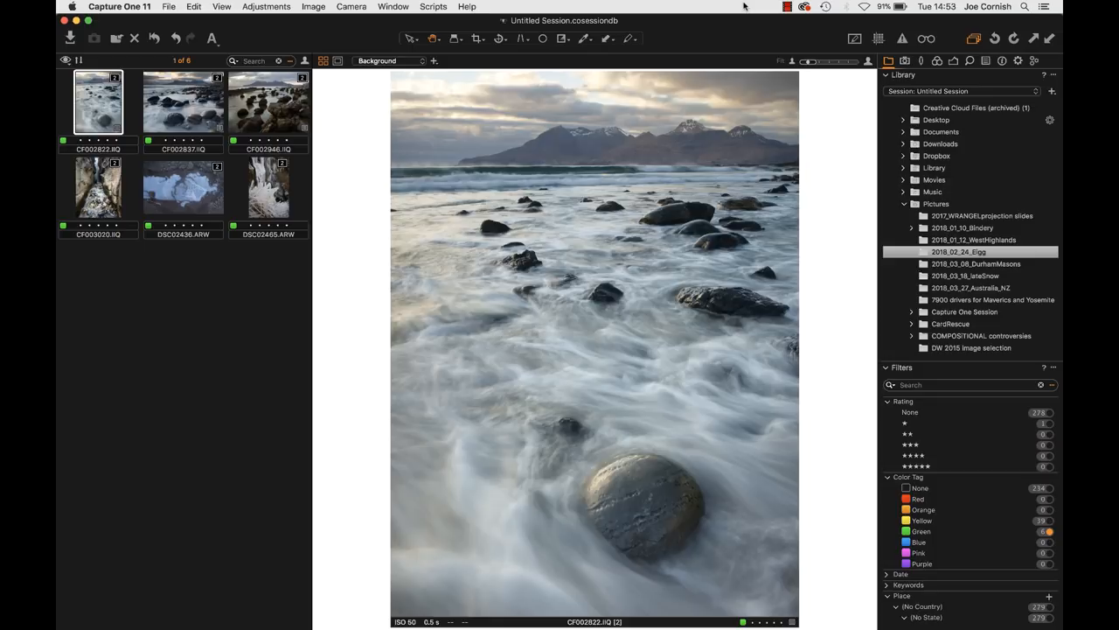
mouse_move(799, 147)
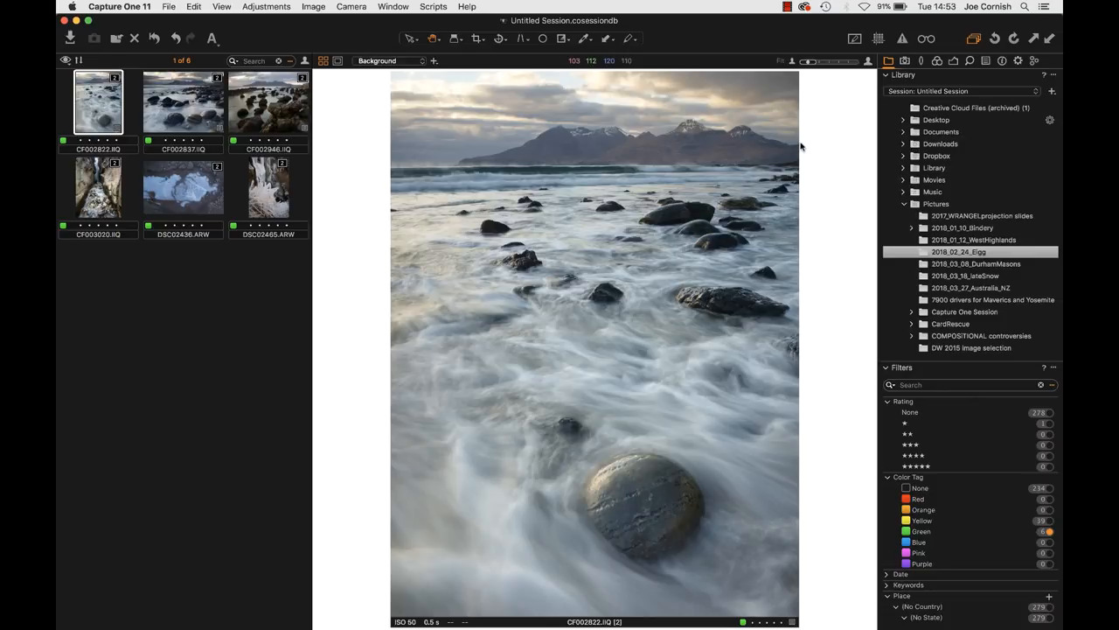
mouse_move(832, 208)
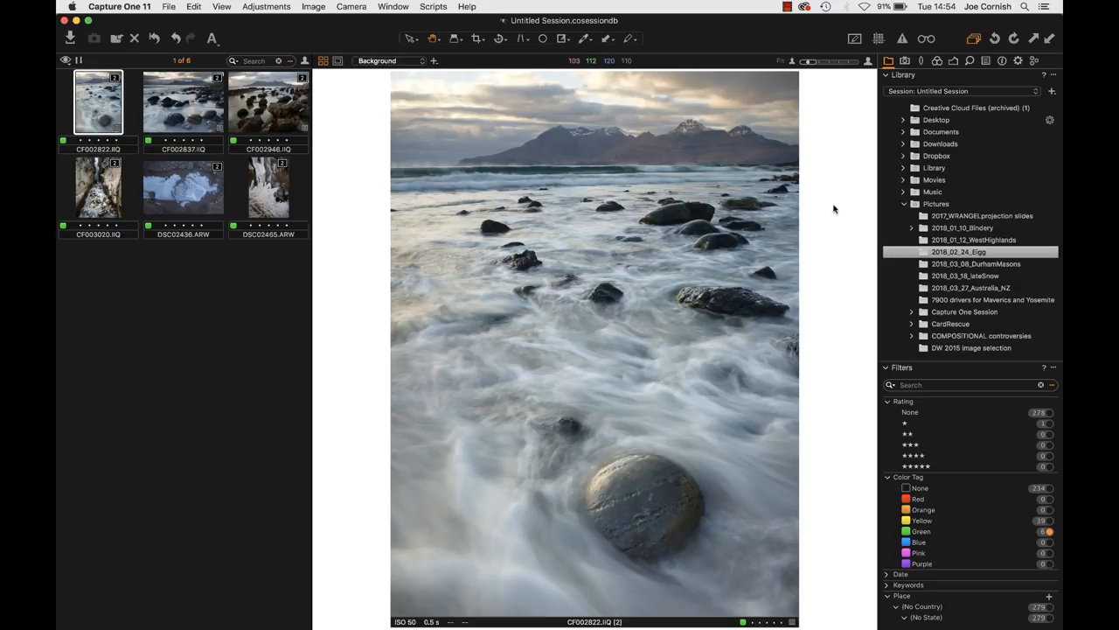
mouse_move(829, 196)
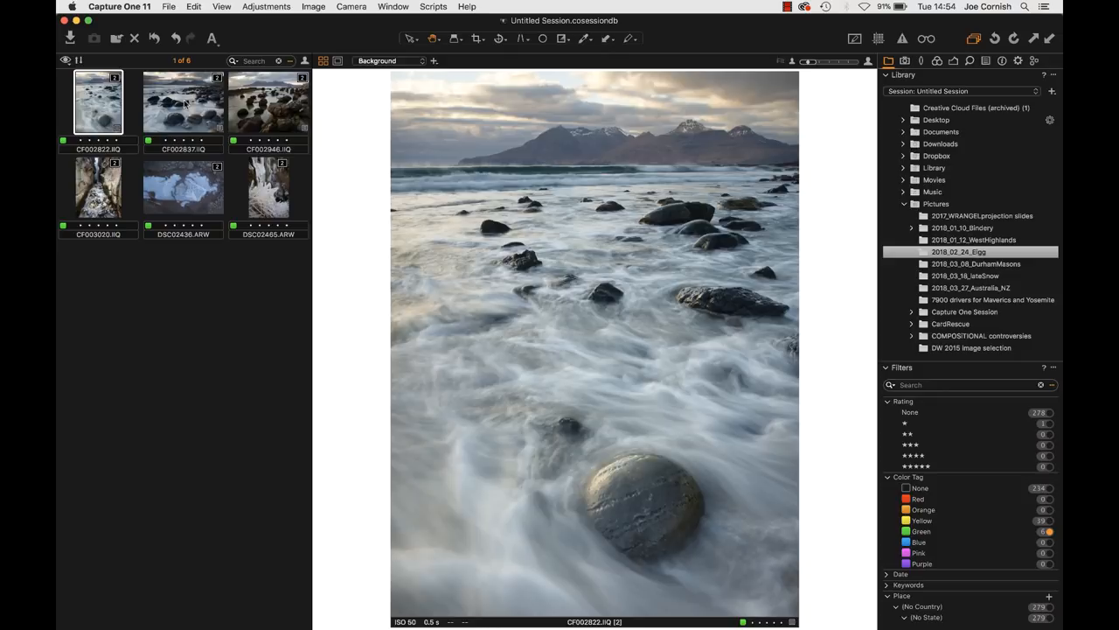
Step: View the boulder beach, tidal-pool rocks, ice puddle and frozen waterfall photos in turn
click(182, 101)
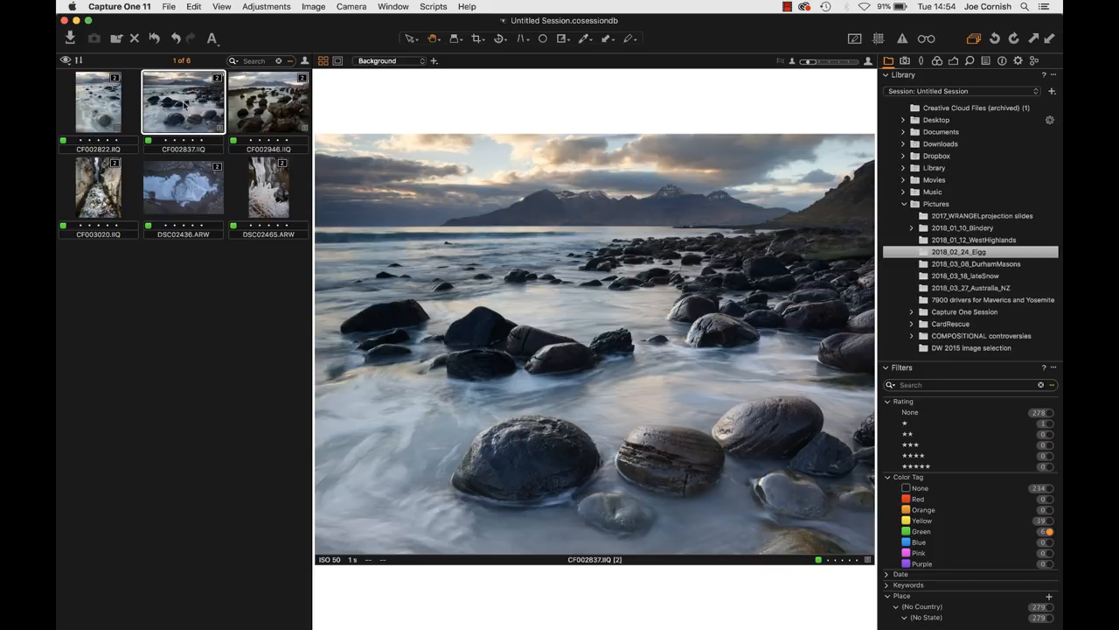
click(267, 102)
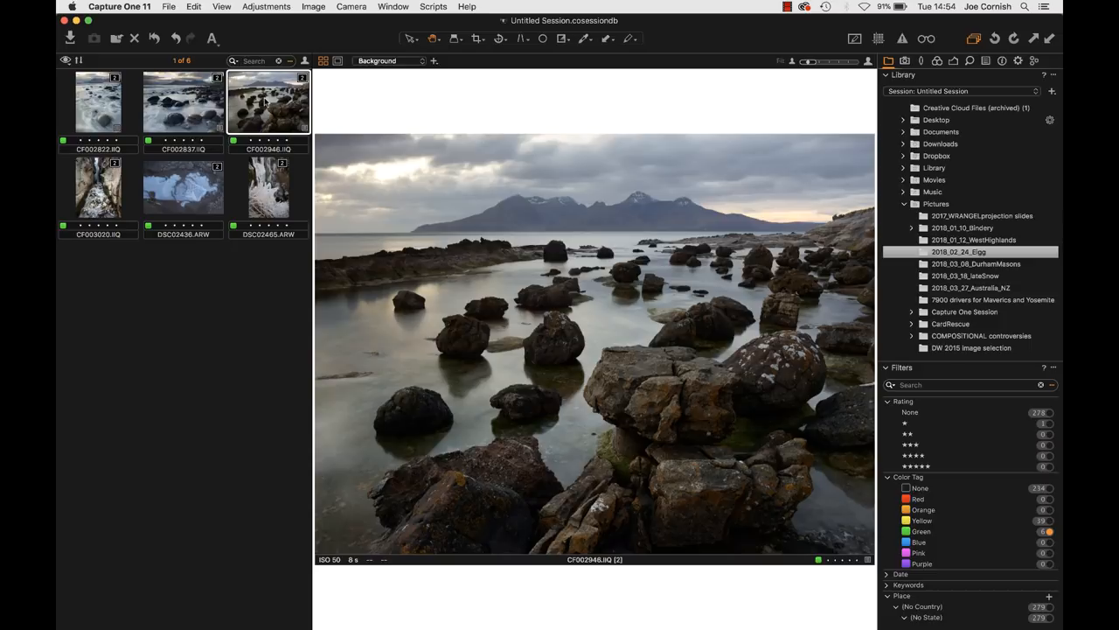
click(182, 187)
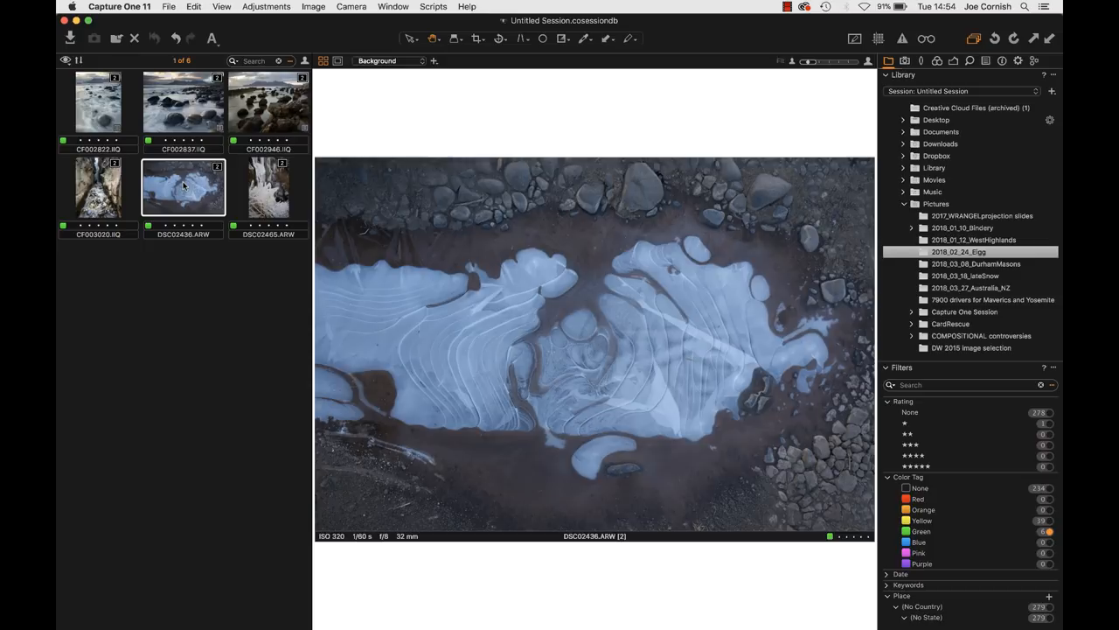
click(270, 189)
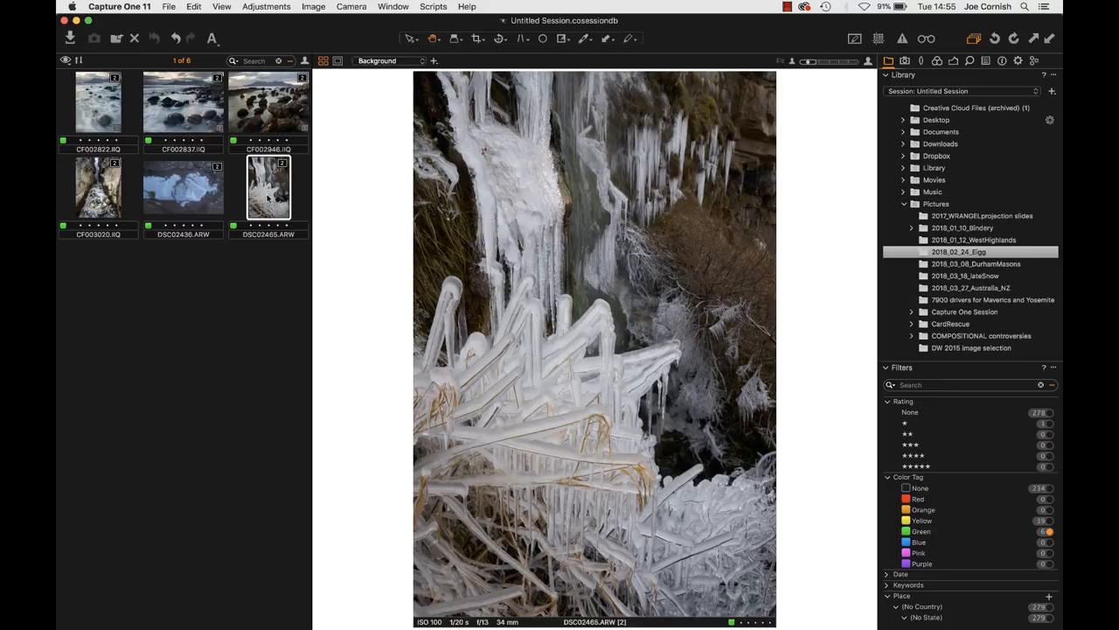
mouse_move(236, 178)
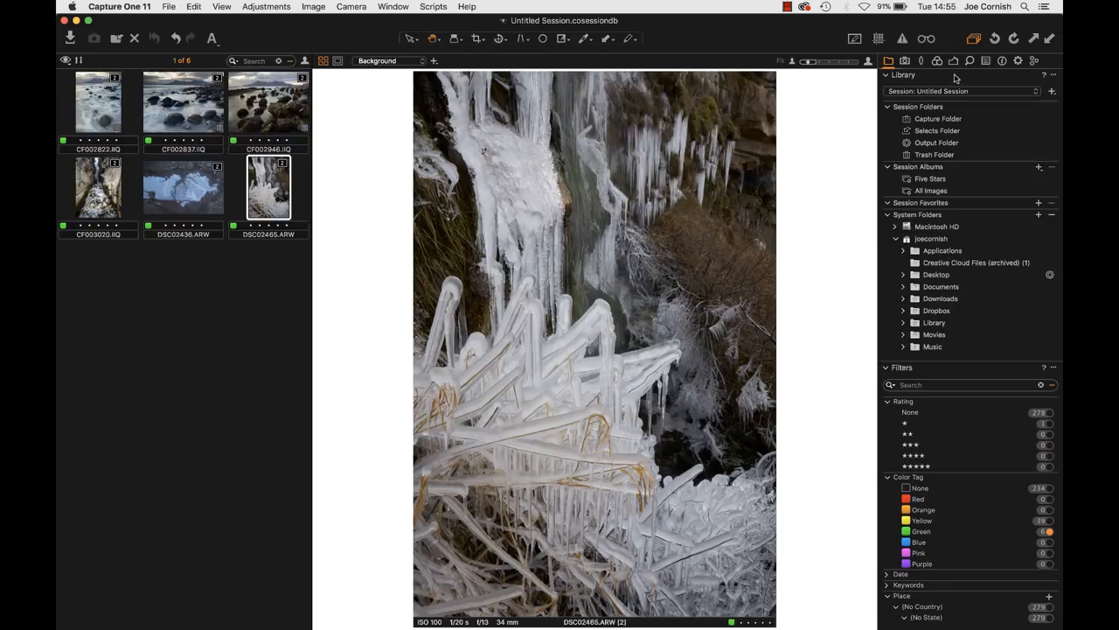
mouse_move(986, 91)
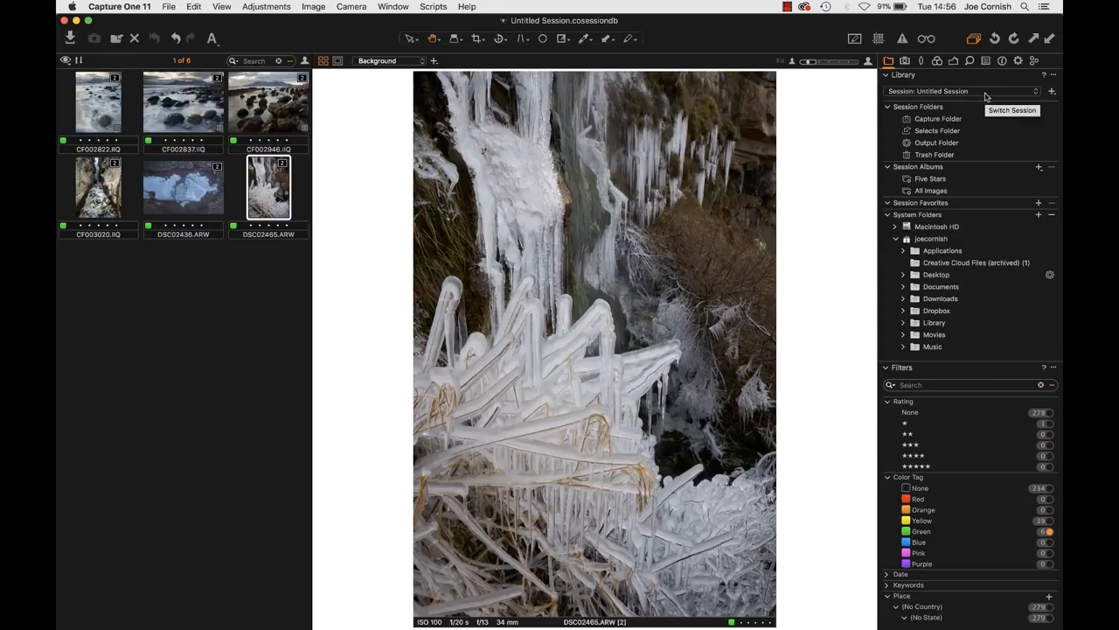
mouse_move(935, 143)
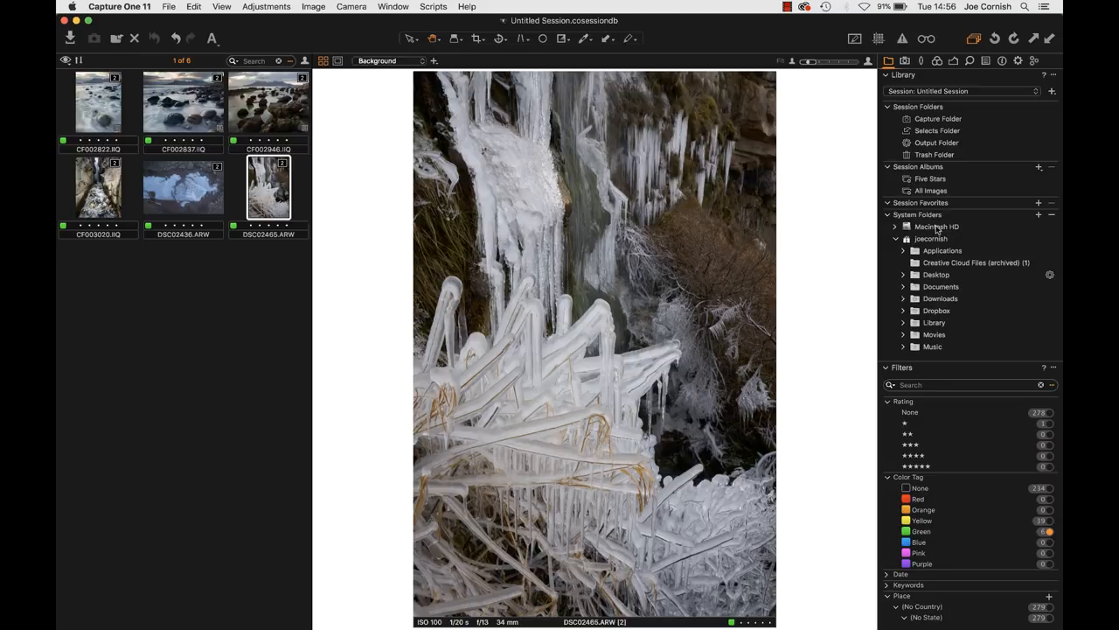
Step: Expand the library's session folders to list the larger image folder in the browser
click(902, 283)
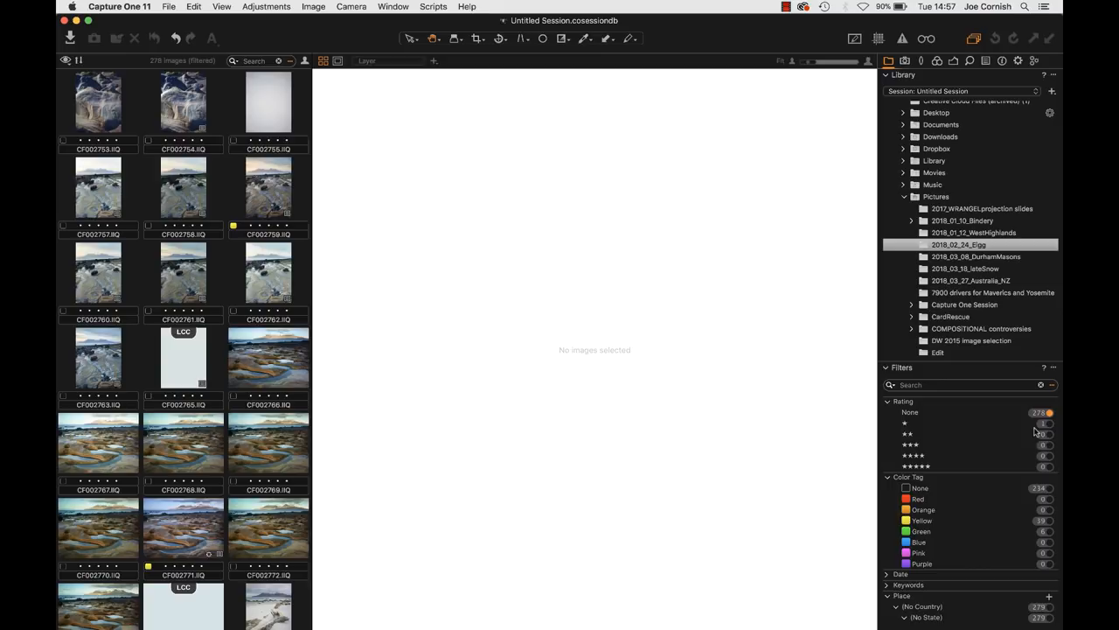
mouse_move(808, 388)
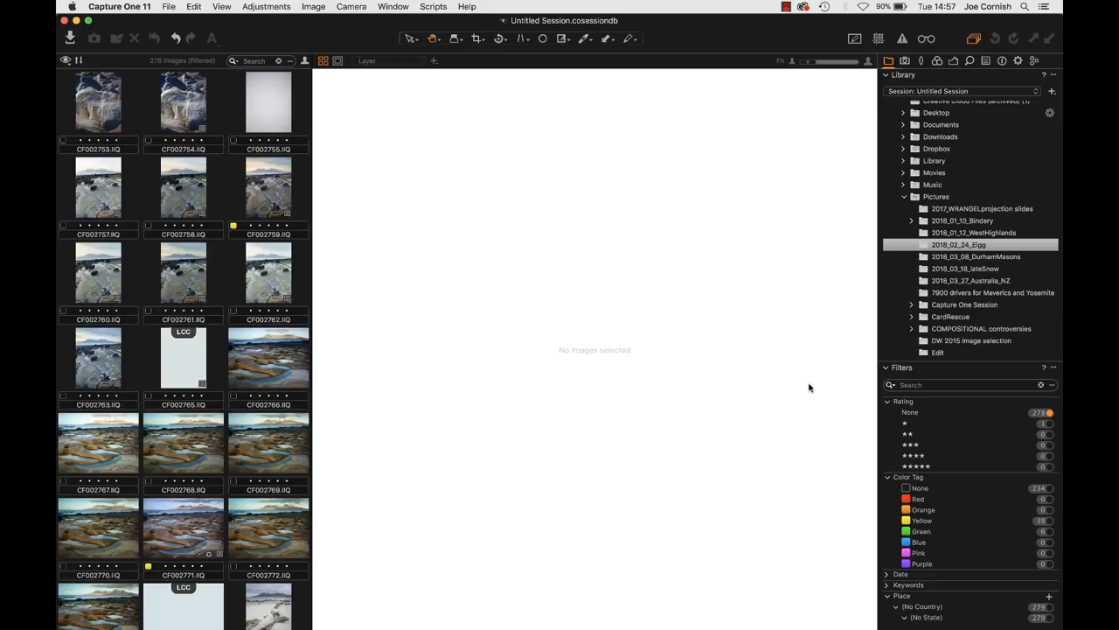
mouse_move(865, 357)
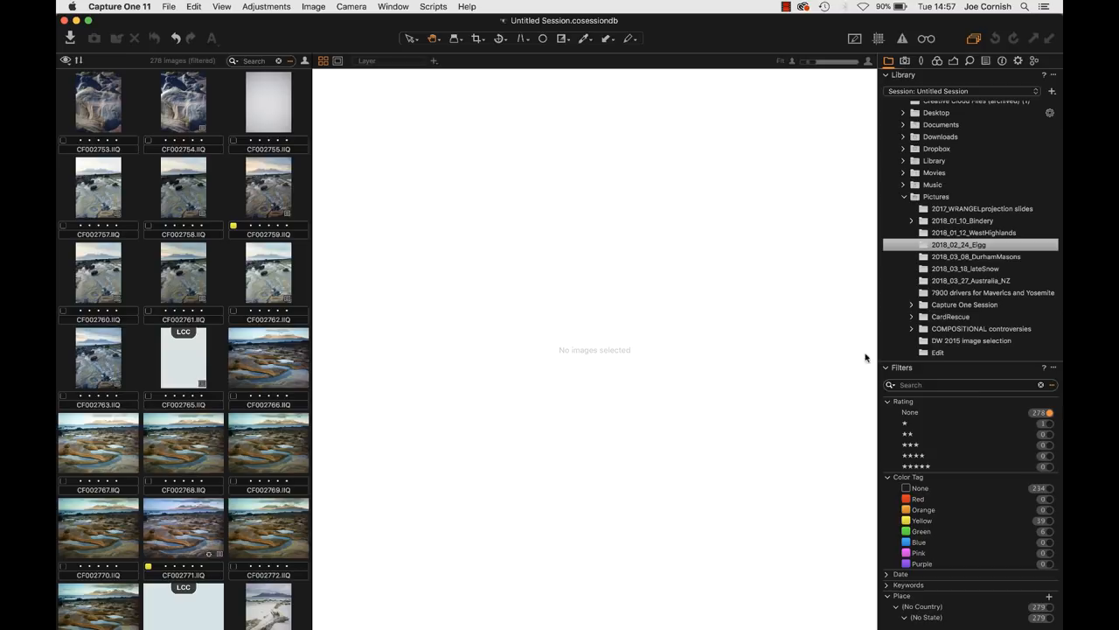
mouse_move(1053, 523)
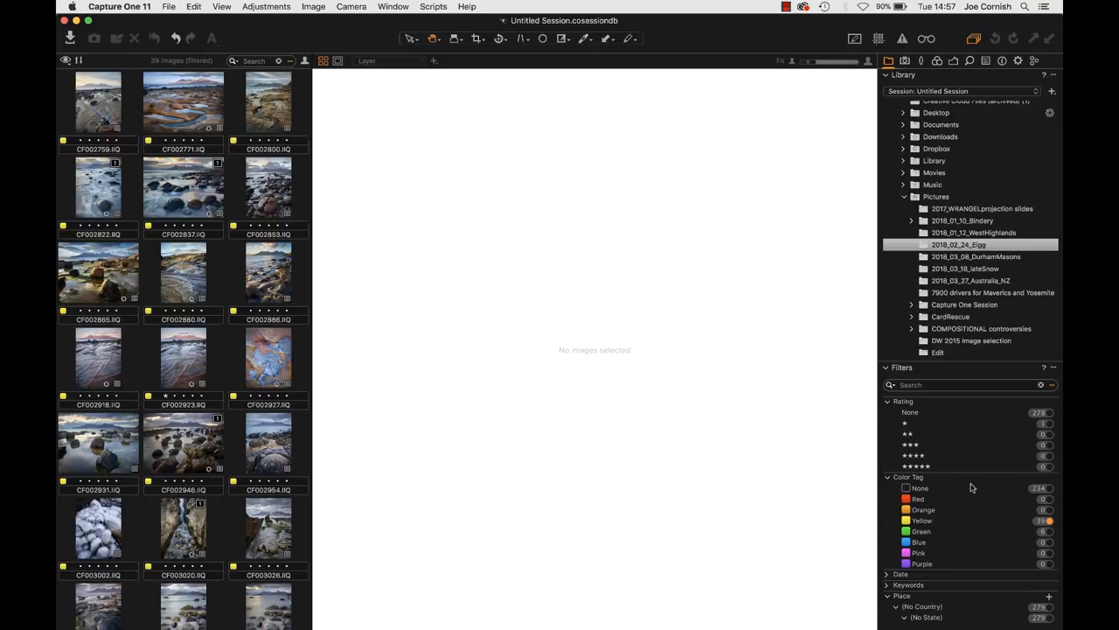
mouse_move(848, 385)
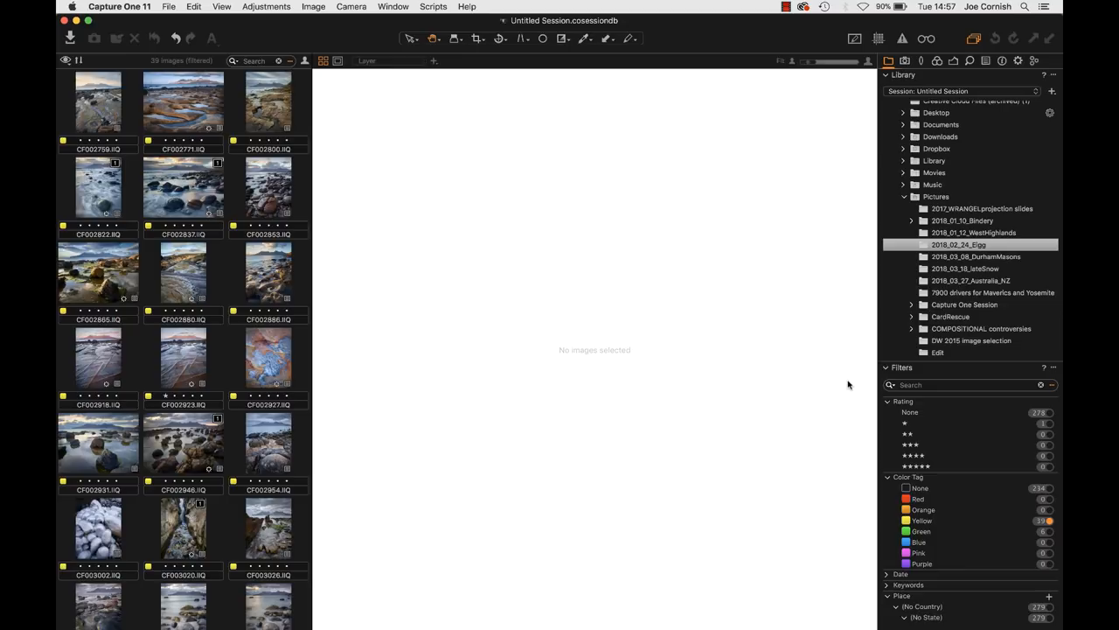
mouse_move(947, 441)
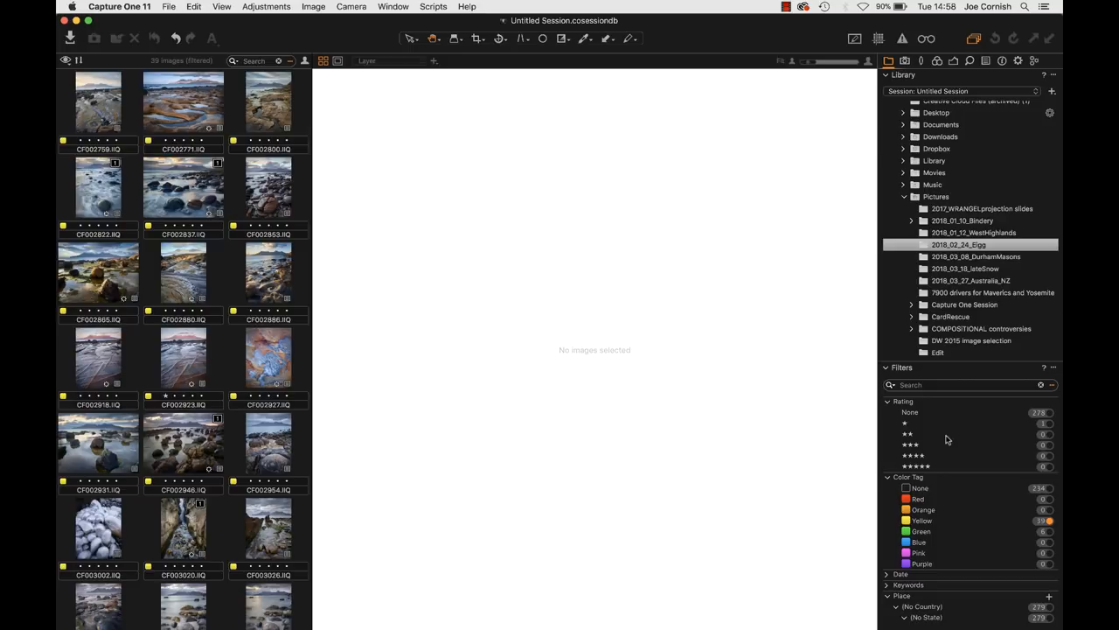
mouse_move(367, 231)
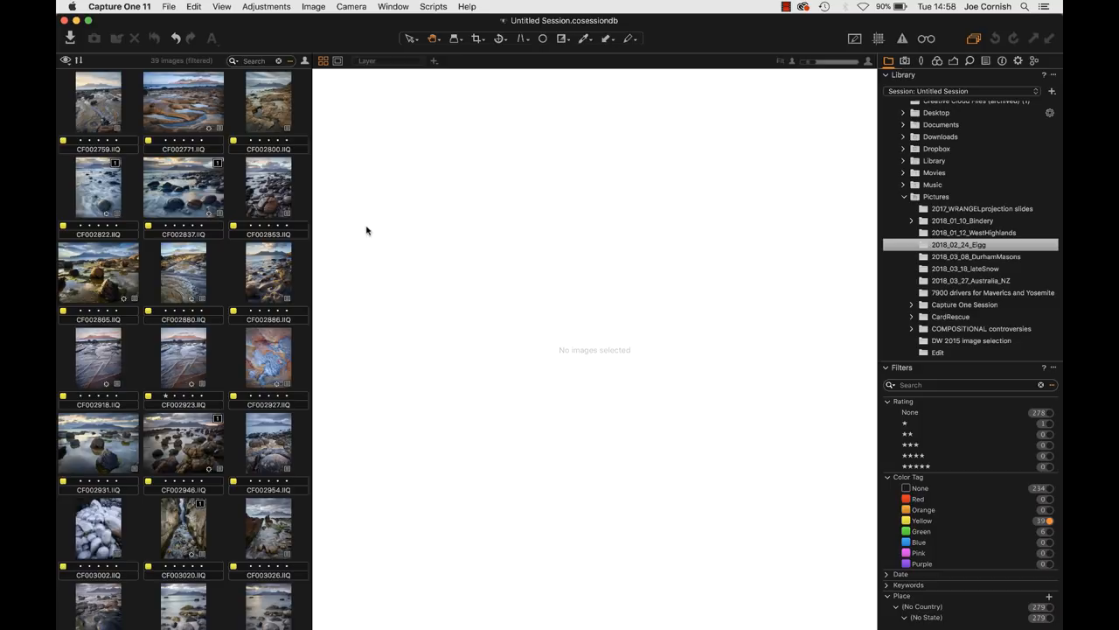
Step: Filter the browser by the Green colour tag so only the six green-tagged images show
scroll(down, 3)
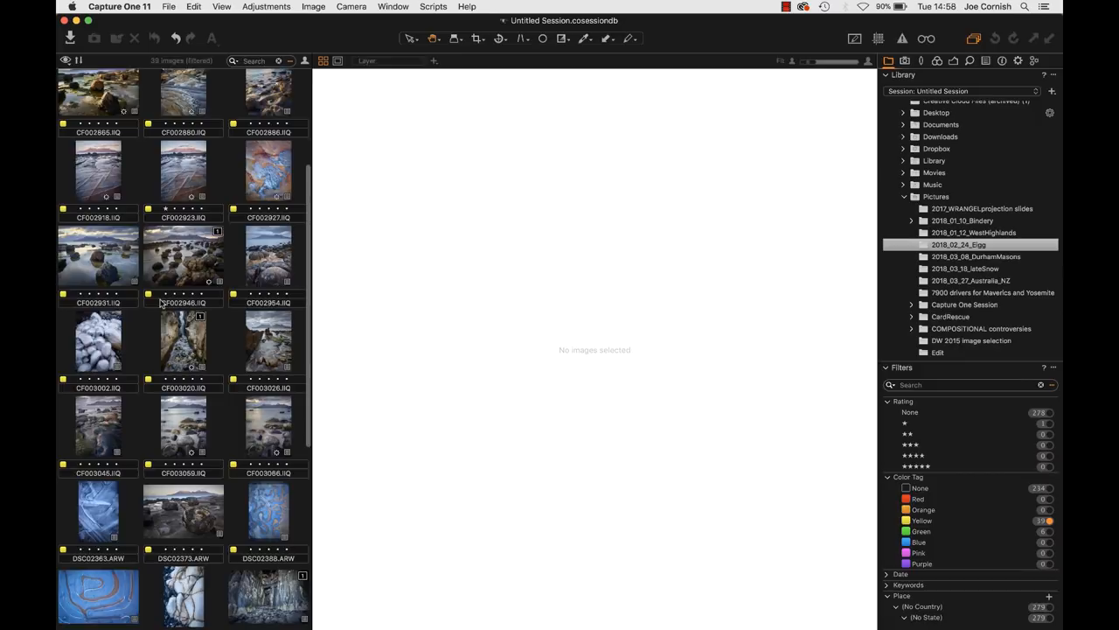
click(313, 7)
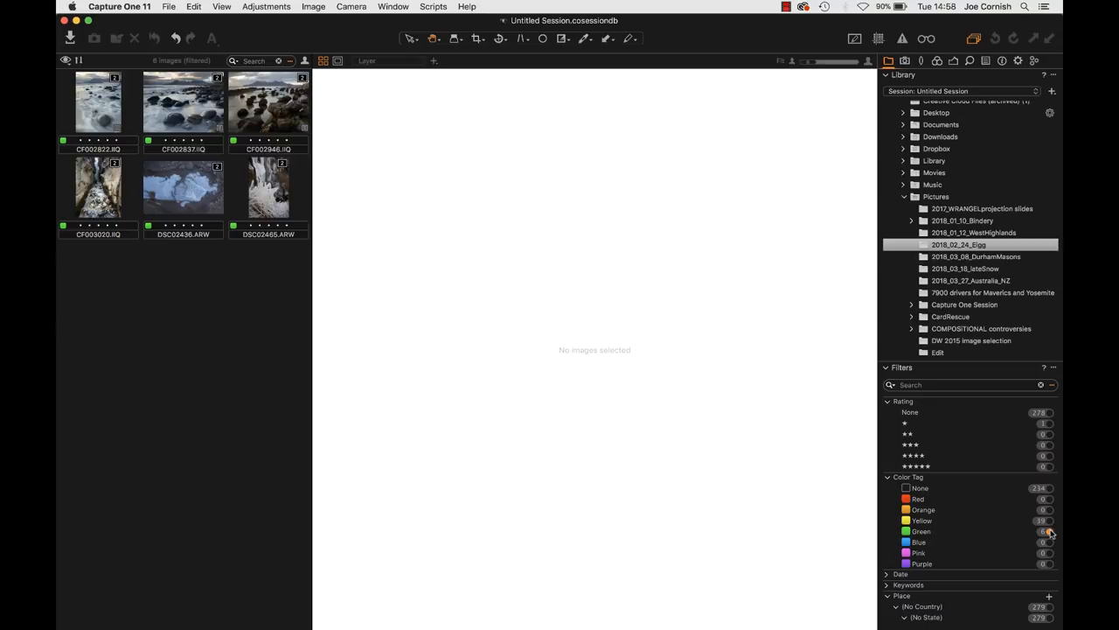
Step: View the Eigg beach waves, tidal-pool rocks, rocky gorge waterfall and frozen waterfall images
click(98, 101)
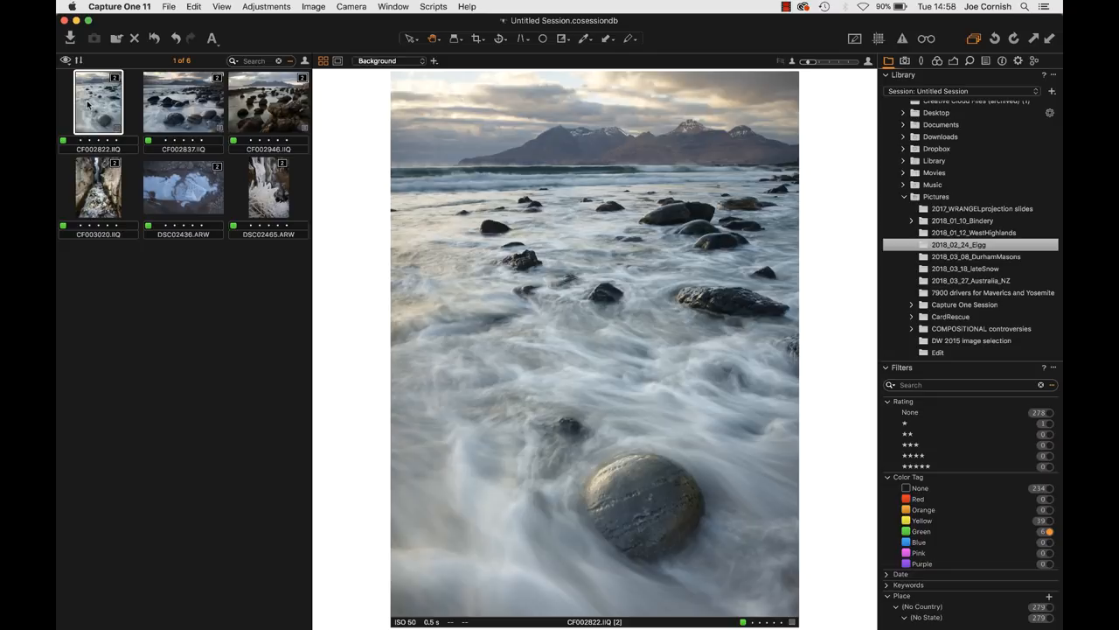
click(269, 101)
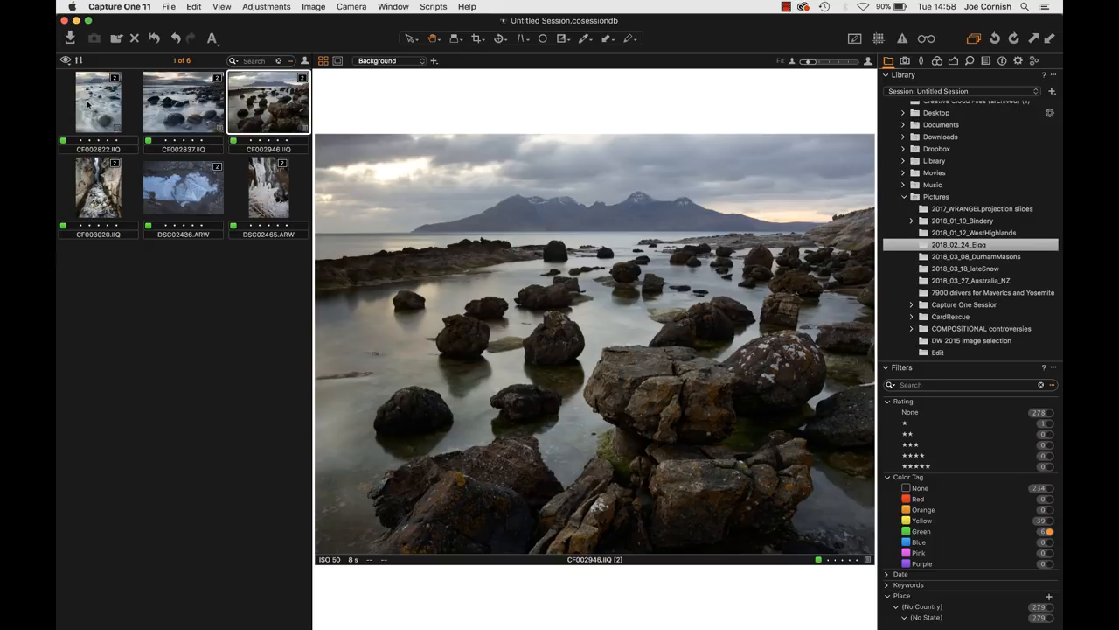
click(98, 189)
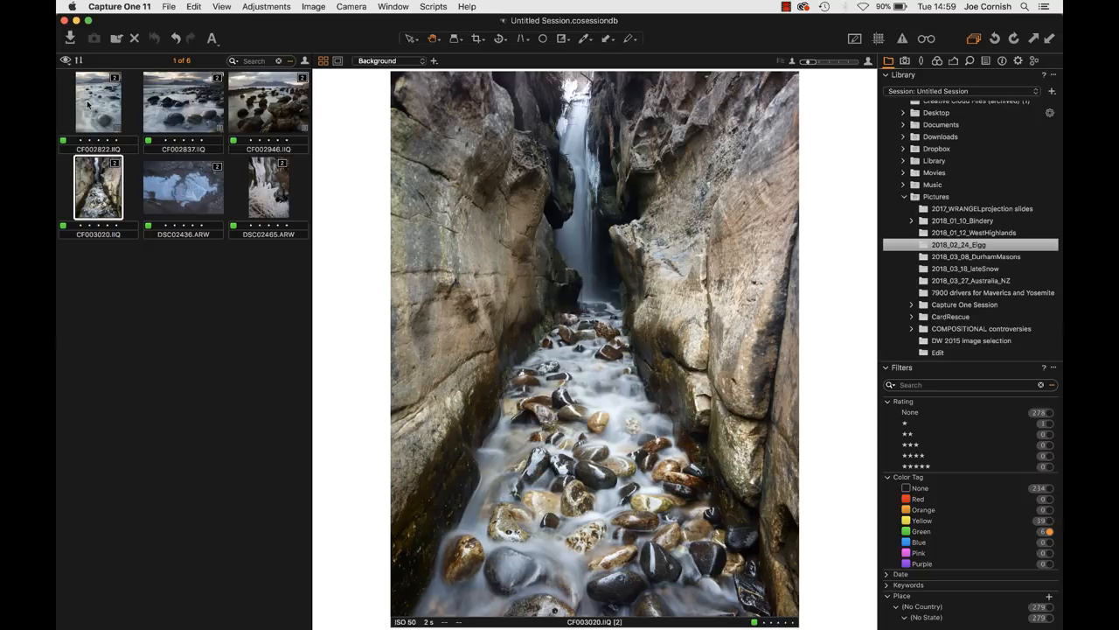
click(269, 189)
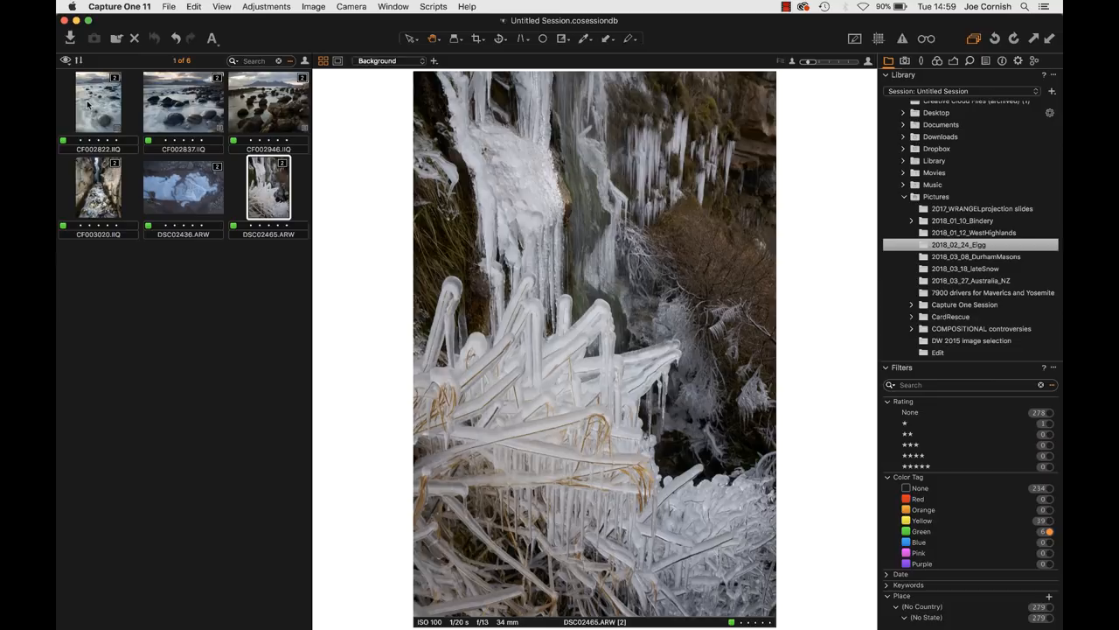
mouse_move(165, 70)
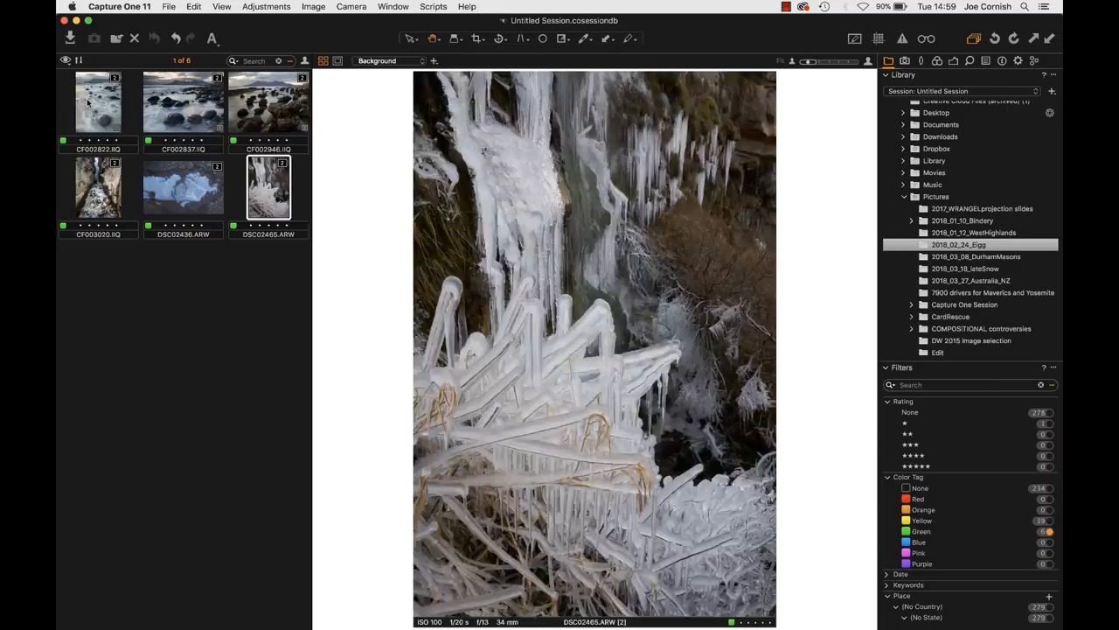
Step: Select the Eigg beach waves photo and show its colour adjustment tools
click(98, 102)
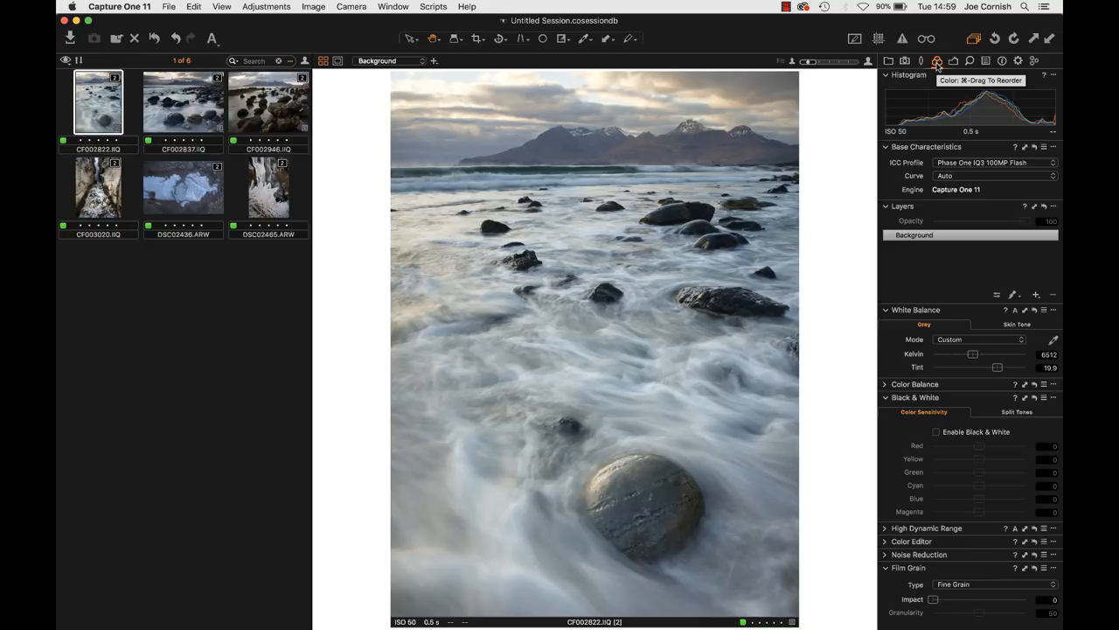
mouse_move(972, 164)
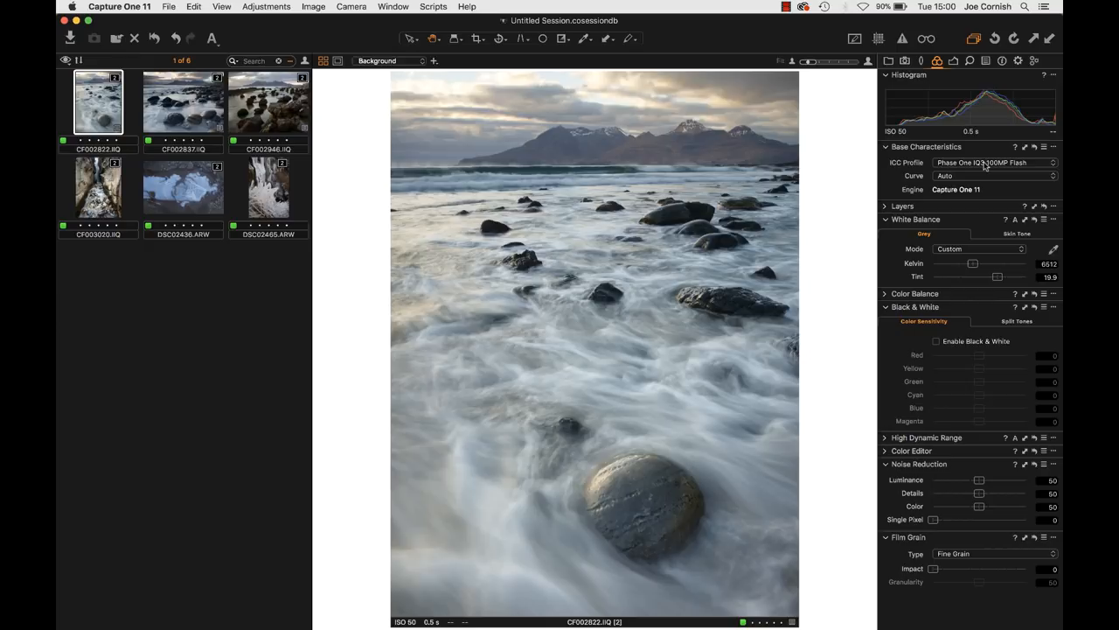
Step: Review the ICC camera profile list, then list the available tone curves in Base Characteristics
click(993, 163)
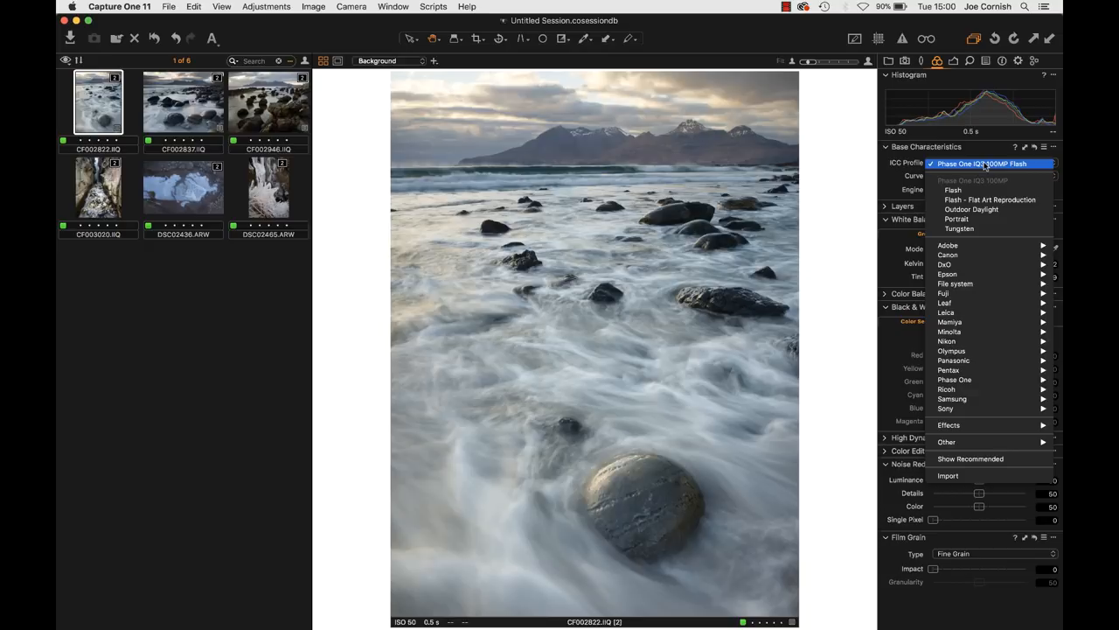
mouse_move(988, 164)
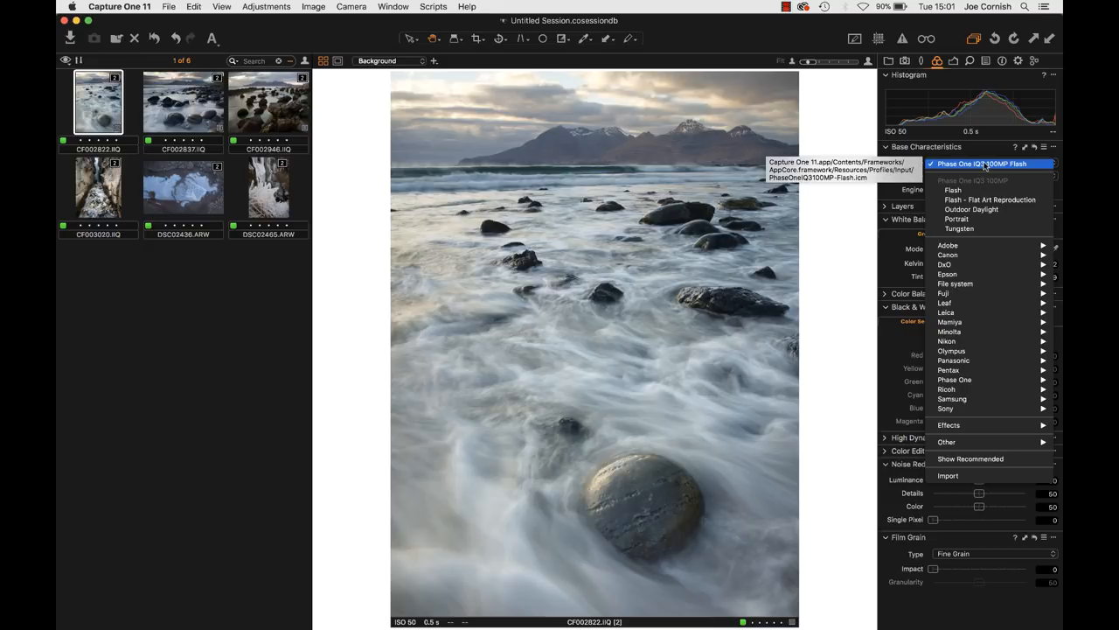
click(972, 210)
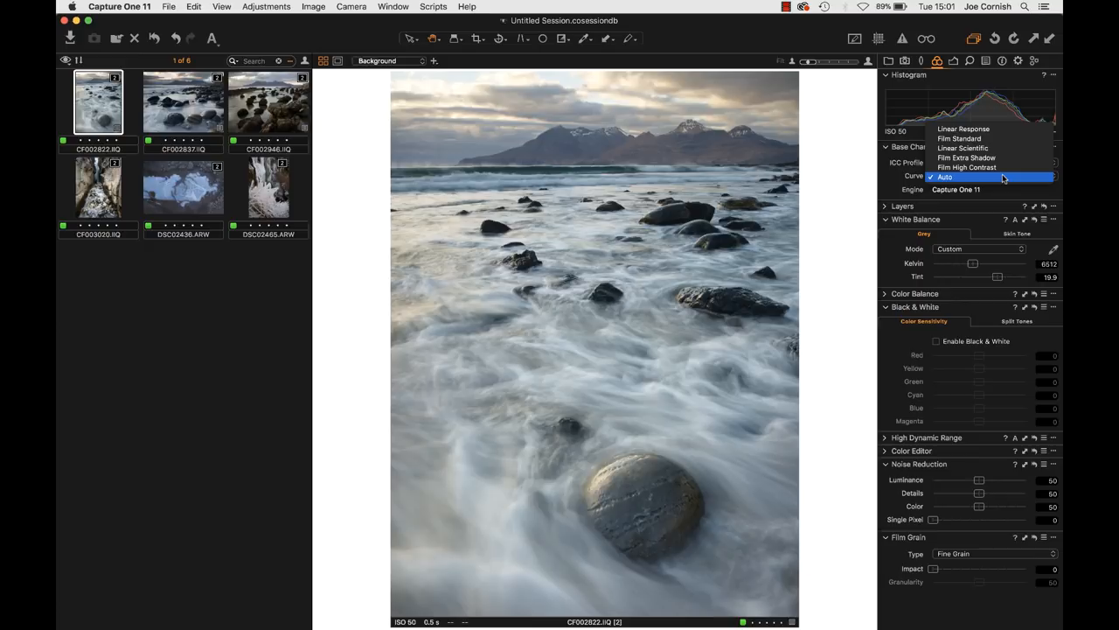
Step: Try the Film Extra Shadow and Film High Contrast curves, then return the tone curve to Auto
click(965, 130)
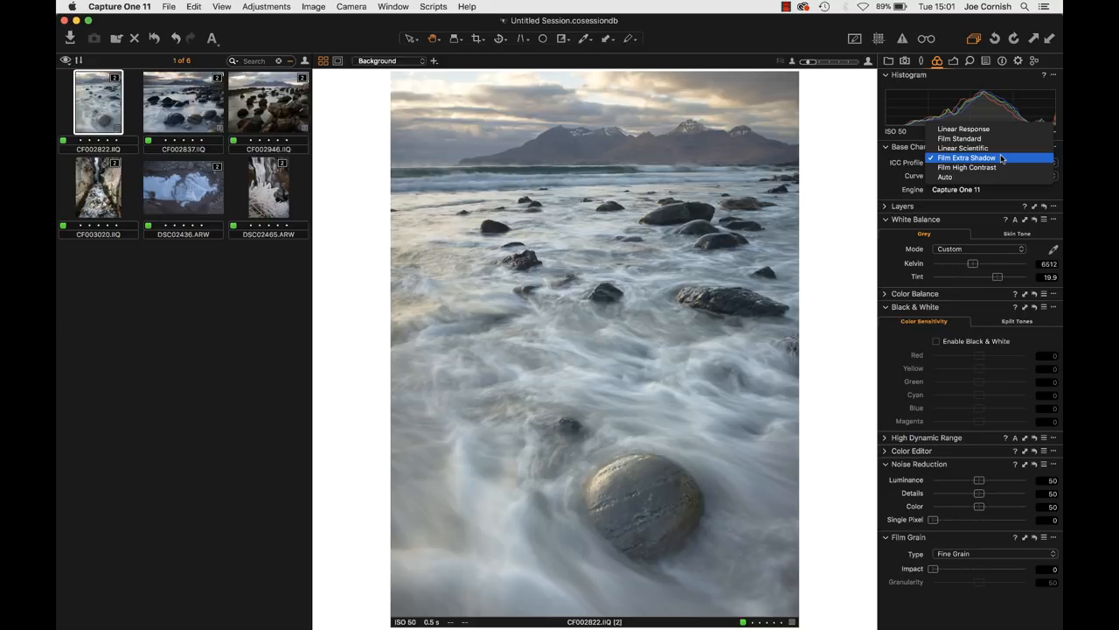
click(965, 168)
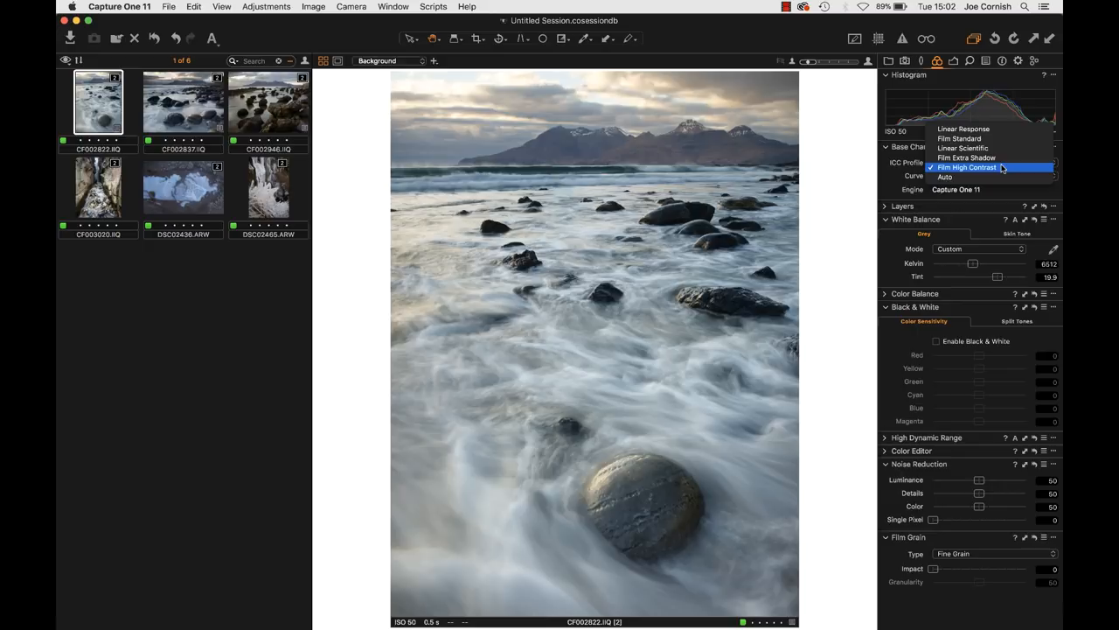
mouse_move(1000, 177)
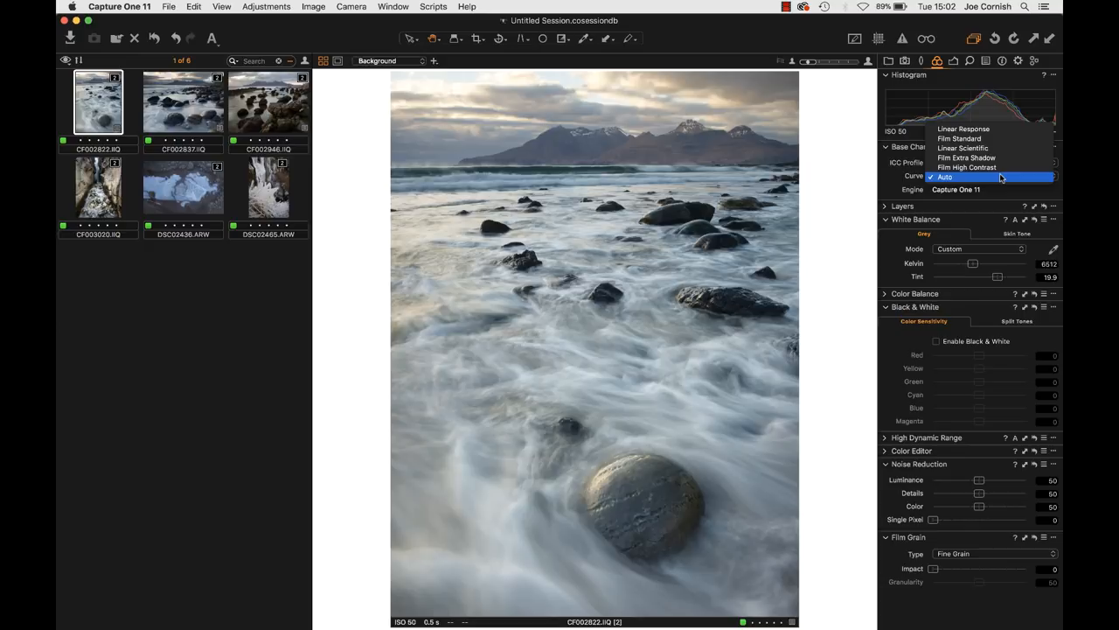
click(944, 177)
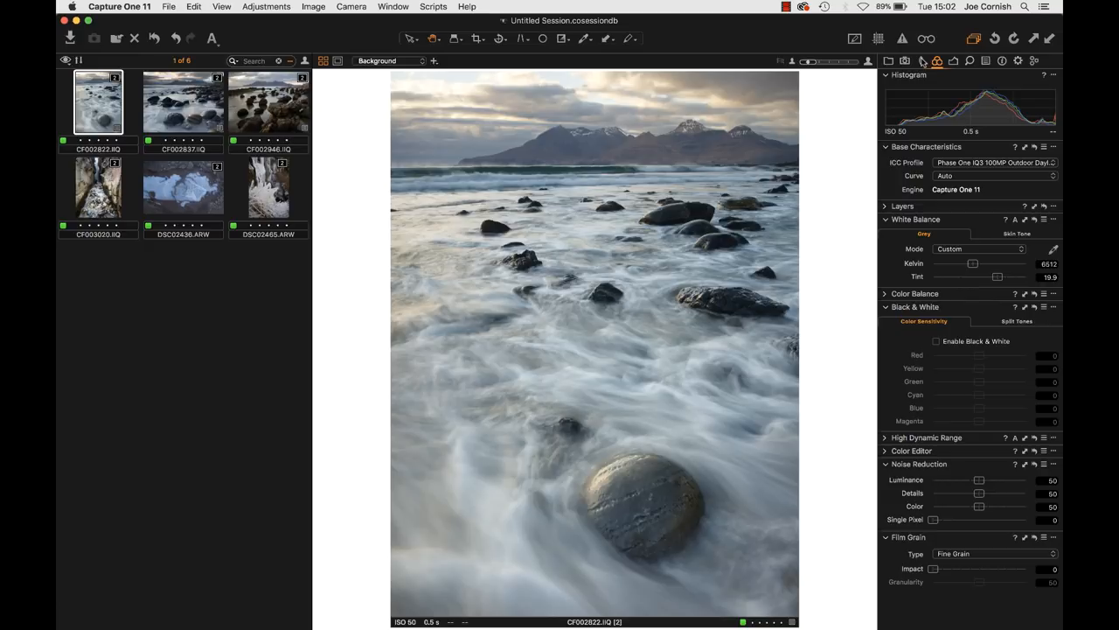
Step: Show the lens correction tools and list the lens profiles by manufacturer
click(920, 59)
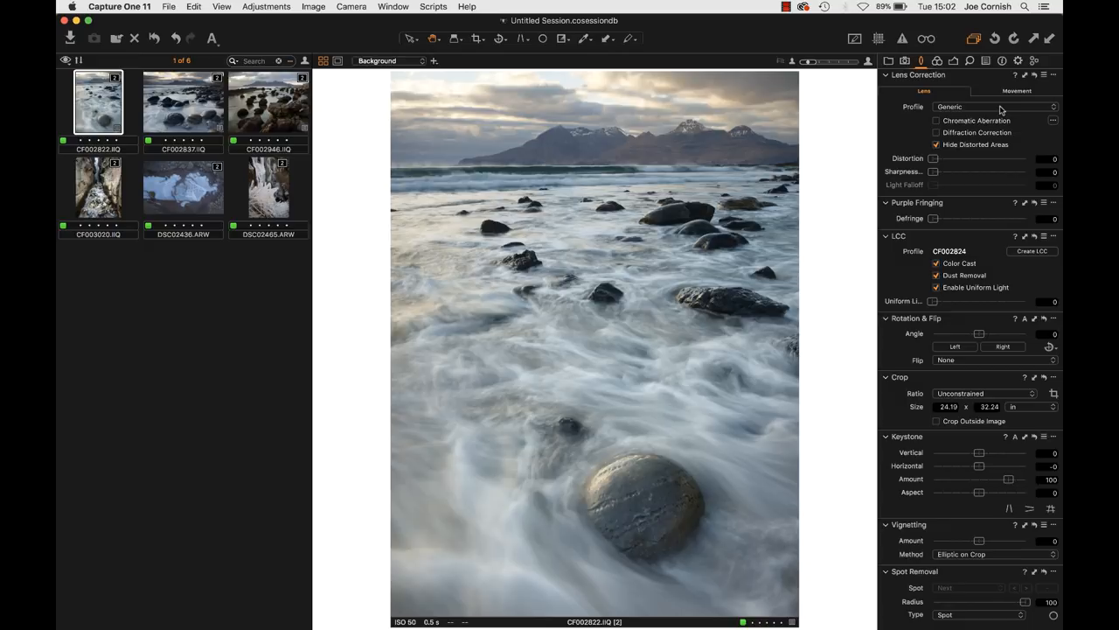
click(995, 107)
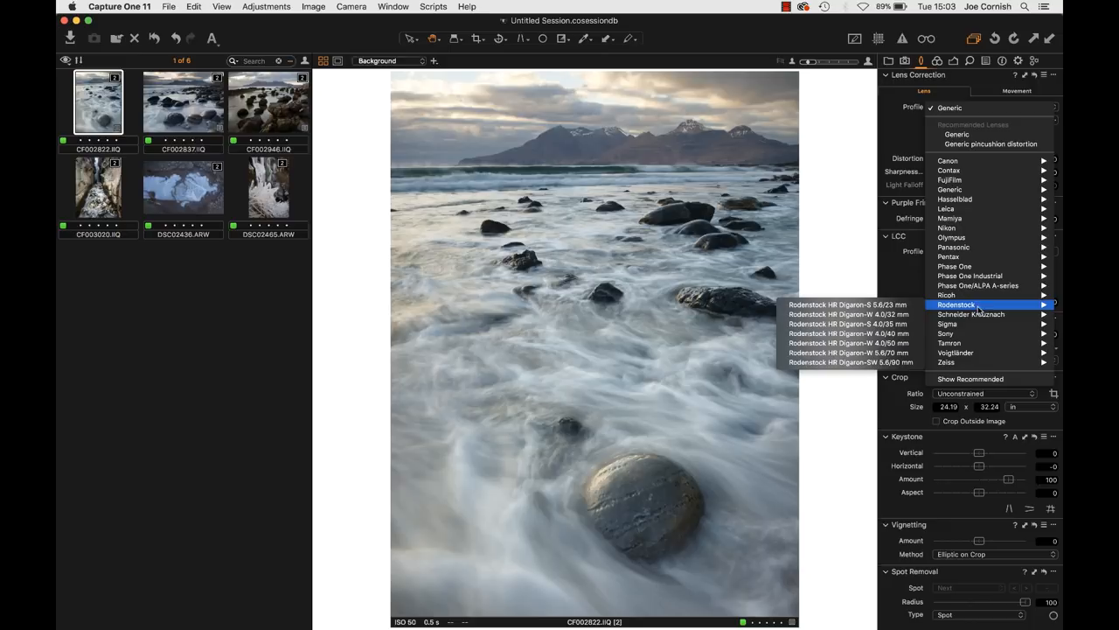
Step: Apply the Rodenstock HR Digaron-W 90 mm lens profile, then fit the whole image to screen
click(843, 332)
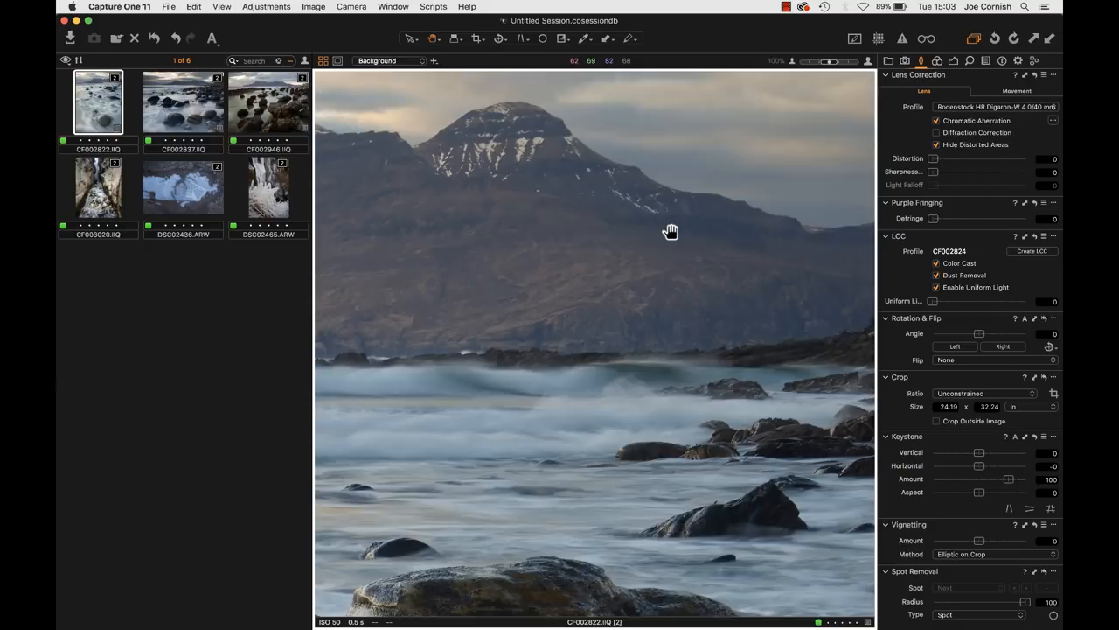
click(937, 119)
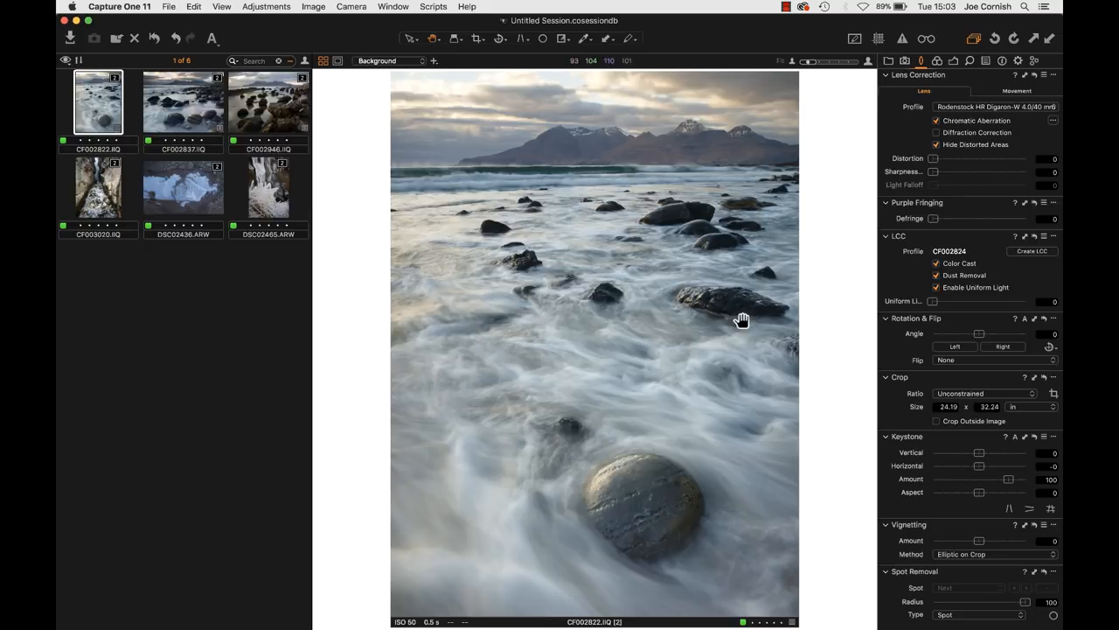
mouse_move(1004, 250)
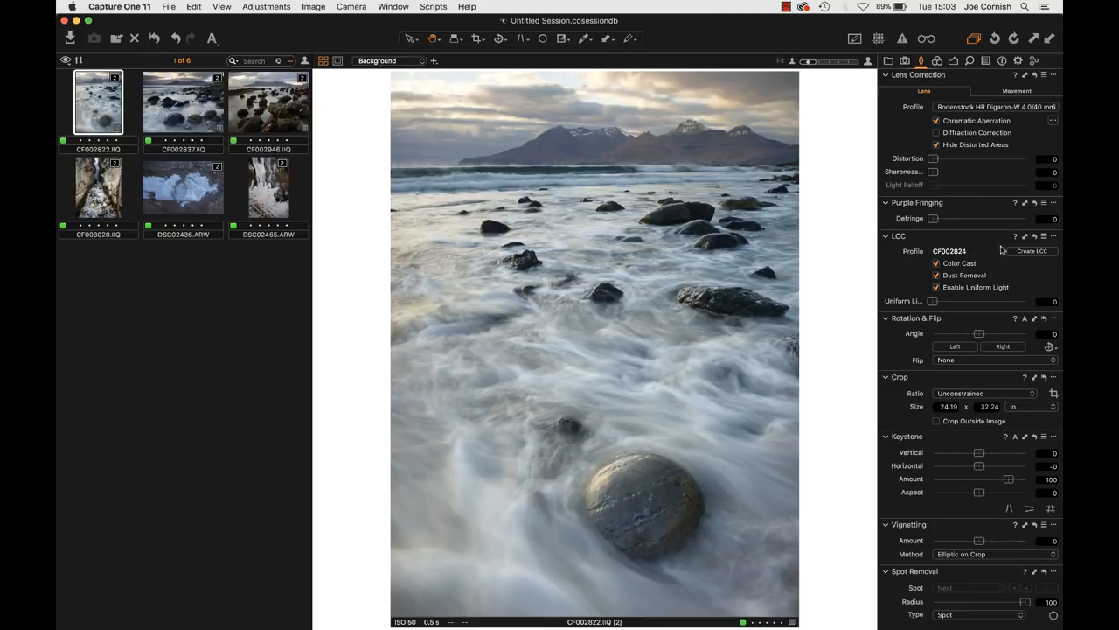
mouse_move(913, 280)
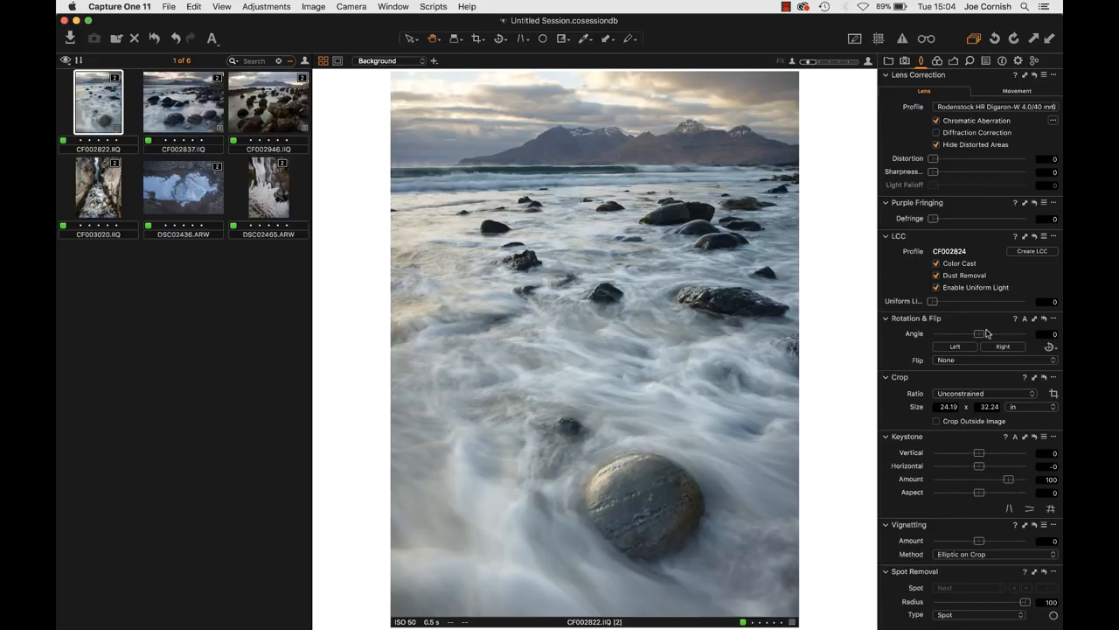
drag(980, 334, 969, 334)
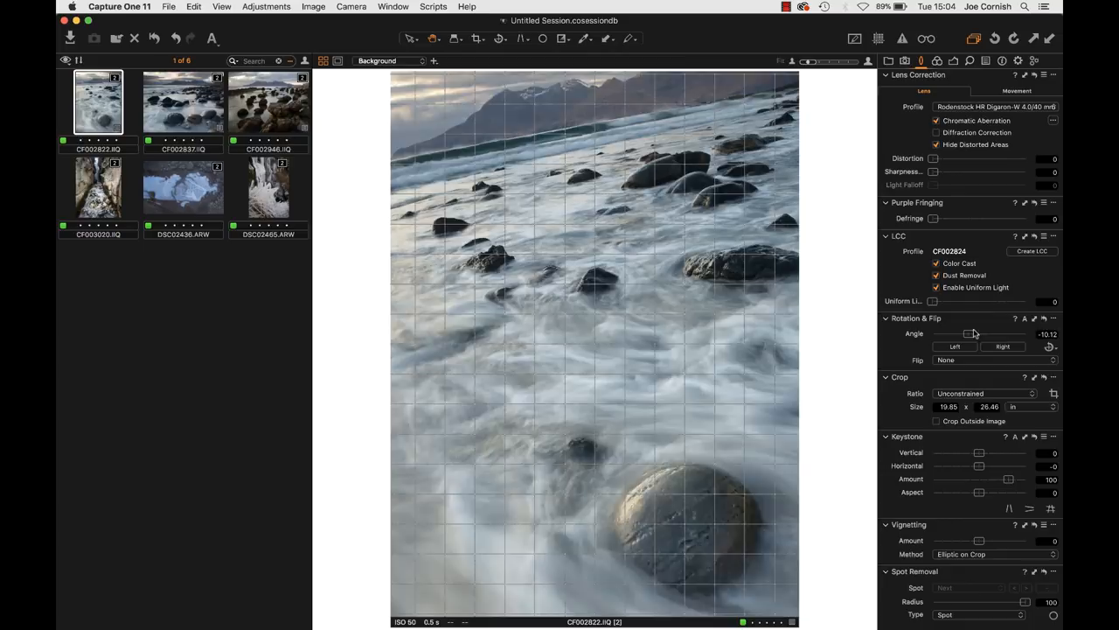
click(955, 347)
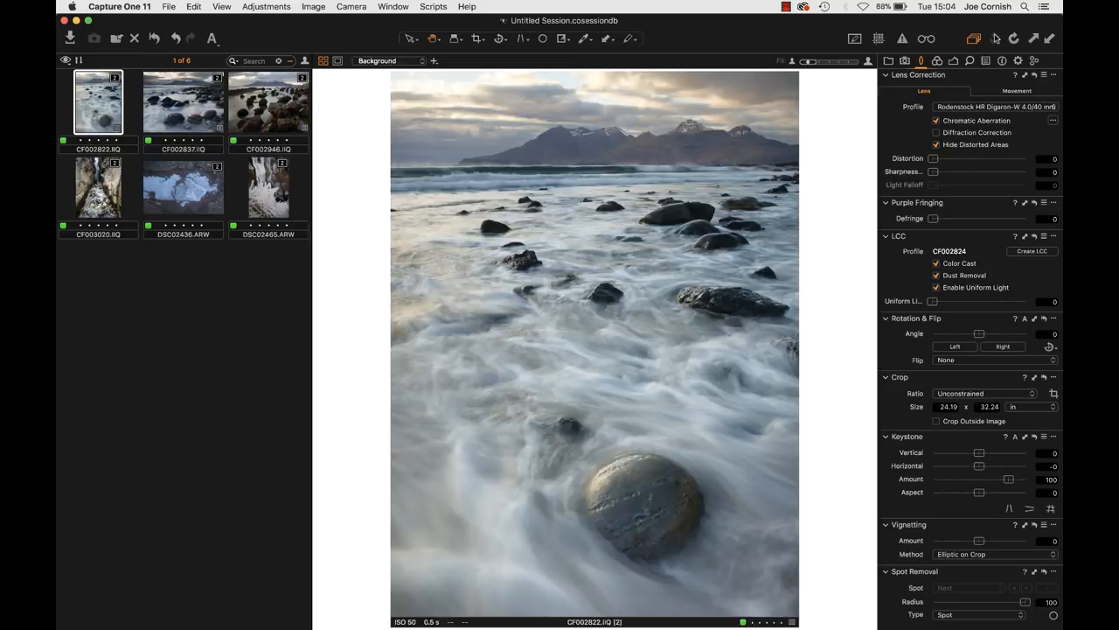
click(993, 360)
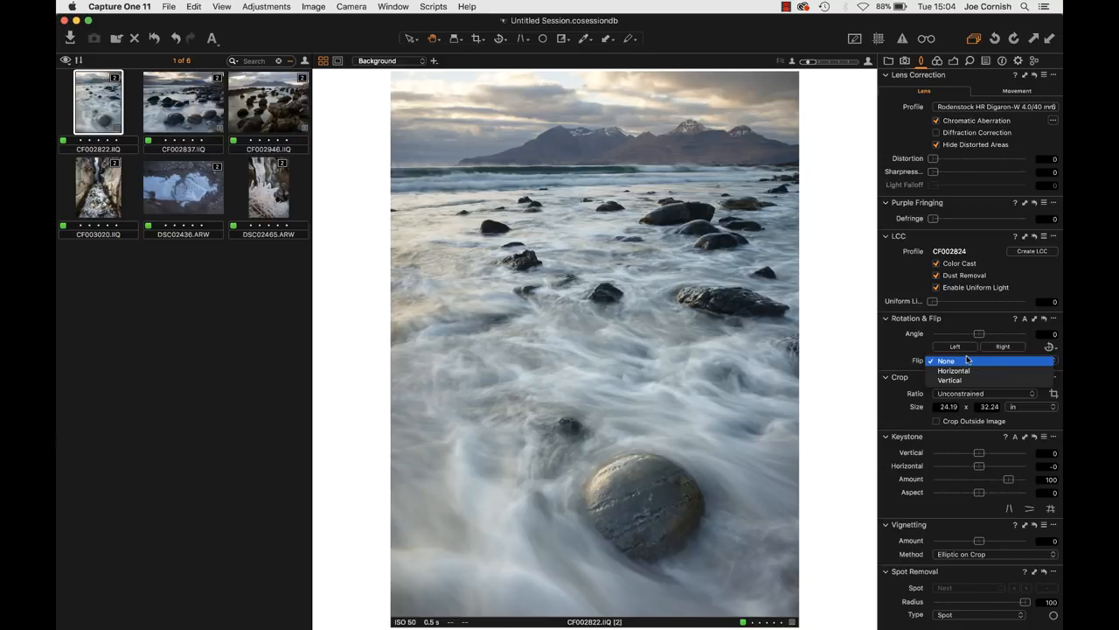
click(946, 360)
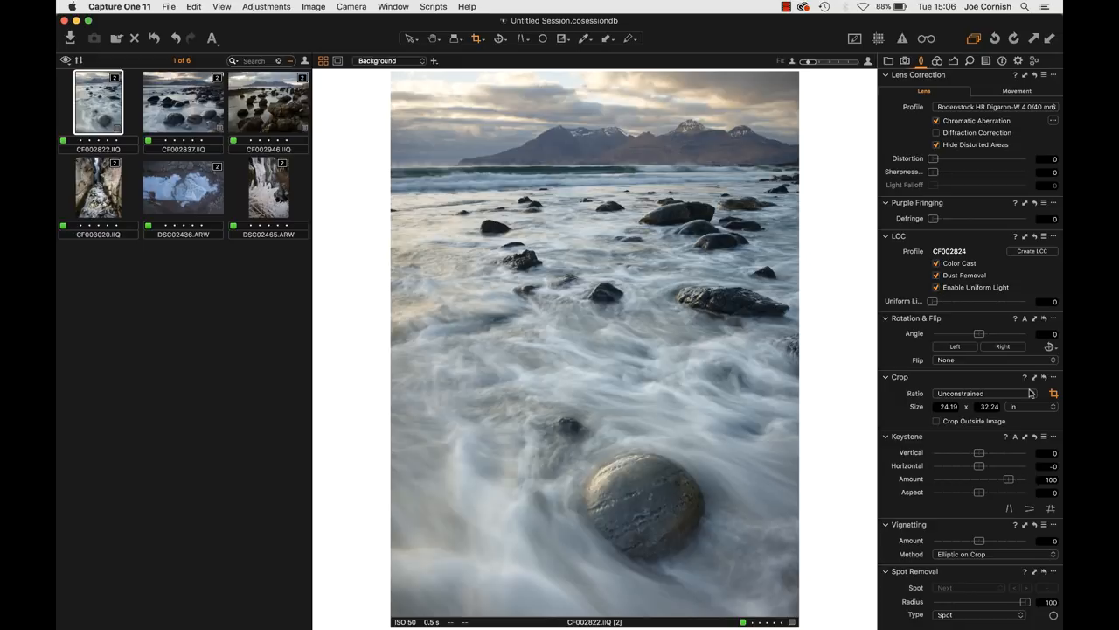
Step: Constrain the beach crop to a Square ratio centred on the foreground boulders
click(983, 392)
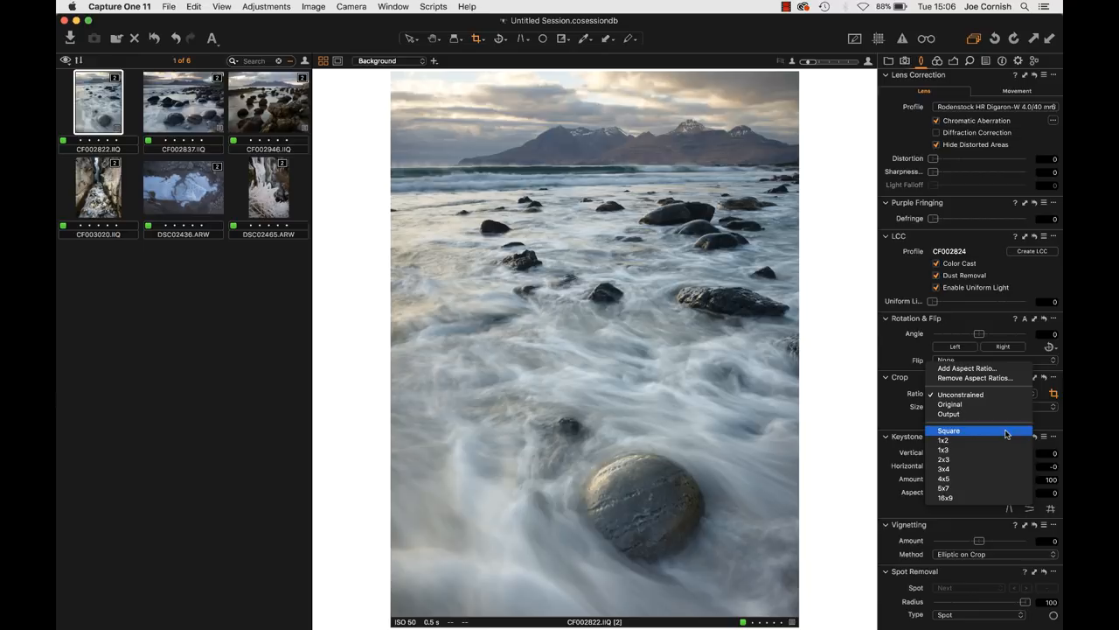
click(948, 430)
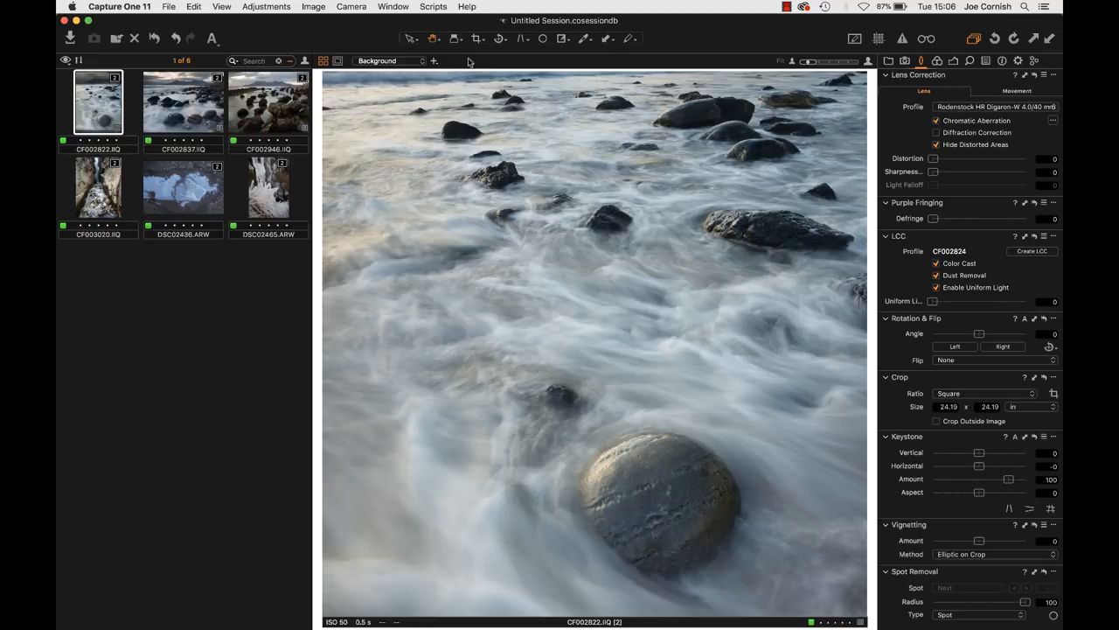
mouse_move(1032, 393)
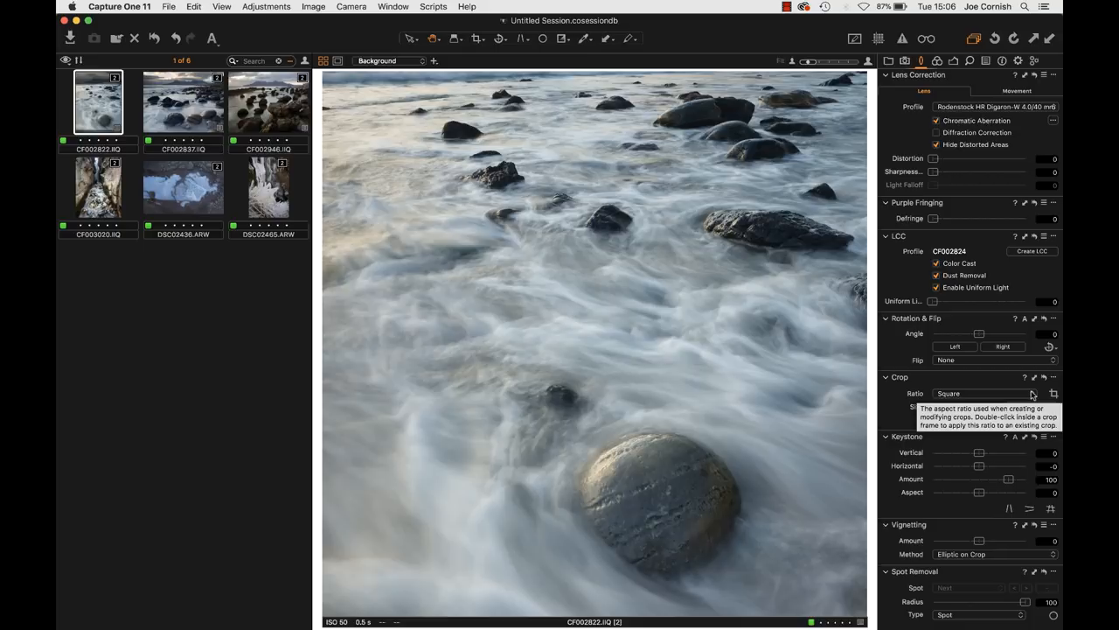
Step: Set the crop ratio to Unconstrained so the full frame with mountains is included
click(979, 391)
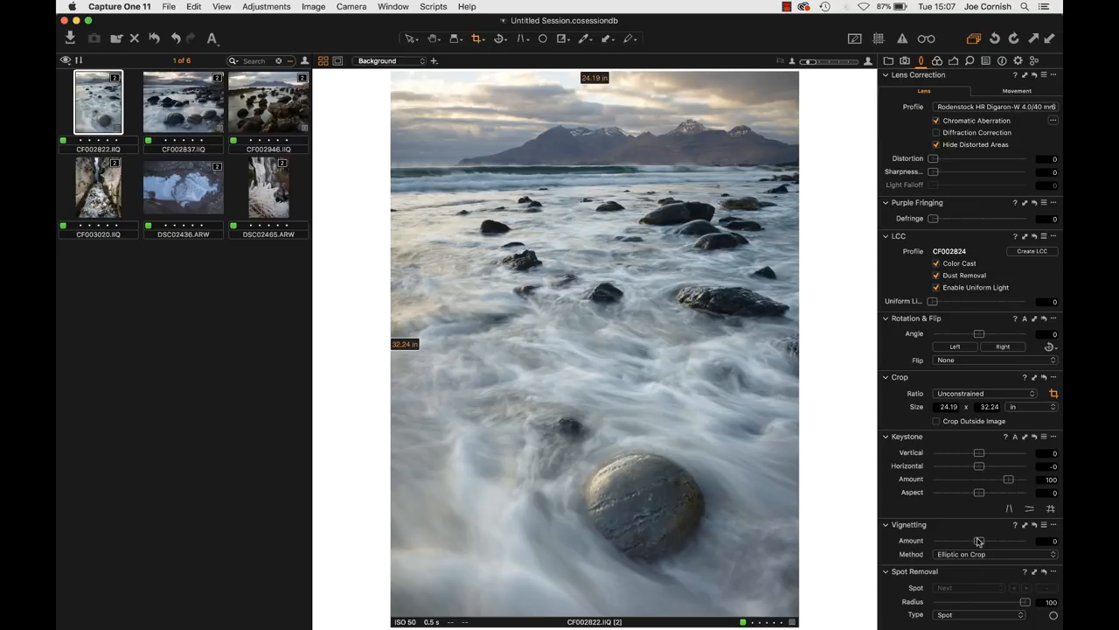
Step: Lower the Vignetting amount slightly to darken the photo's edges
drag(1007, 541, 972, 540)
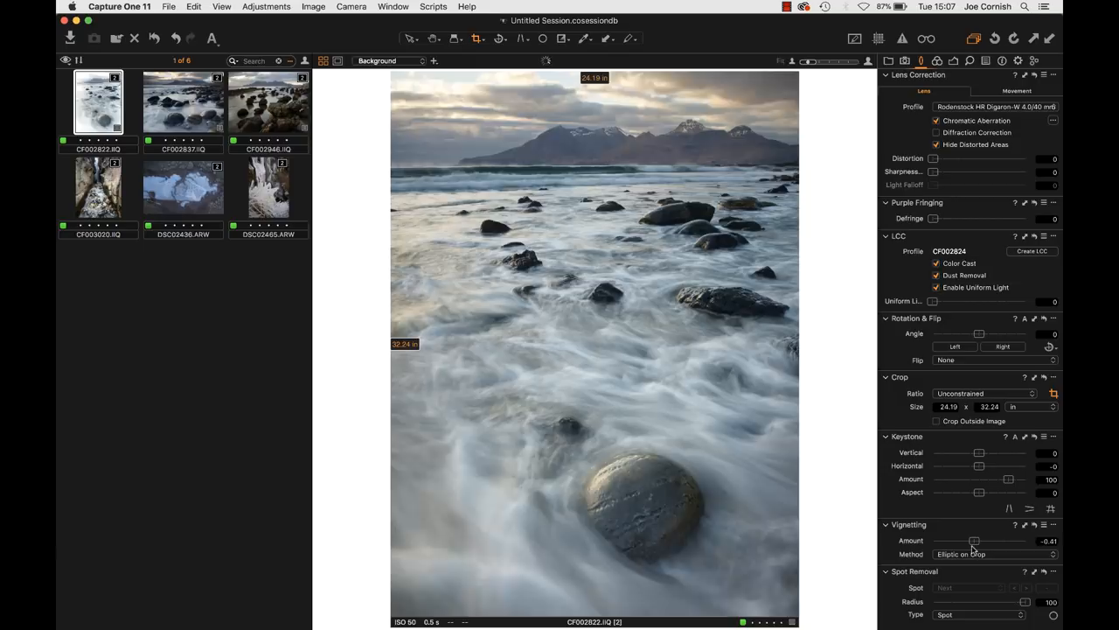
drag(974, 541, 962, 540)
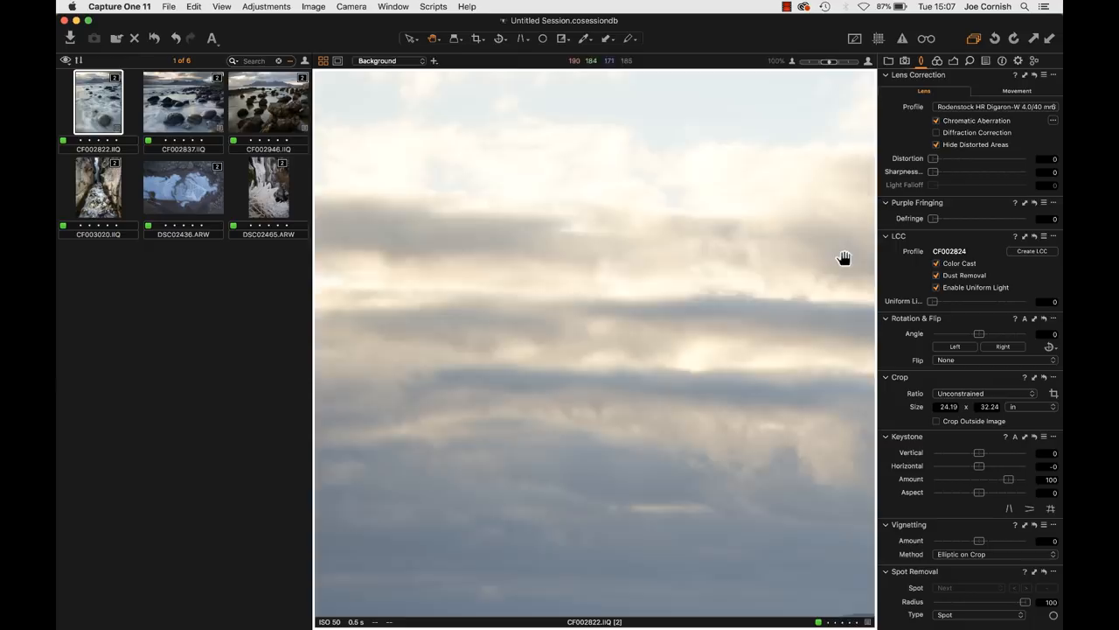
drag(843, 255, 444, 289)
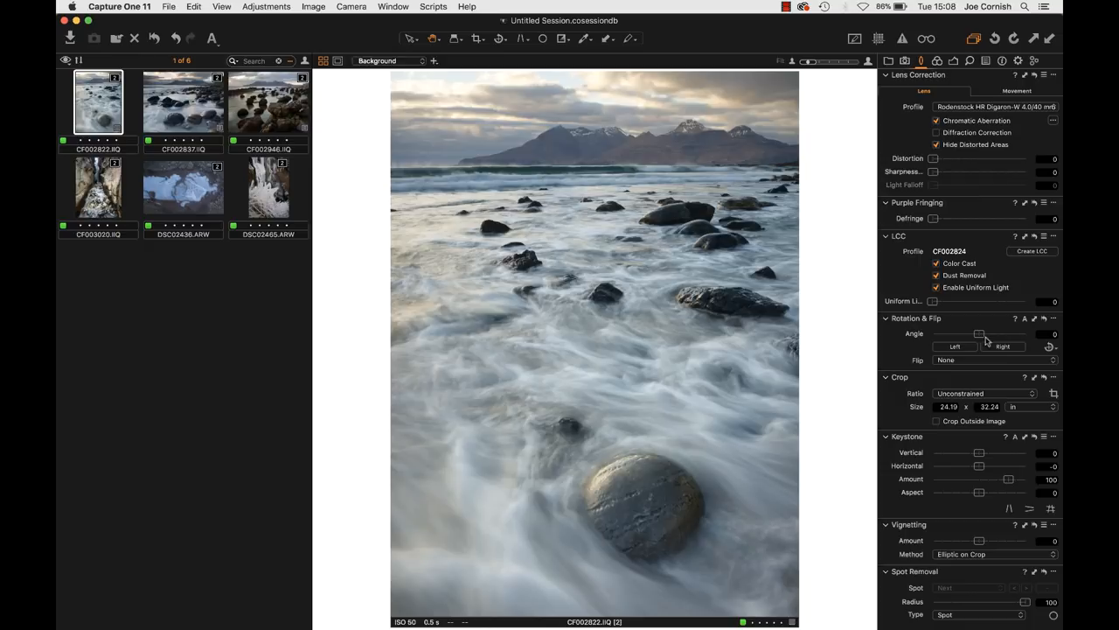
mouse_move(828, 221)
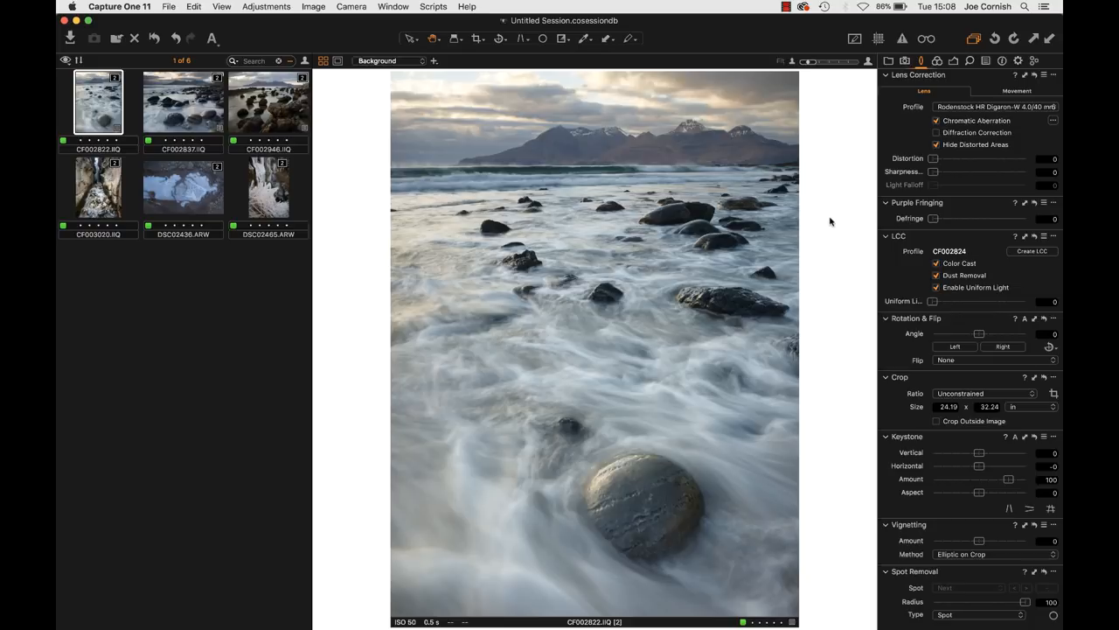
Step: Nudge the vignette and switch to the Color tool tab
drag(1007, 539, 969, 538)
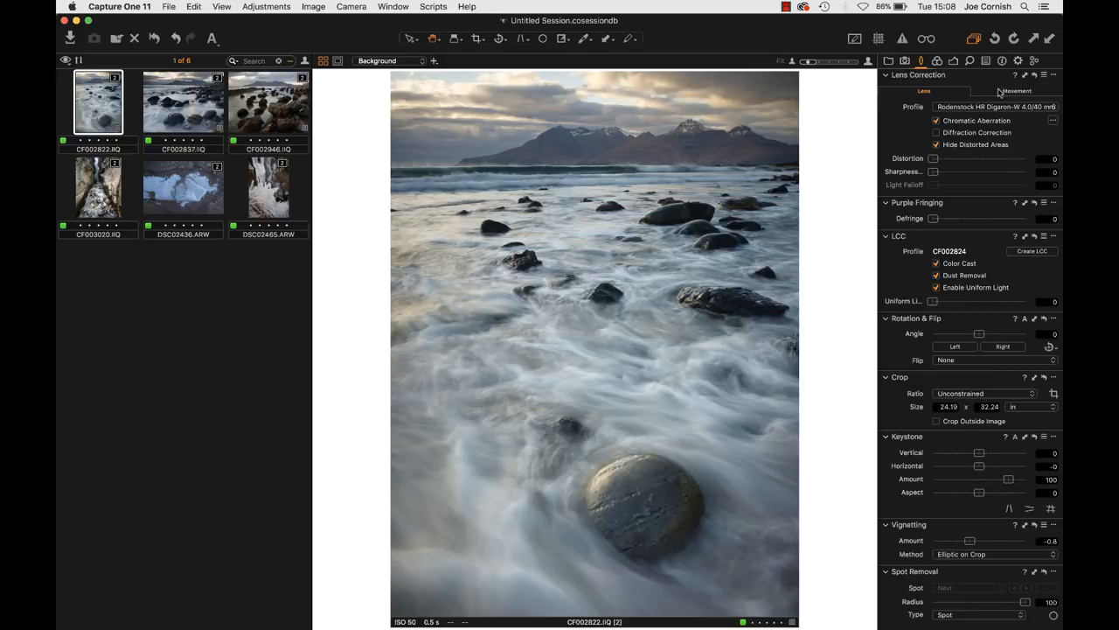
click(937, 59)
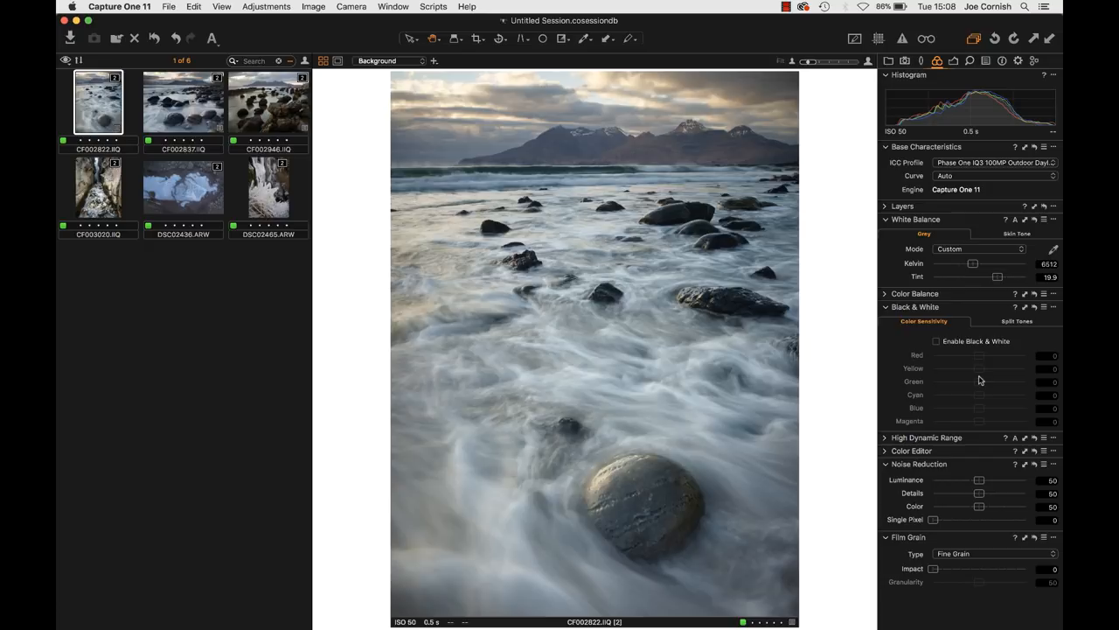
Step: Enable Black & White and adjust the Red and Blue colour sensitivity sliders
click(938, 341)
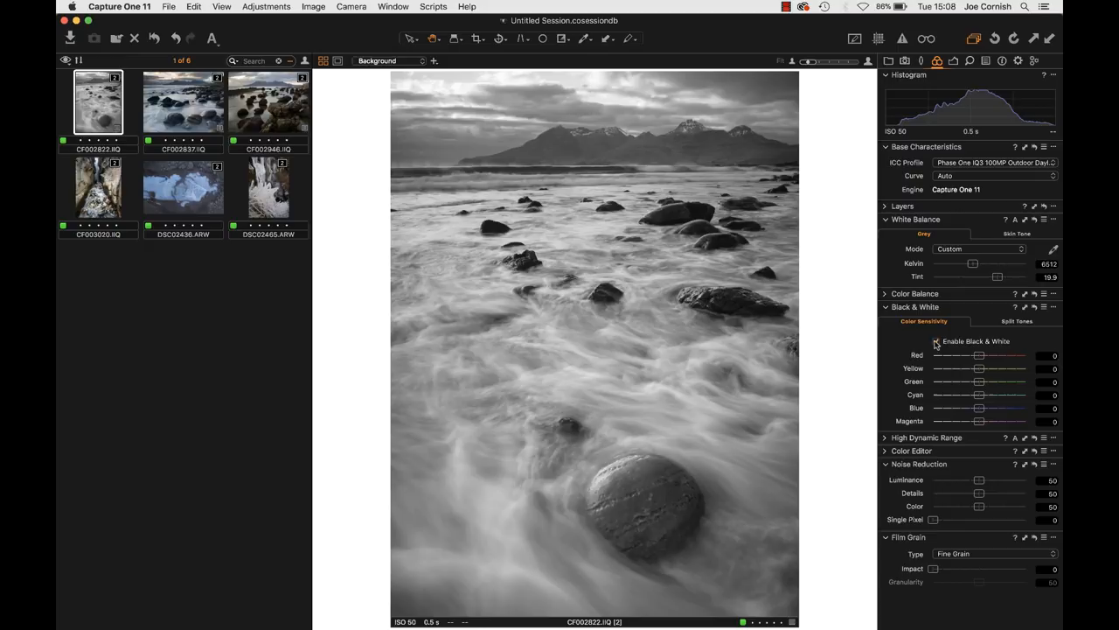
click(937, 341)
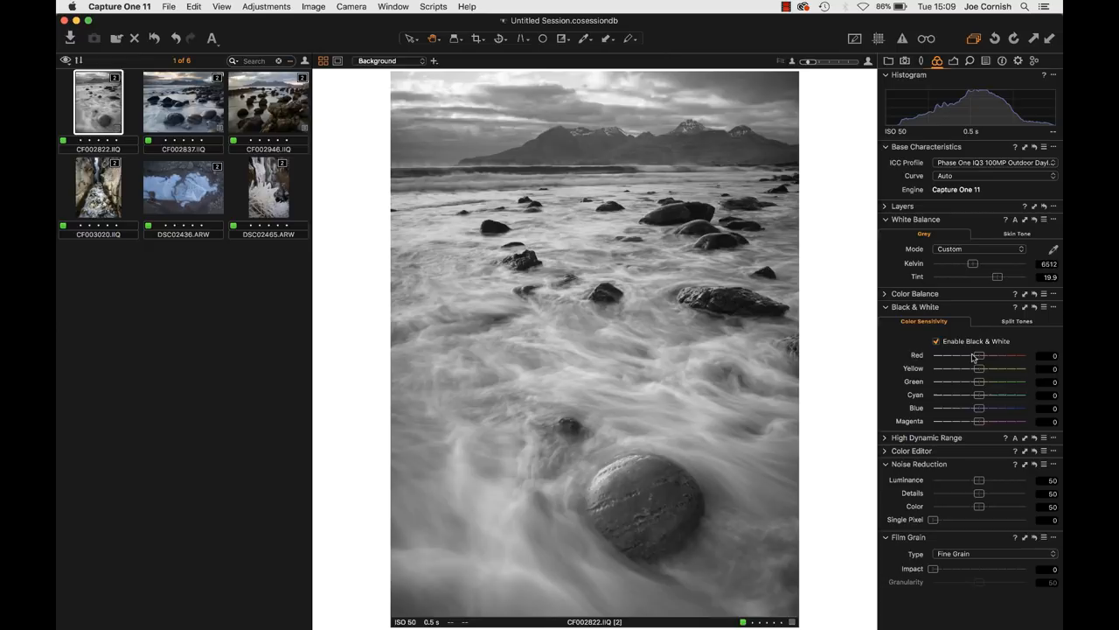
drag(979, 410, 1025, 410)
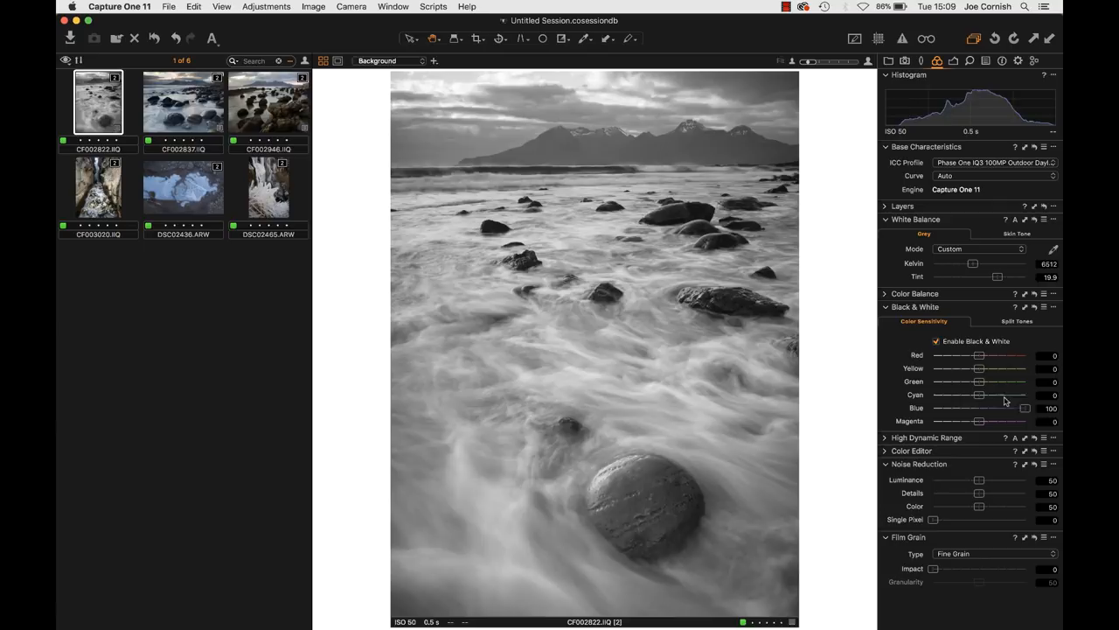
drag(1025, 407, 934, 407)
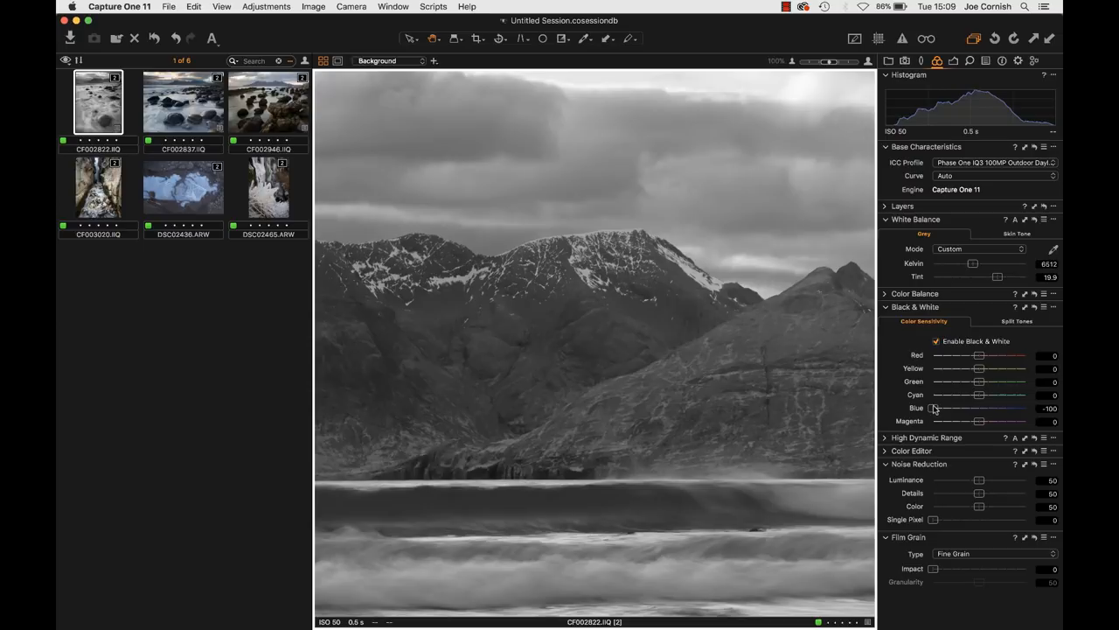
drag(941, 409, 979, 409)
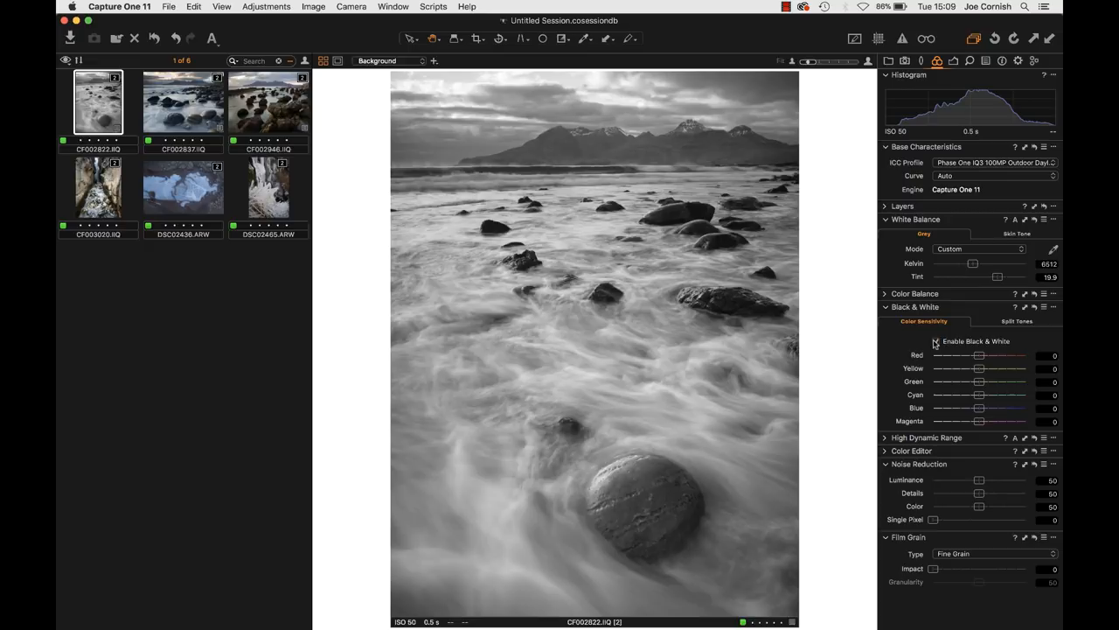
Step: Disable Black & White to return the photo to full colour
click(935, 341)
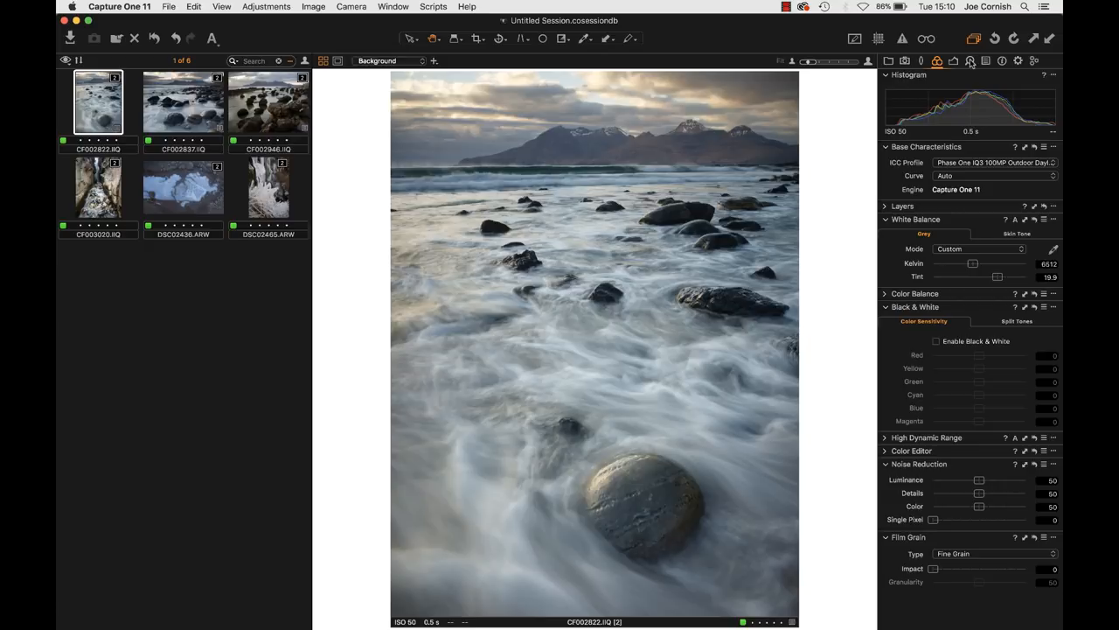
Step: Switch to the Exposure tool tab and expand the White Balance controls
click(969, 59)
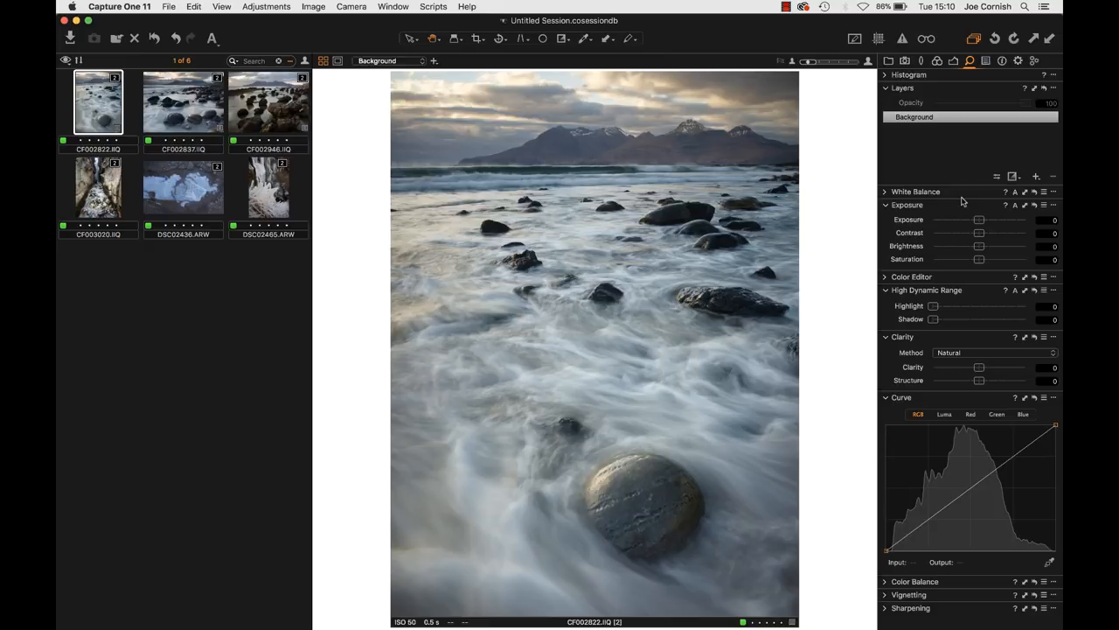
mouse_move(890, 190)
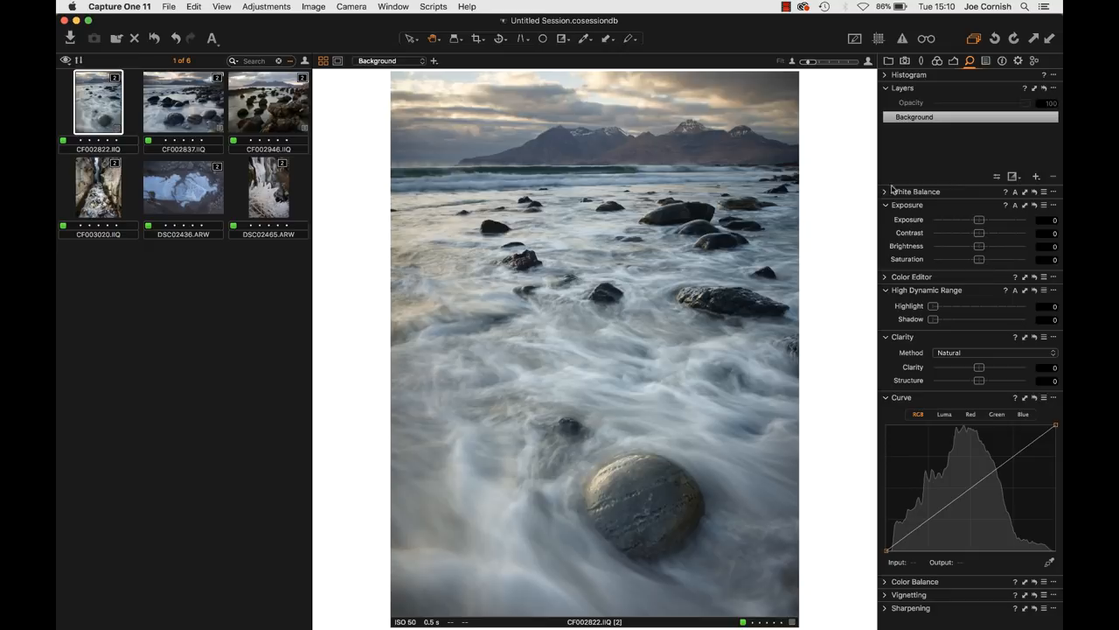
click(916, 191)
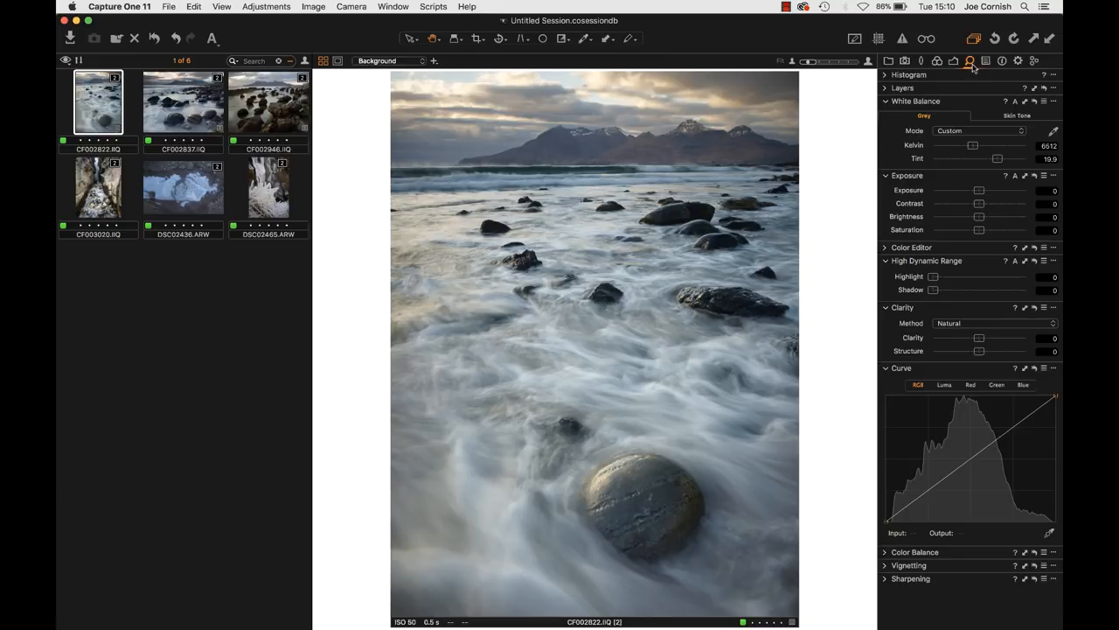
mouse_move(972, 75)
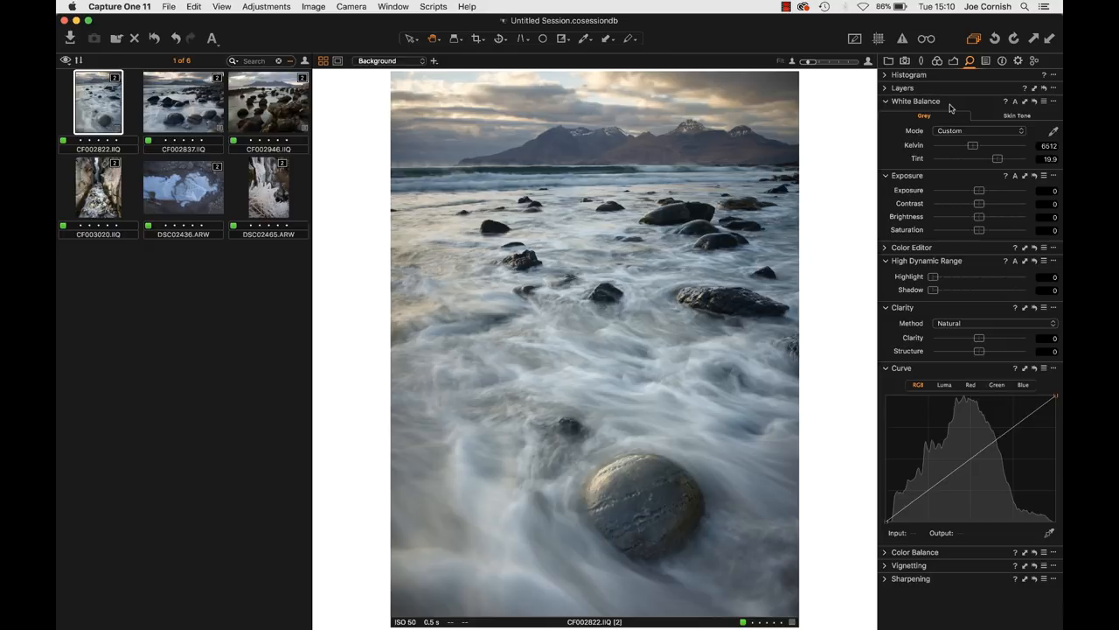
mouse_move(1007, 231)
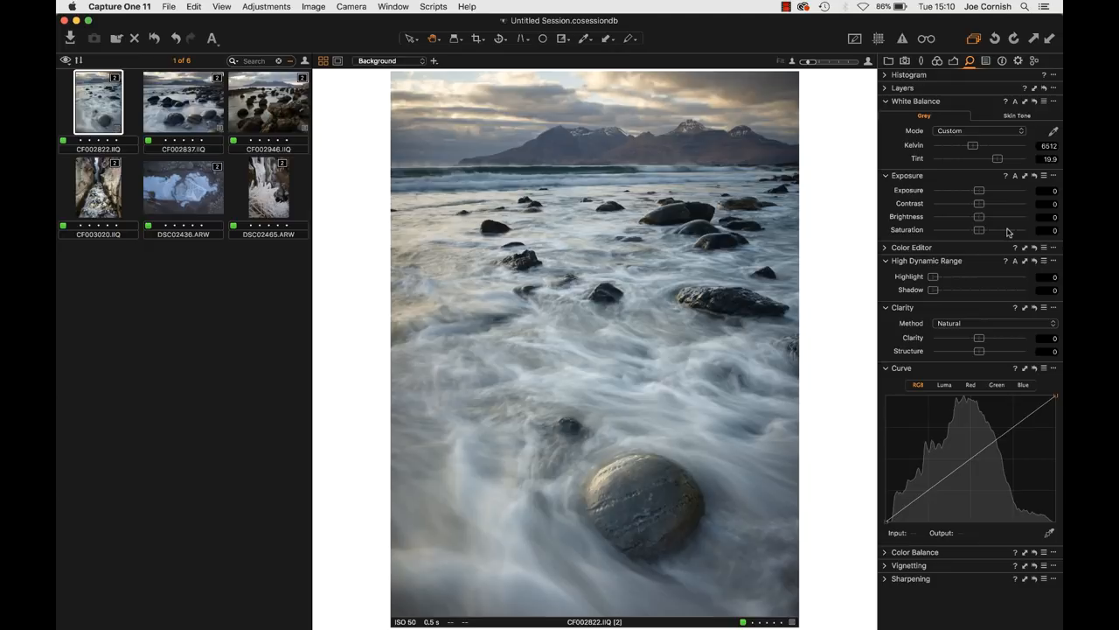
Step: Boost Saturation, then try cooler and very warm Kelvin values before settling slightly warm
drag(979, 231, 1007, 231)
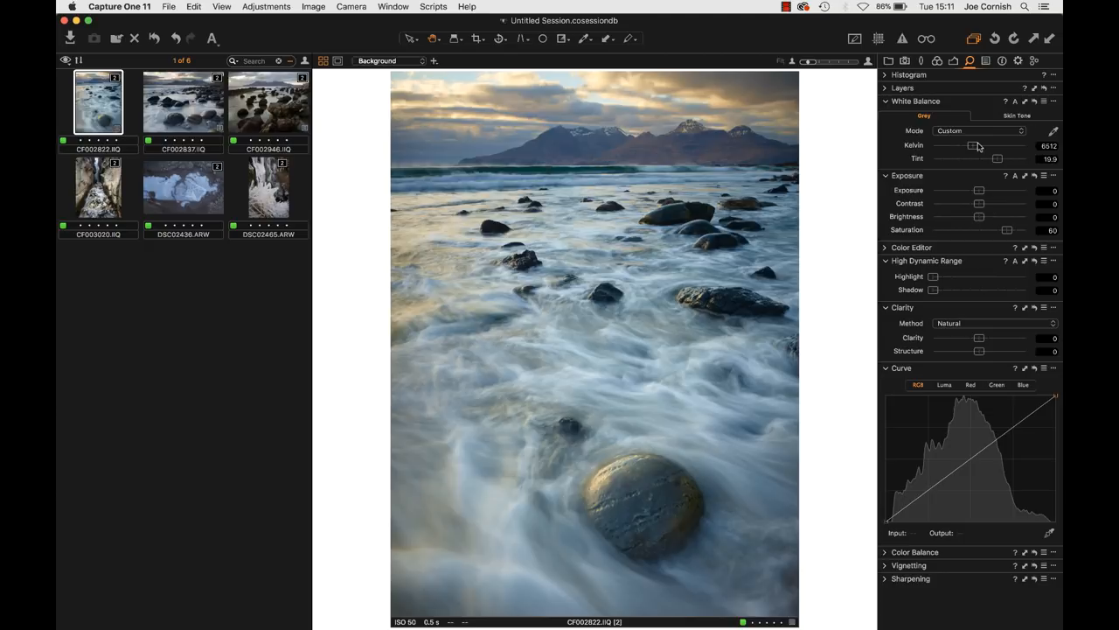
drag(975, 145, 962, 145)
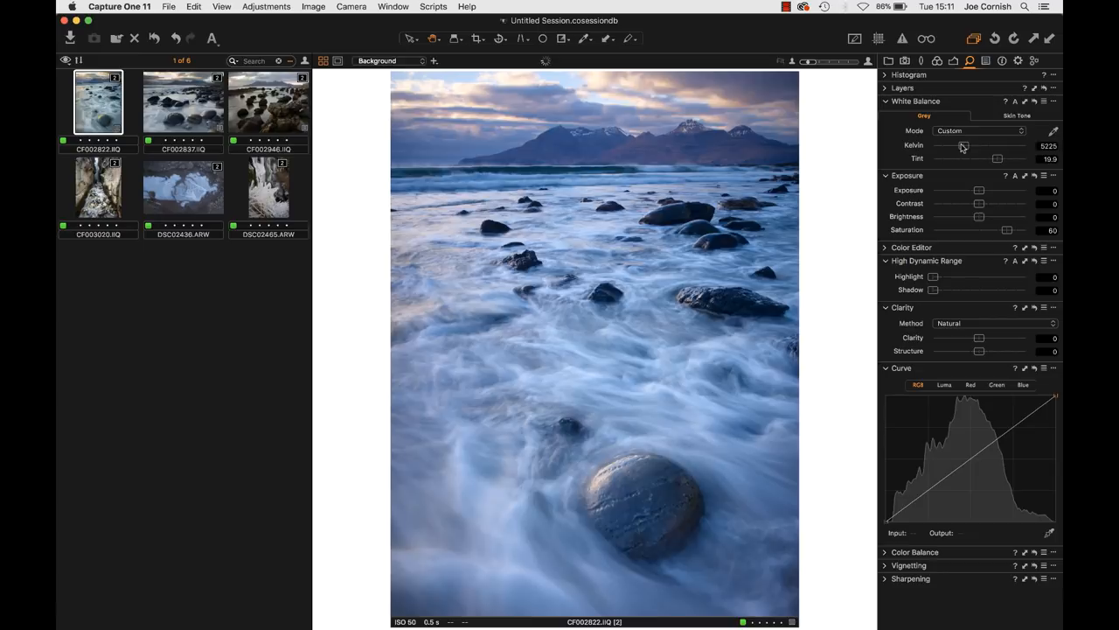
drag(961, 146, 972, 146)
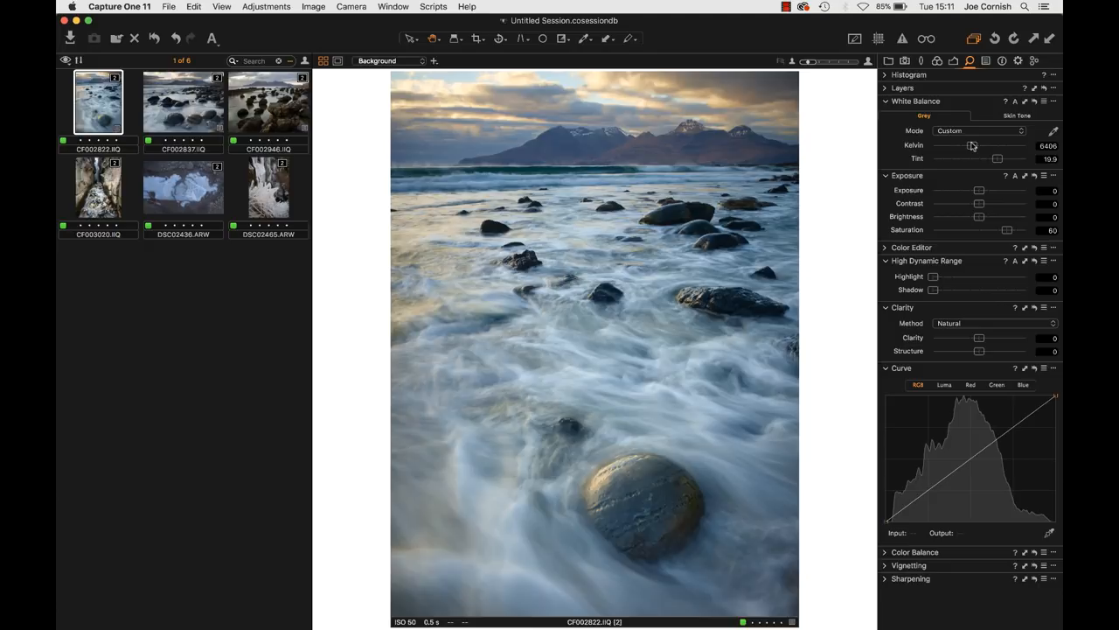
drag(971, 145, 993, 145)
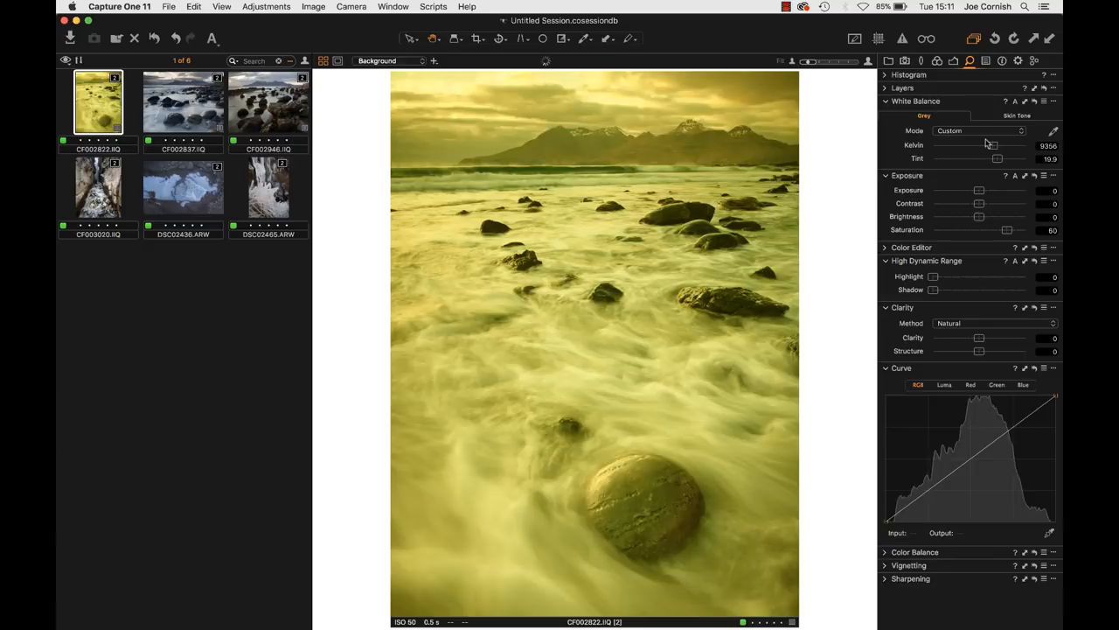
drag(996, 145, 972, 145)
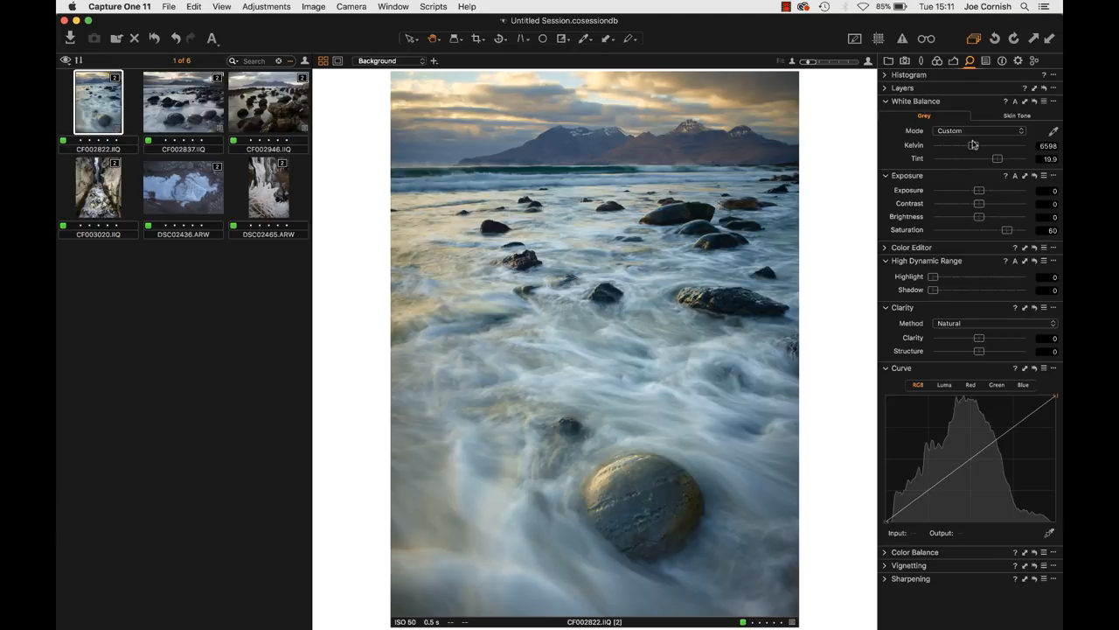
Step: Nudge the Kelvin temperature slightly and push the Tint far toward green
drag(983, 145, 970, 145)
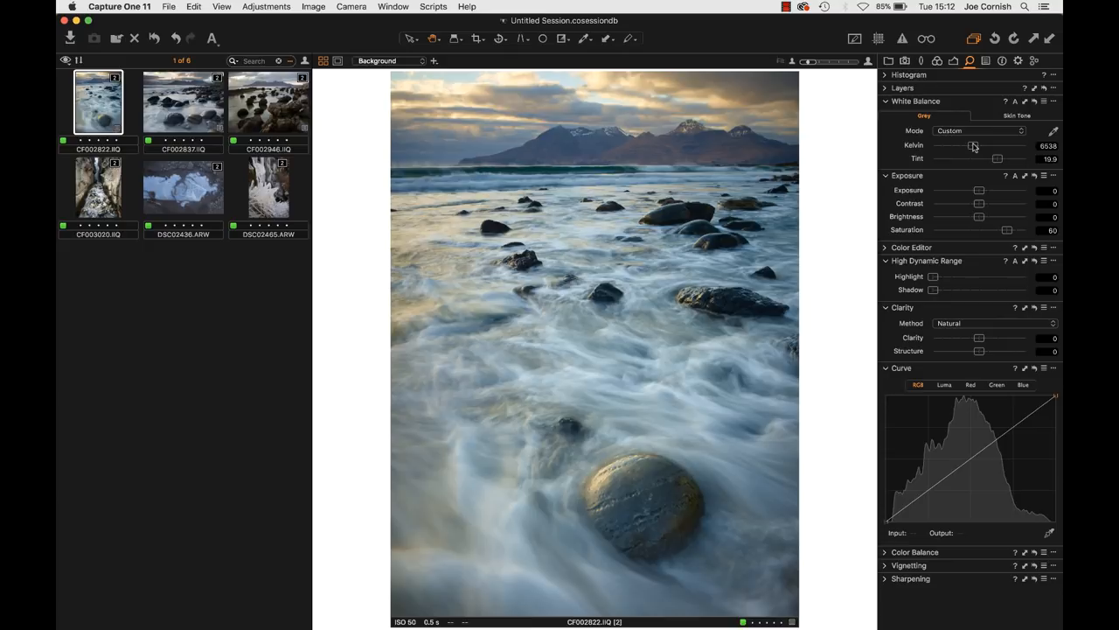
drag(996, 158, 946, 158)
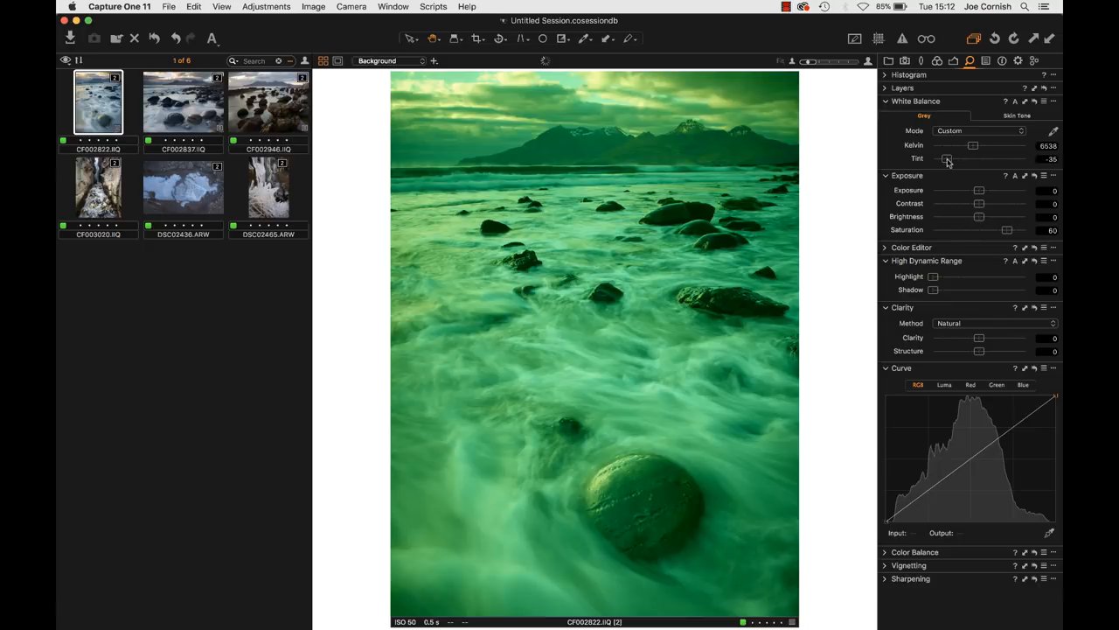
Step: Swing the Tint between near-neutral and strong magenta, settling at a moderate value near 24
drag(948, 157, 1007, 157)
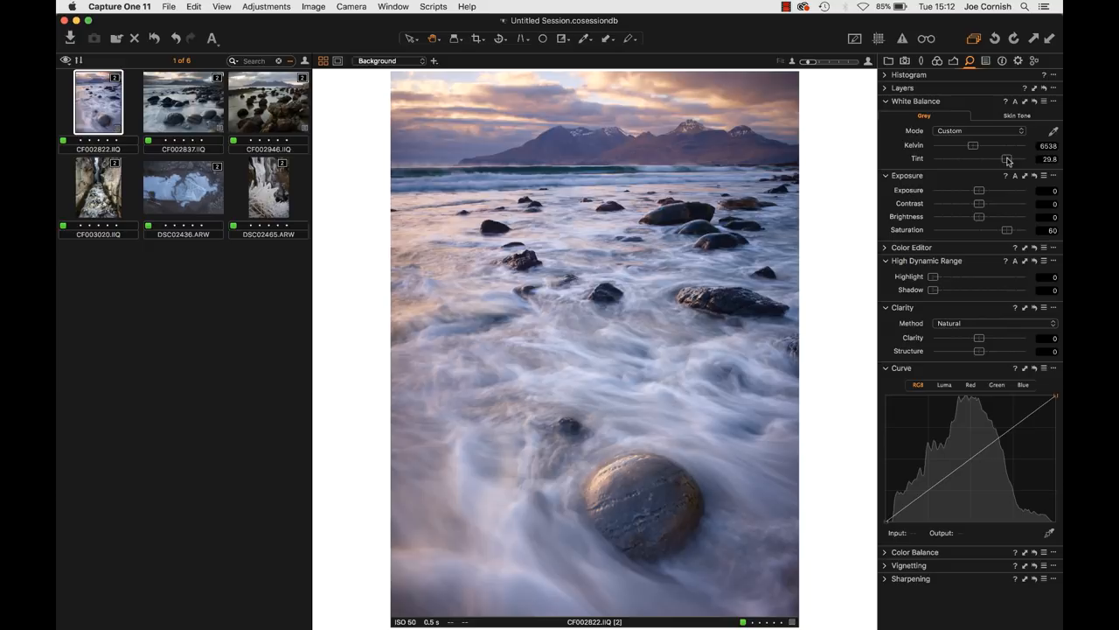
drag(1007, 159, 1003, 159)
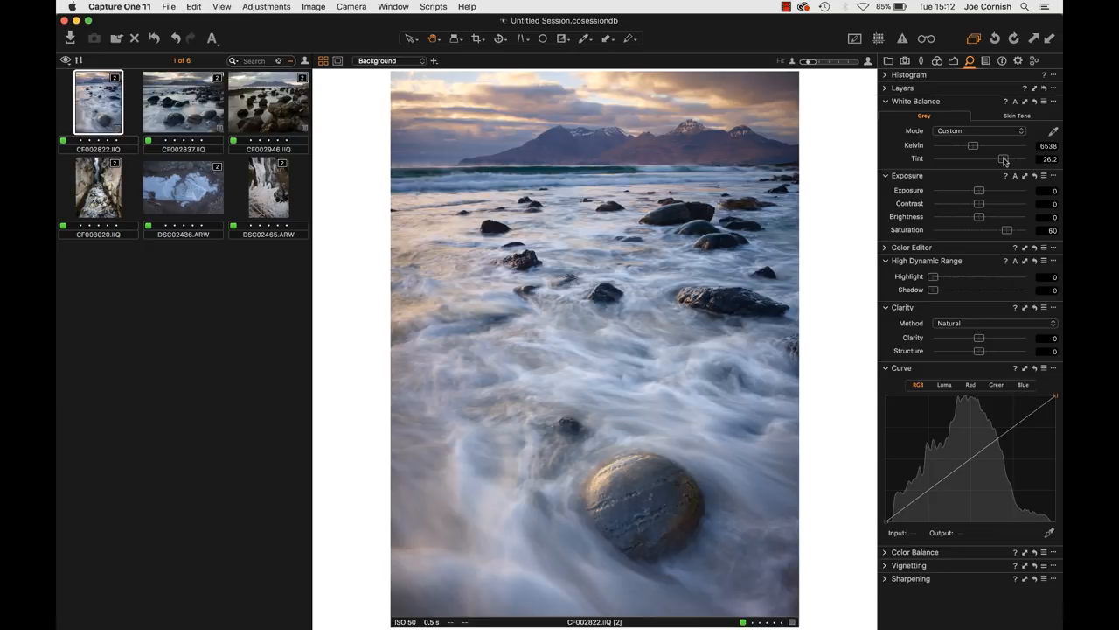
drag(1007, 159, 983, 159)
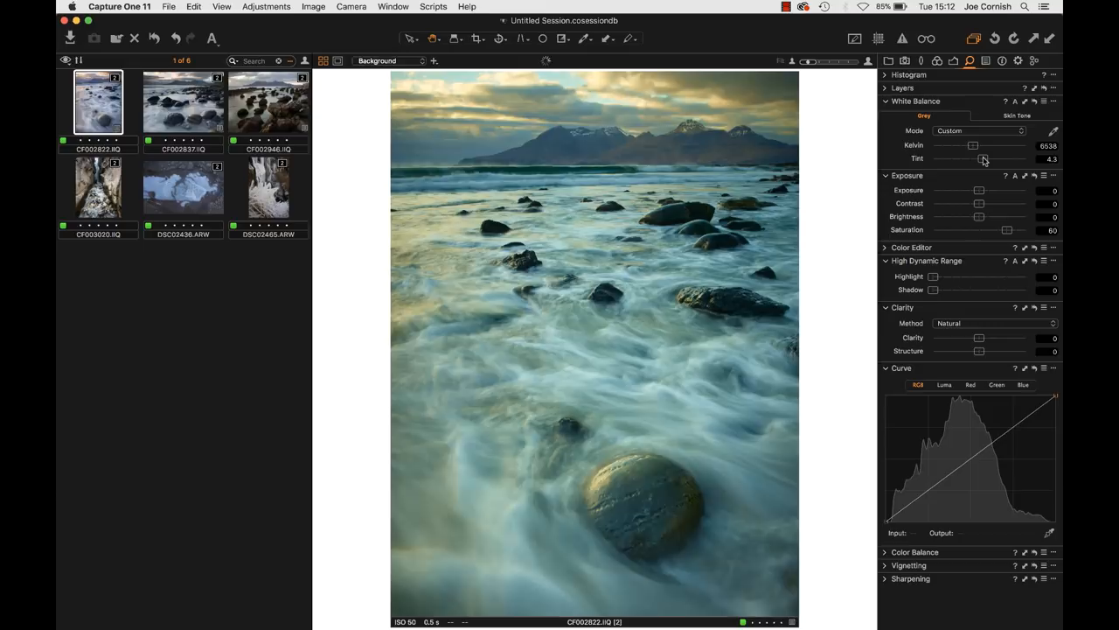
drag(983, 158, 1007, 158)
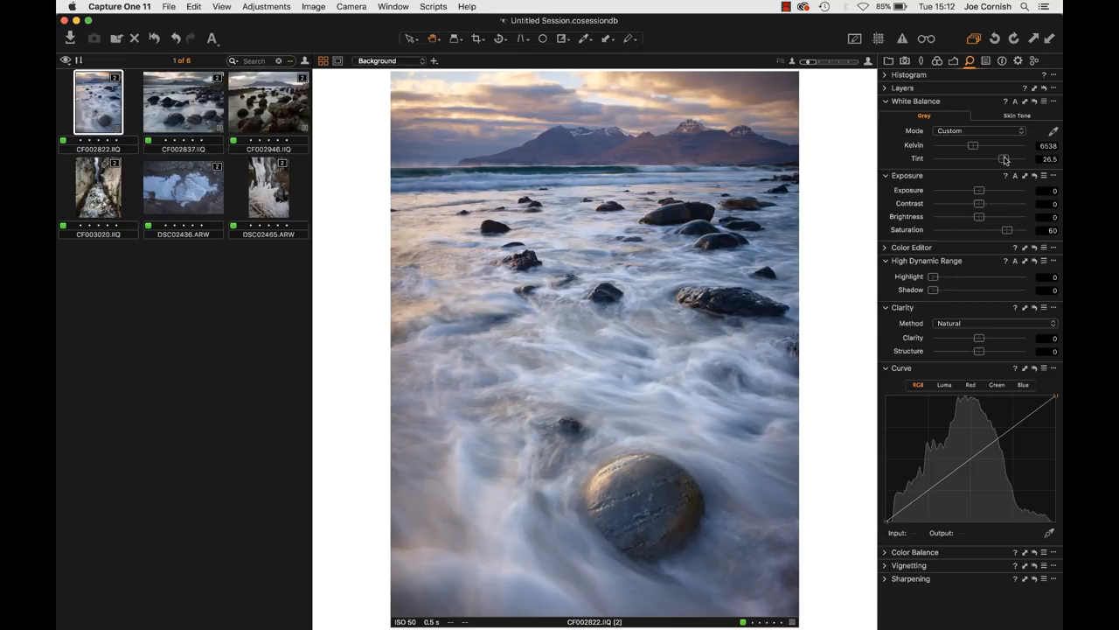
drag(995, 158, 1018, 157)
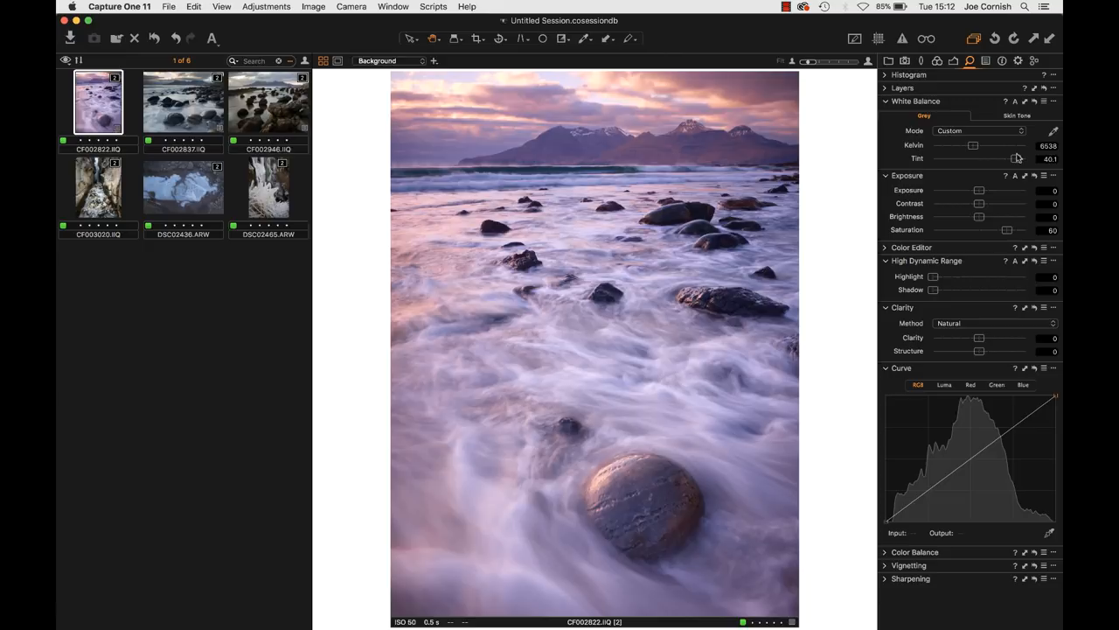
drag(1006, 157, 1000, 157)
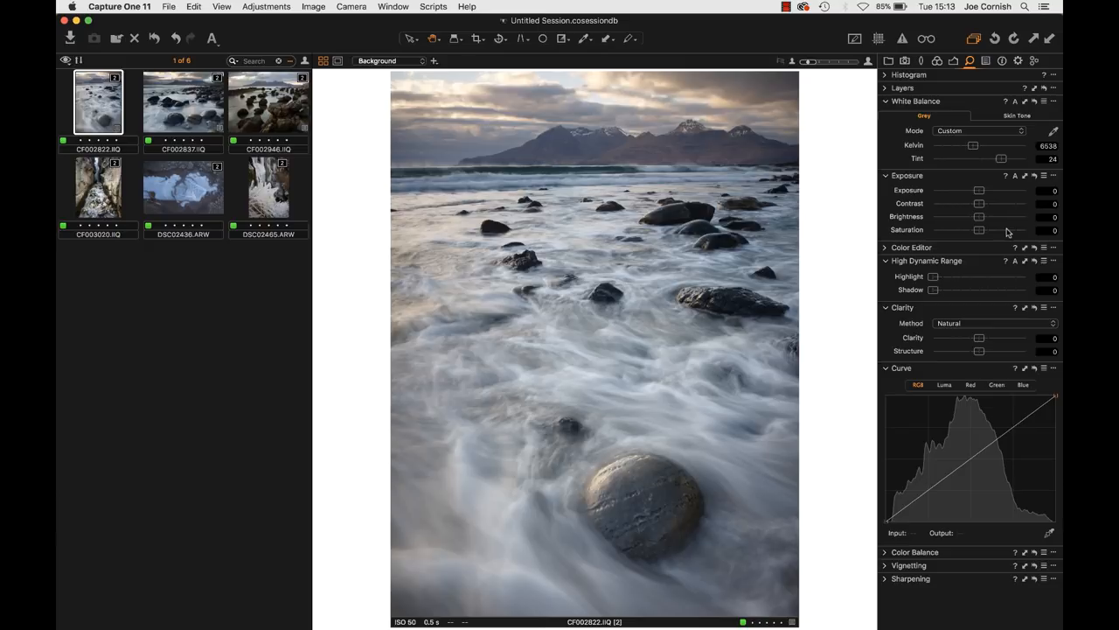
Step: Raise Saturation to about 30 with the Tint holding at 24
drag(978, 231, 997, 231)
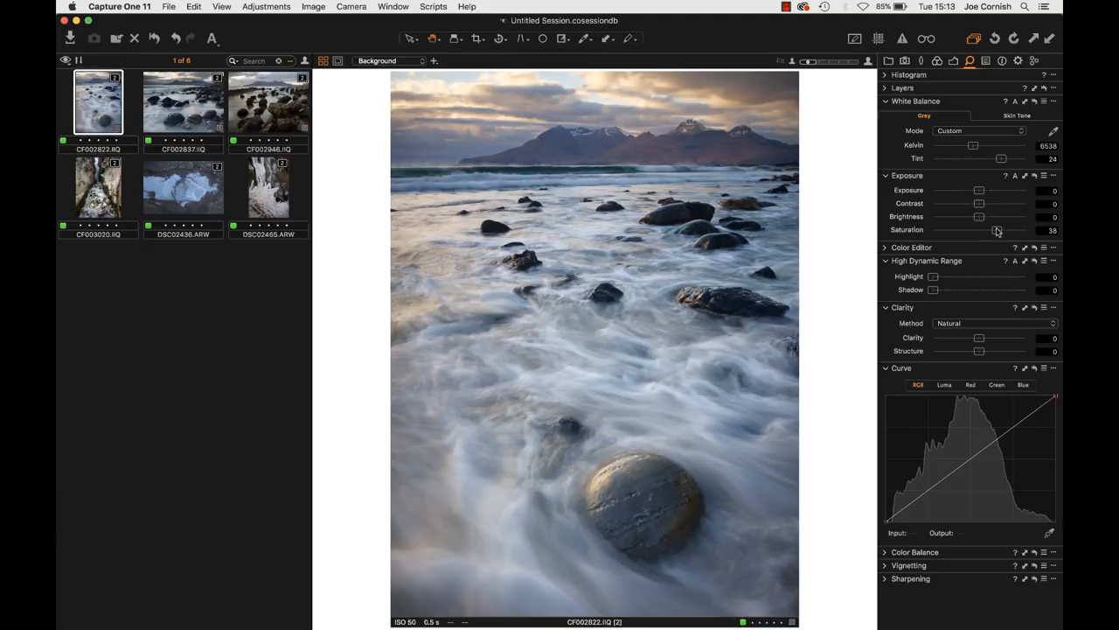
drag(1000, 231, 993, 231)
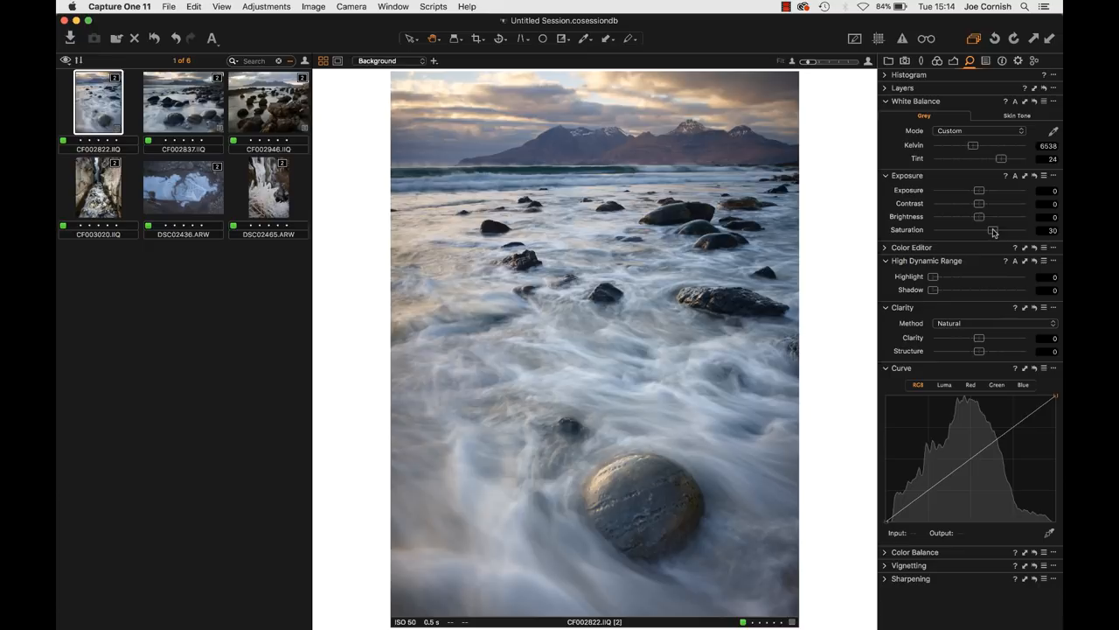
mouse_move(822, 133)
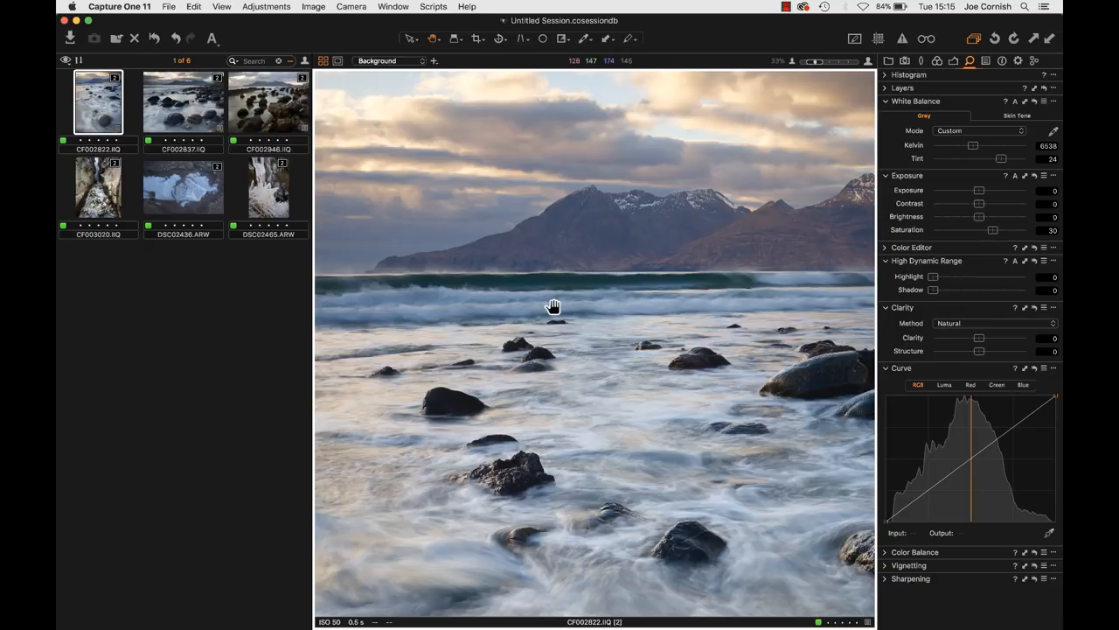
mouse_move(668, 273)
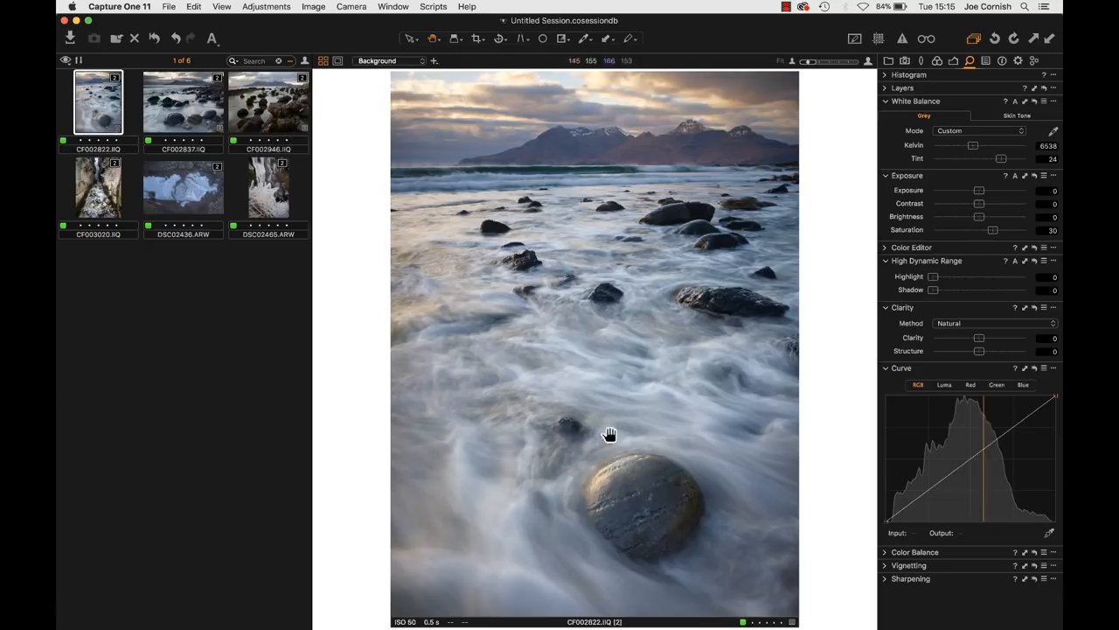
mouse_move(629, 466)
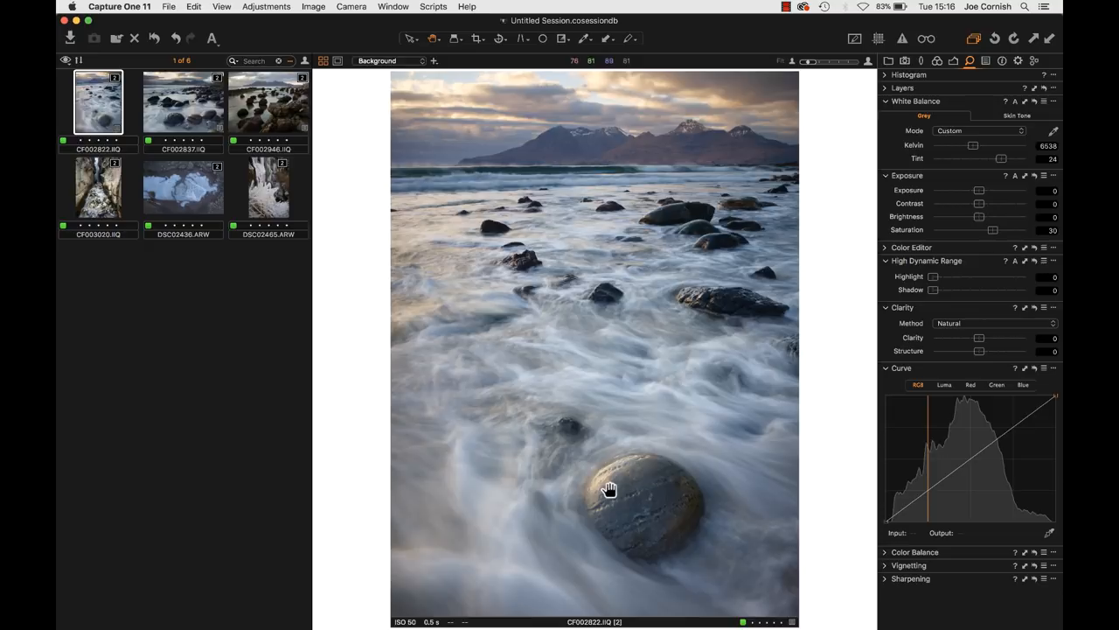
mouse_move(640, 501)
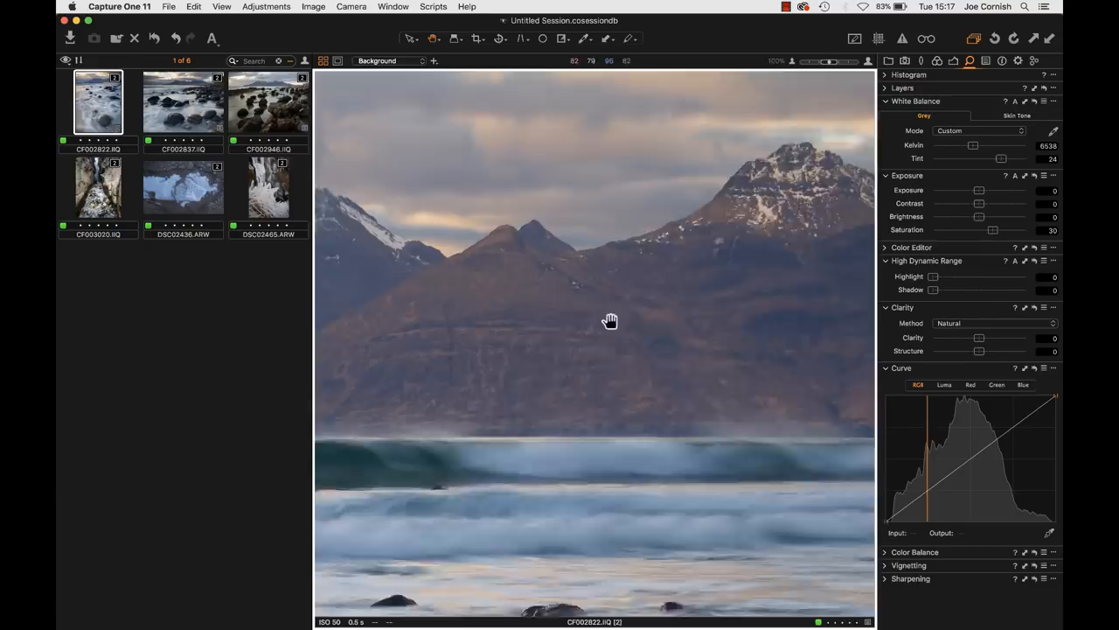
drag(609, 322, 742, 321)
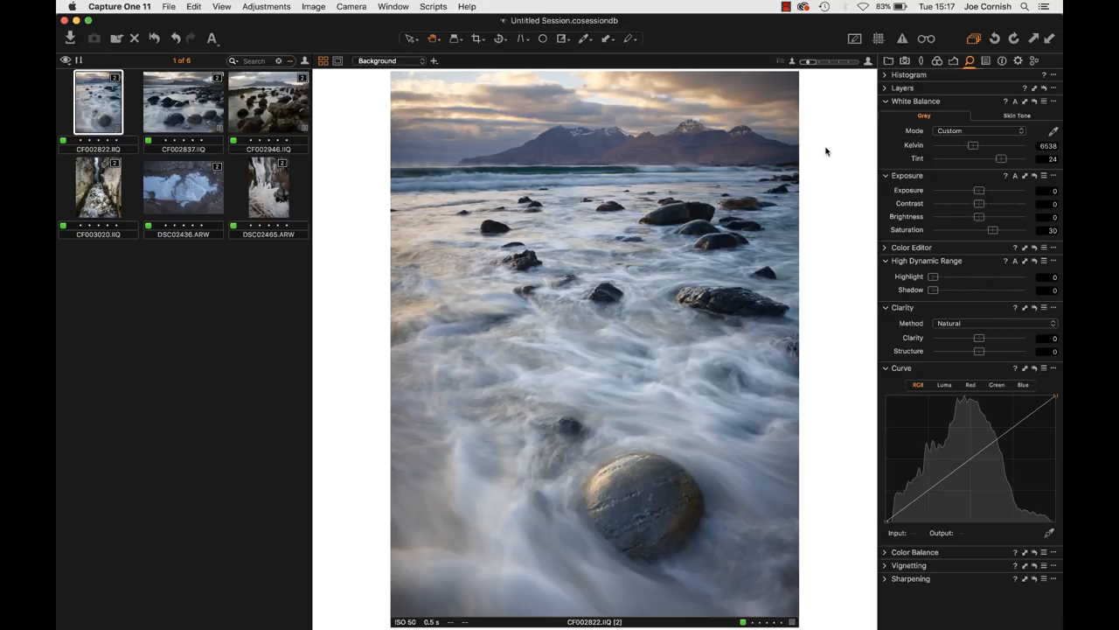
mouse_move(883, 138)
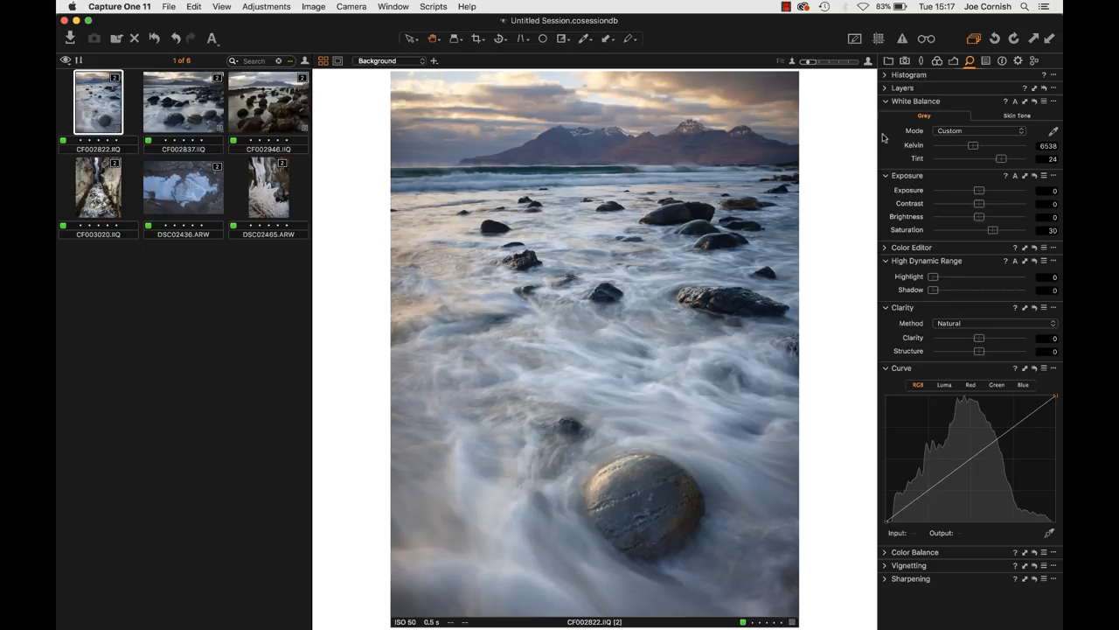
mouse_move(976, 182)
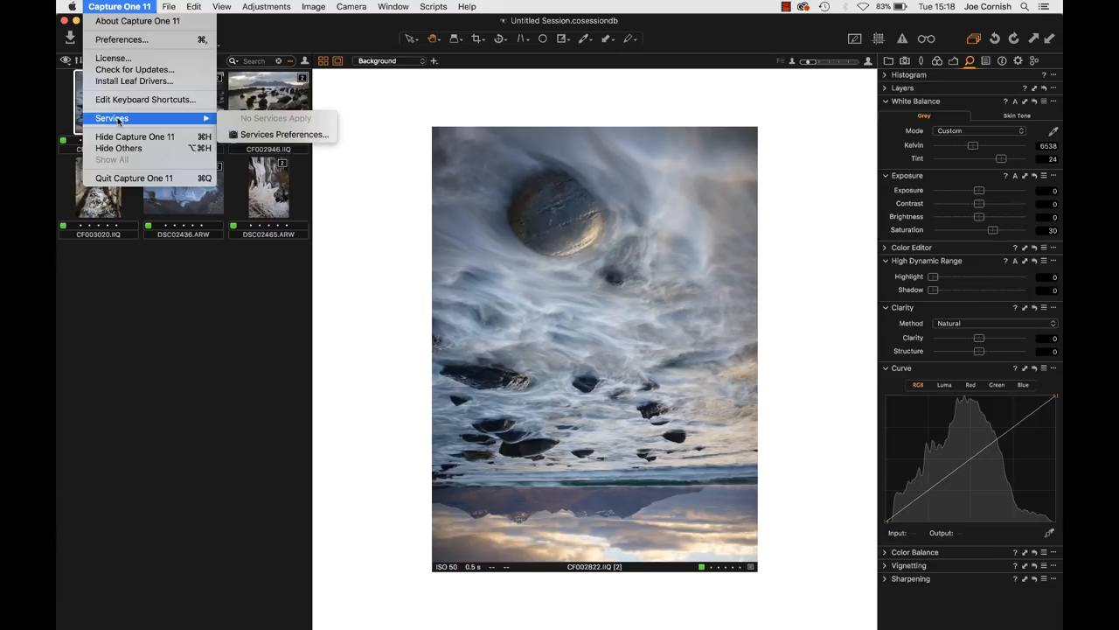
Step: Raise the Proof Margin to 209 px in Preferences > Appearance and close the window
click(122, 39)
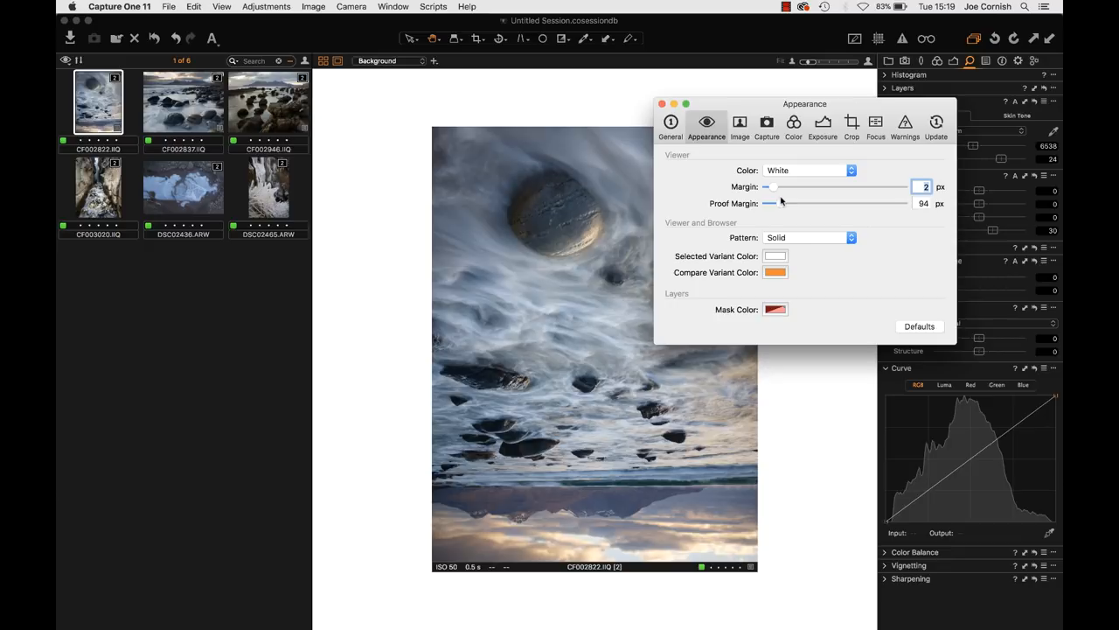
drag(770, 202, 795, 203)
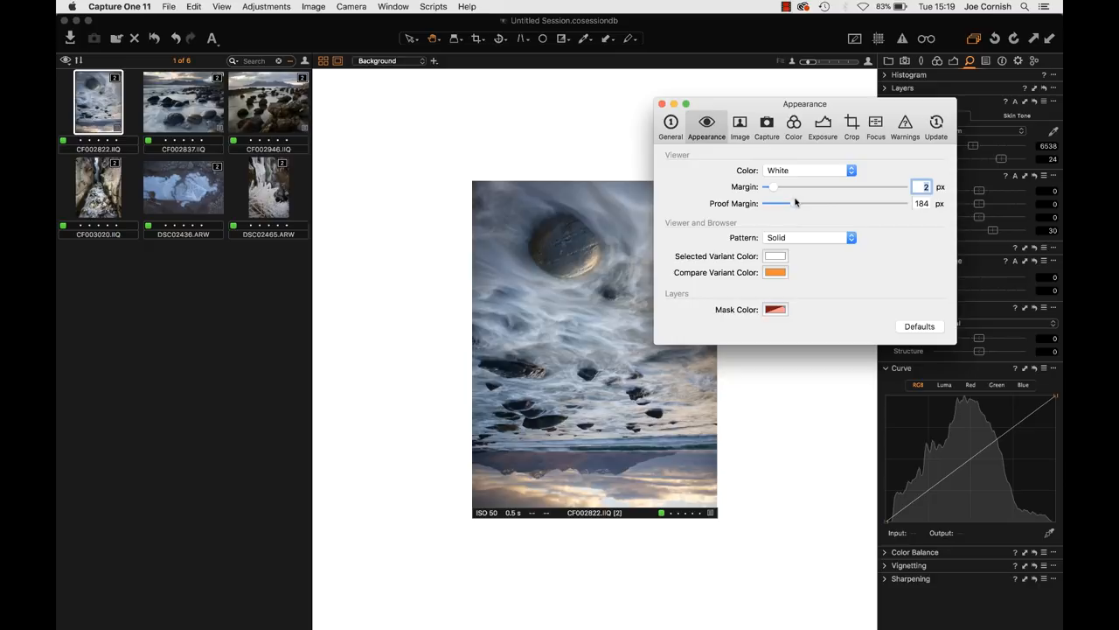
drag(791, 202, 797, 203)
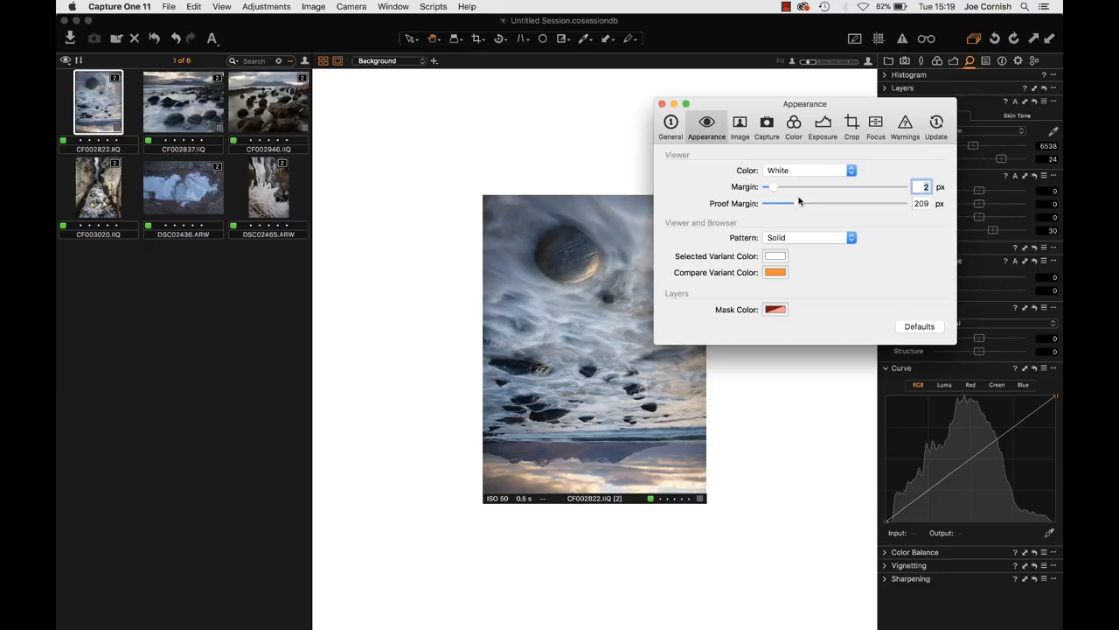
click(661, 105)
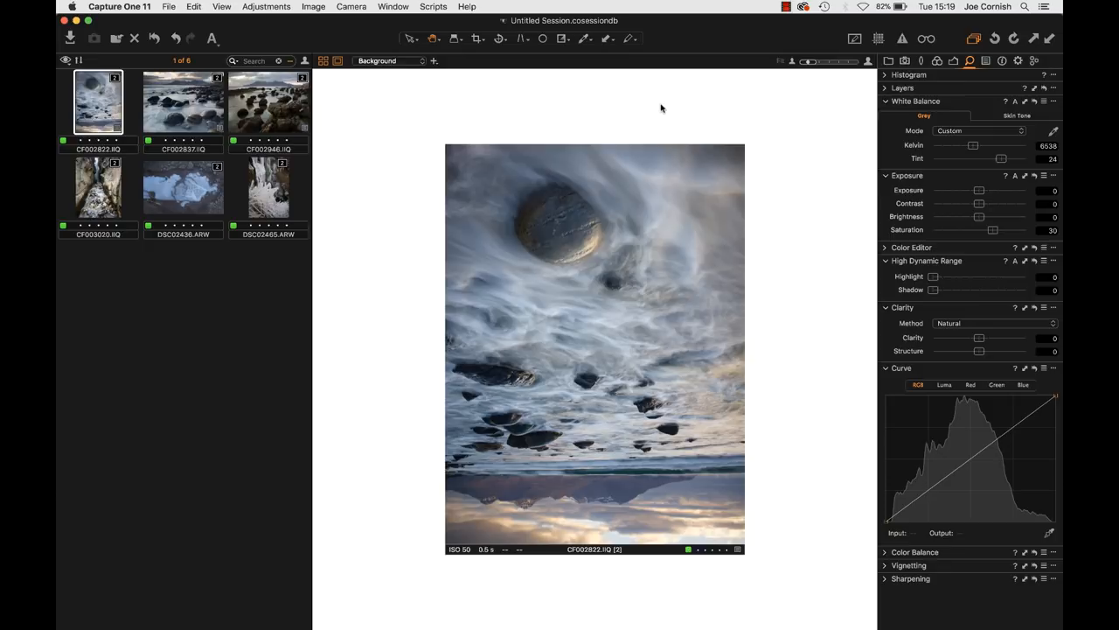
mouse_move(749, 537)
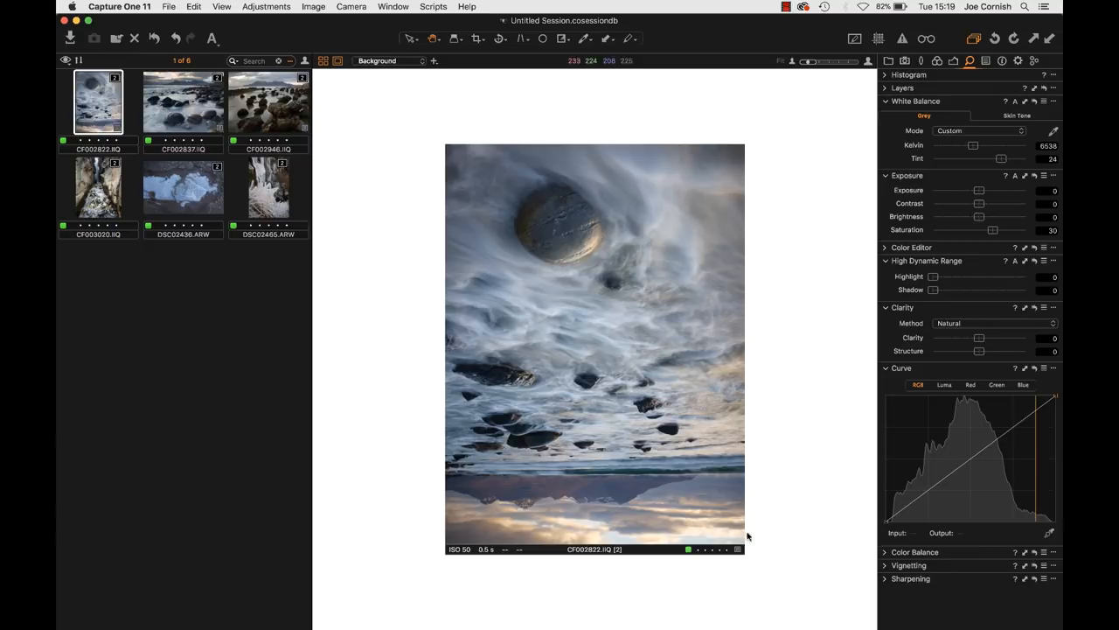
mouse_move(795, 336)
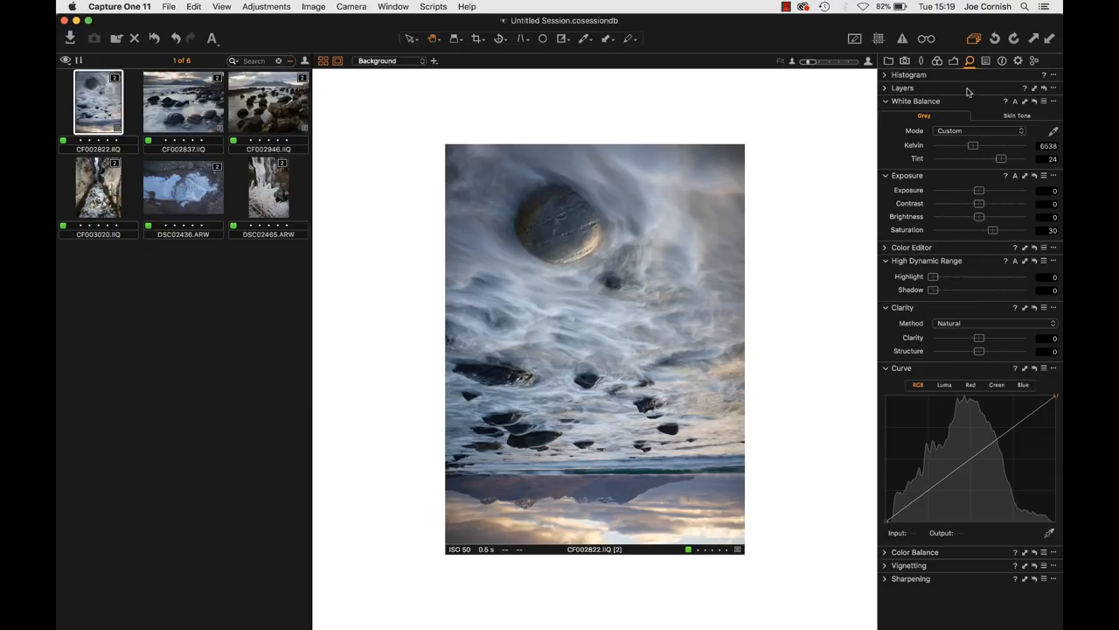
Step: Expand the Layers tool and create a new empty Layer 1 above Background
click(902, 87)
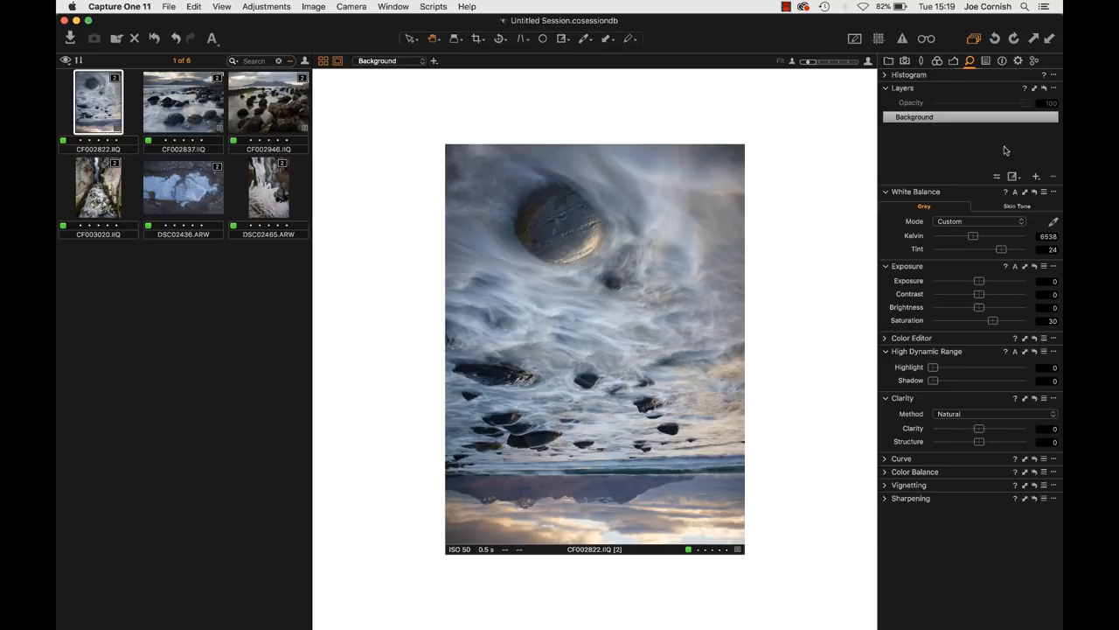
mouse_move(1035, 177)
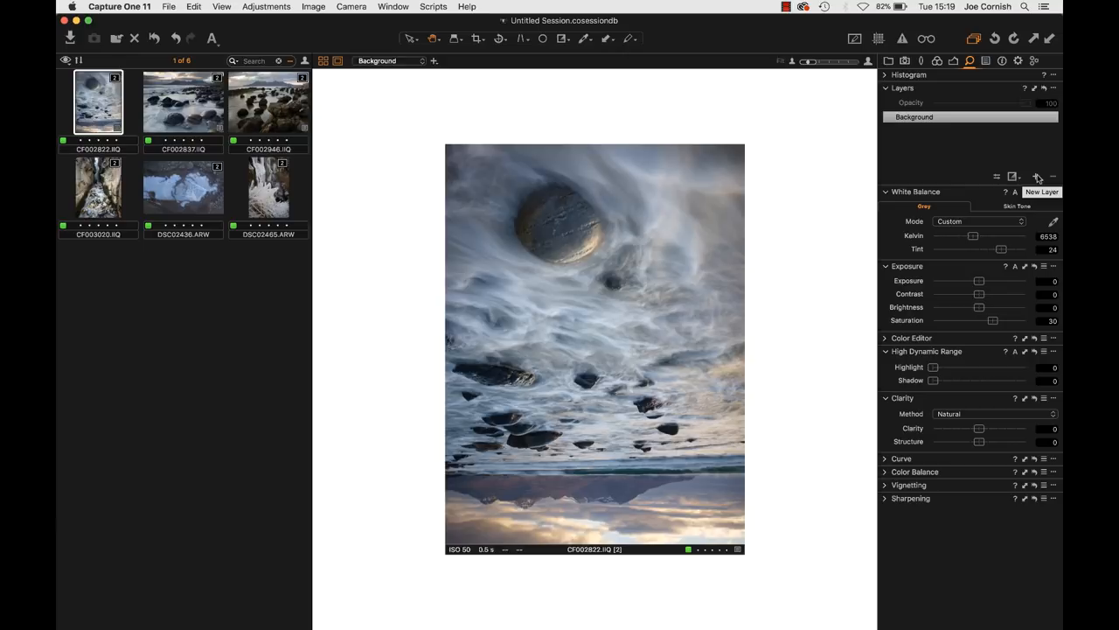
click(1037, 176)
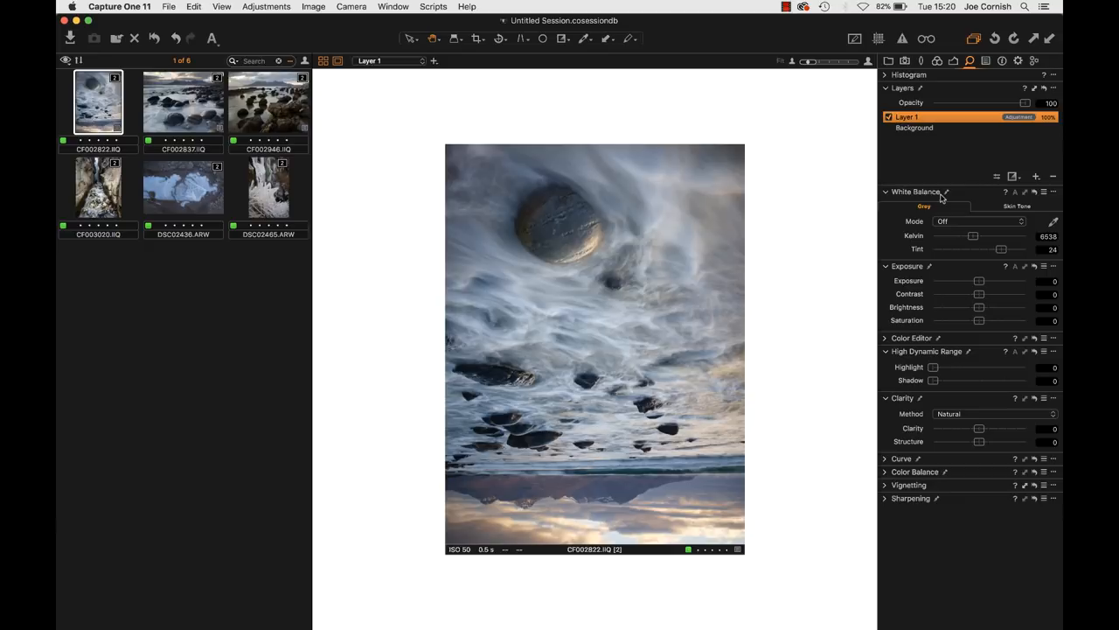
mouse_move(696, 535)
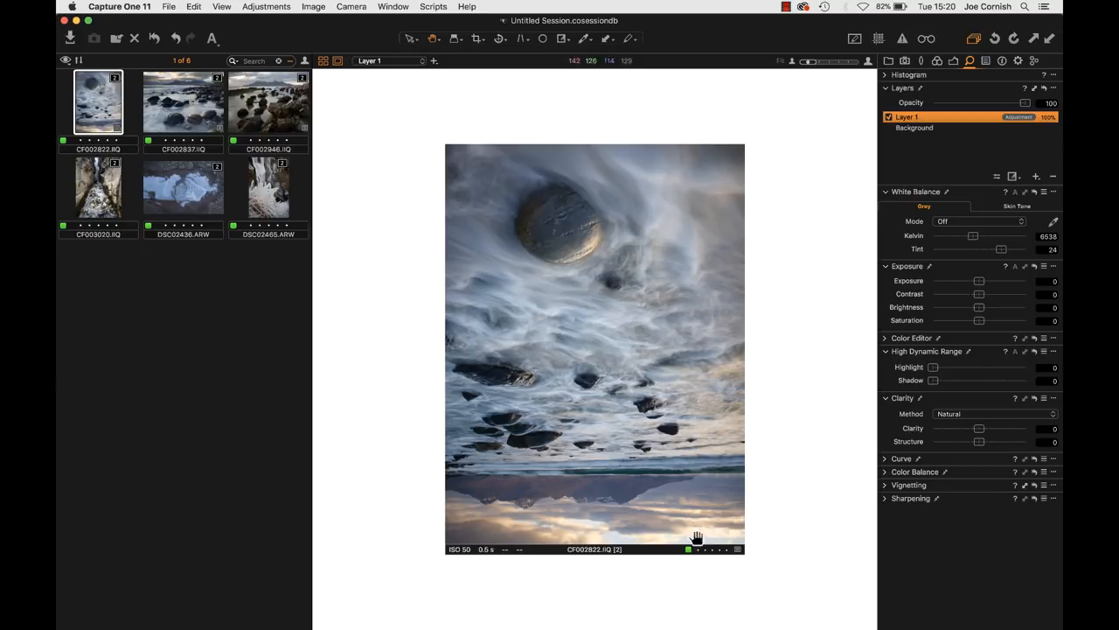
Step: On Layer 1, lower Contrast and Saturation and raise the HDR Highlight slider
click(1013, 177)
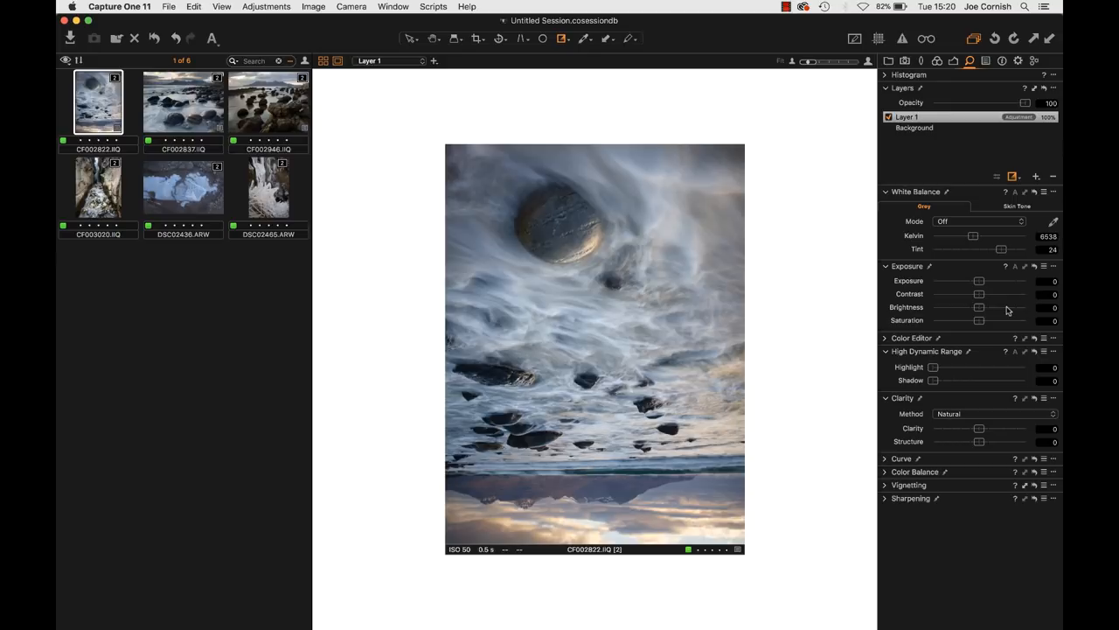
drag(979, 307, 1017, 308)
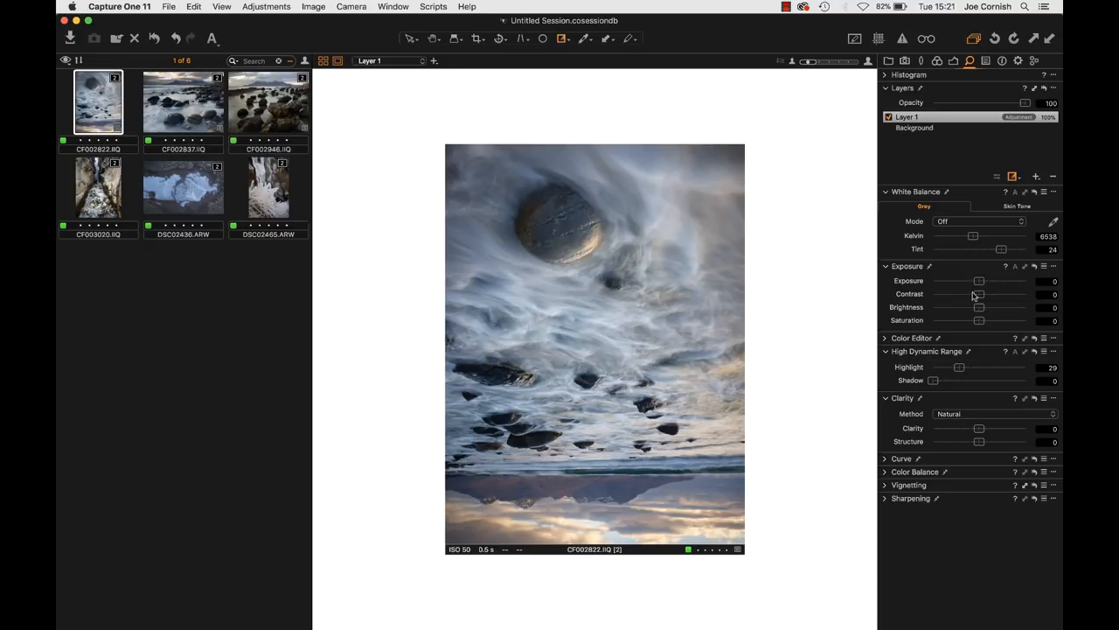
drag(979, 294, 948, 293)
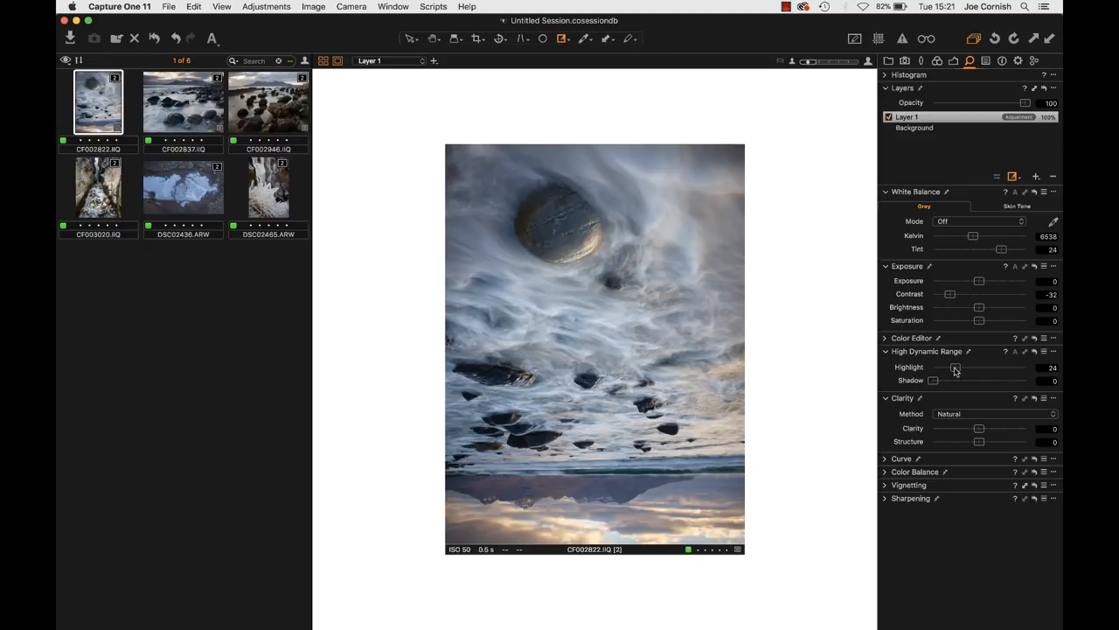
drag(980, 320, 949, 320)
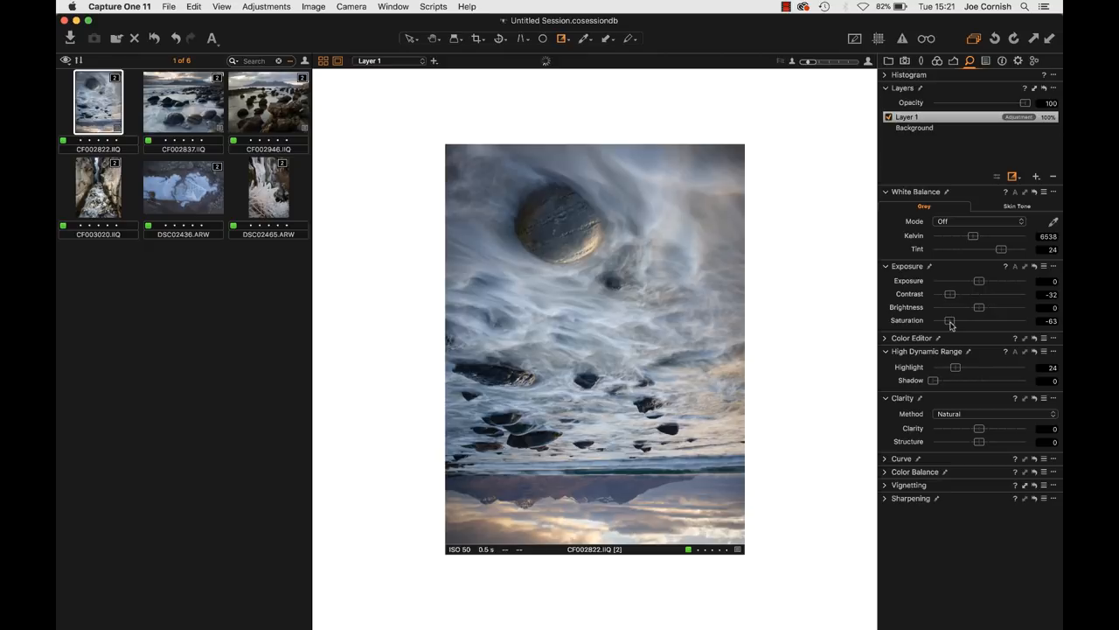
drag(947, 320, 969, 320)
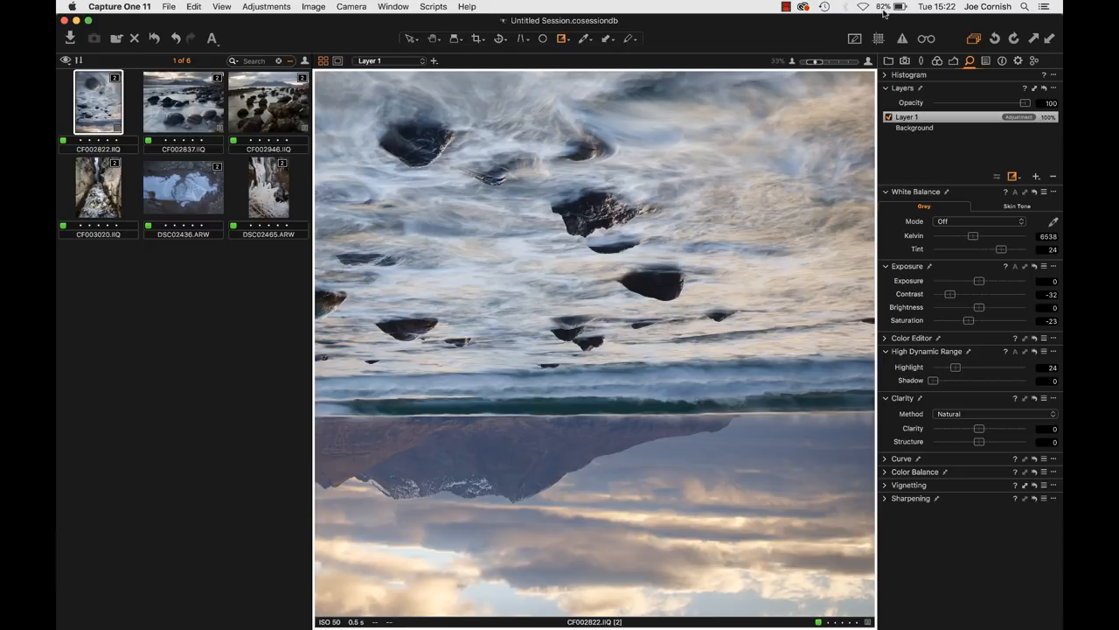
click(888, 116)
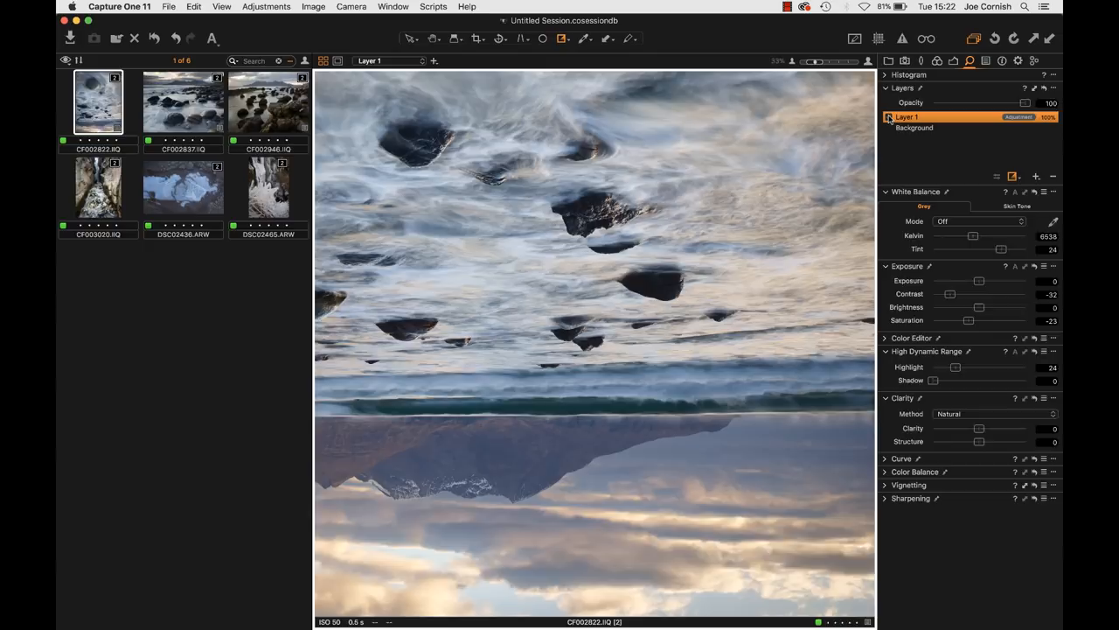
click(888, 117)
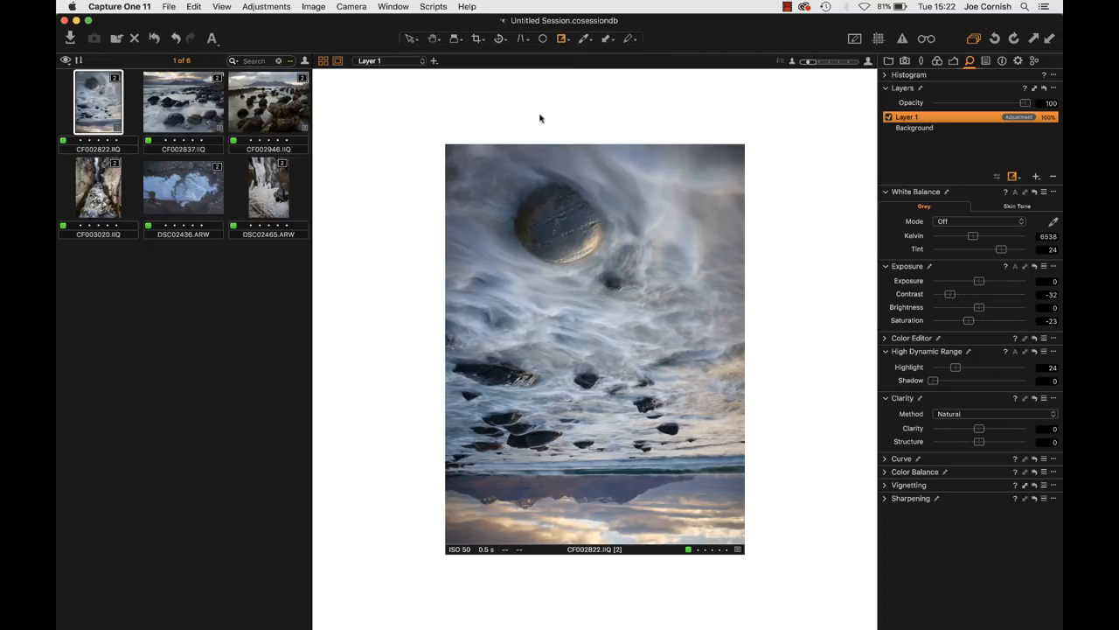
mouse_move(682, 308)
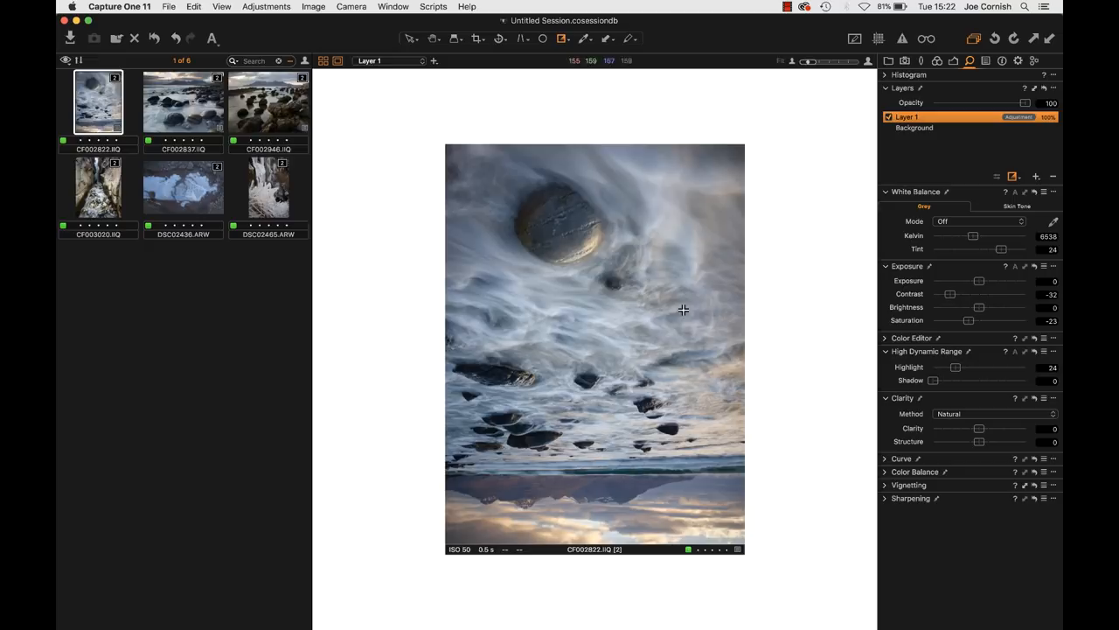
mouse_move(602, 315)
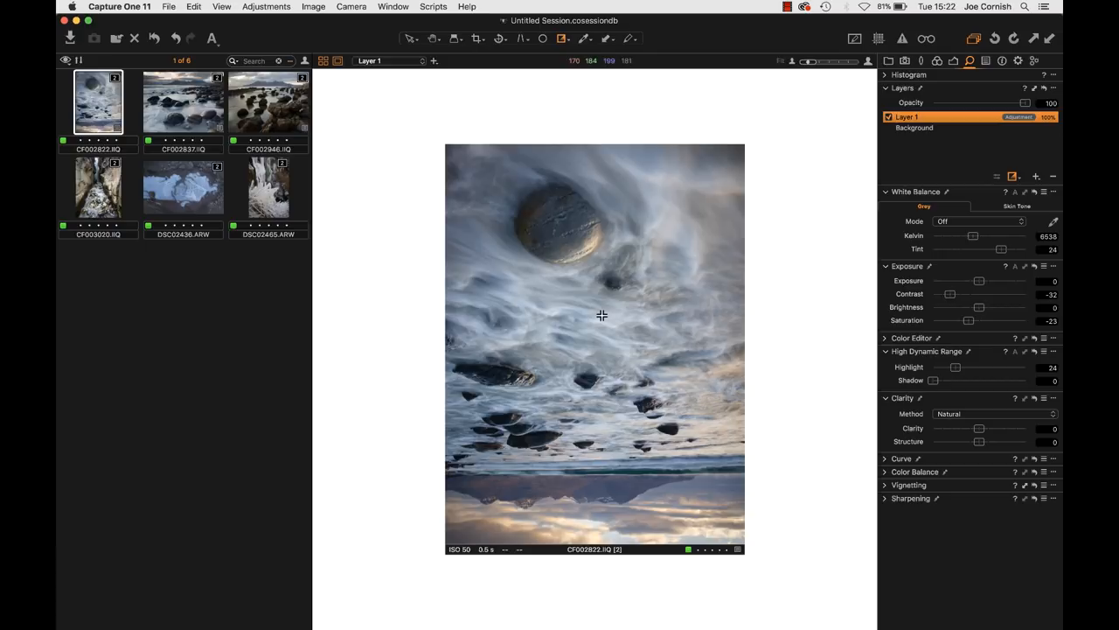
mouse_move(643, 206)
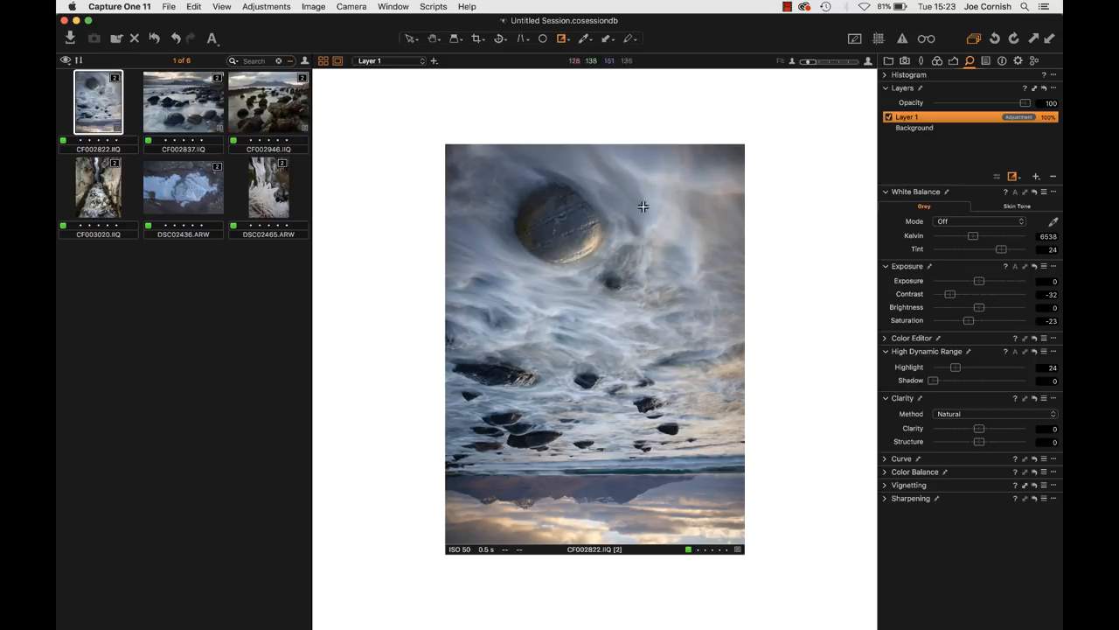
mouse_move(621, 227)
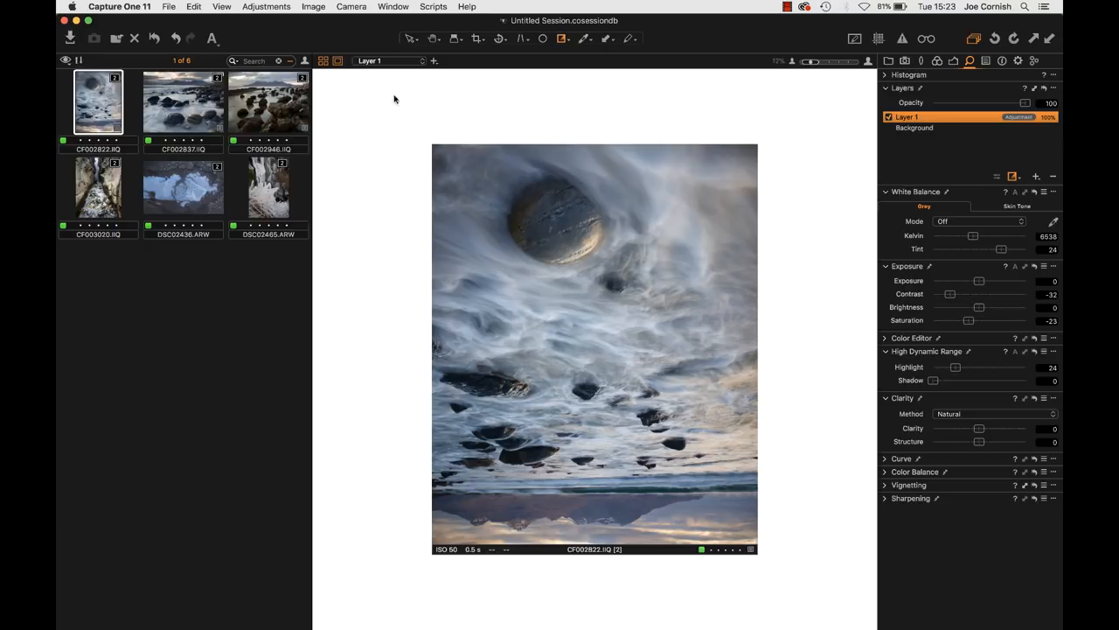
Step: Create Layer 2 and brush a Draw Mask over the large pebble
click(1035, 176)
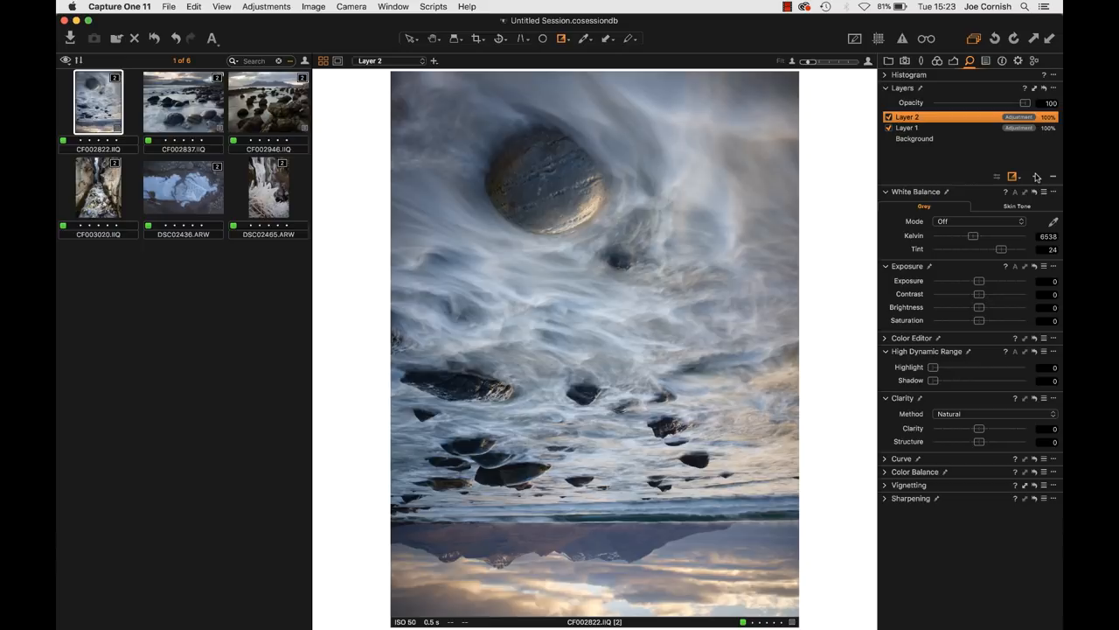
click(1012, 176)
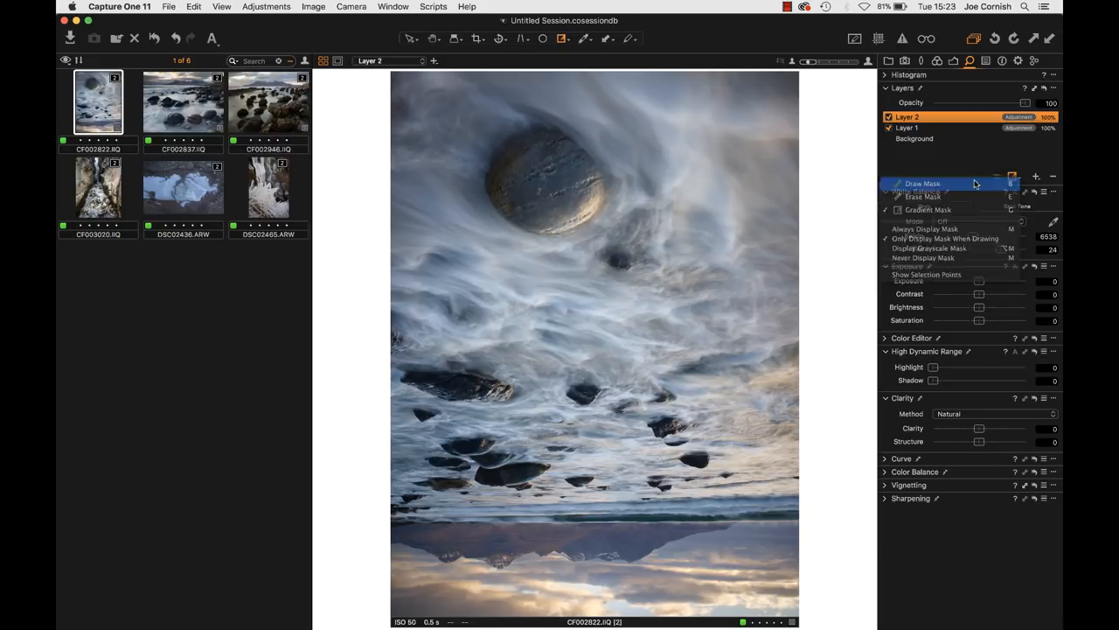
click(924, 183)
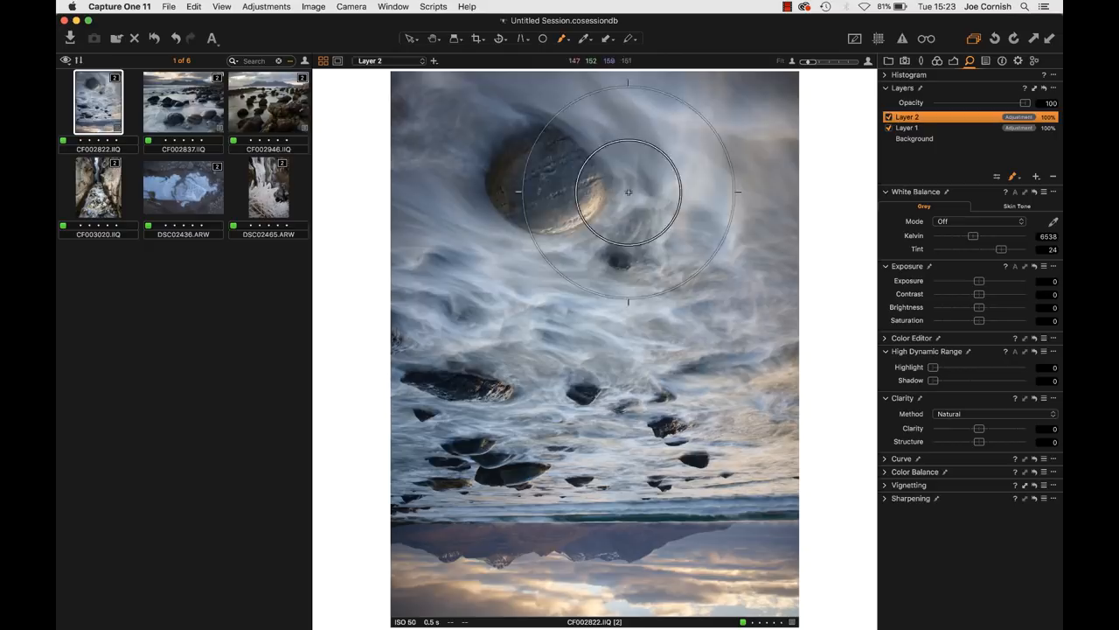
drag(627, 192, 580, 242)
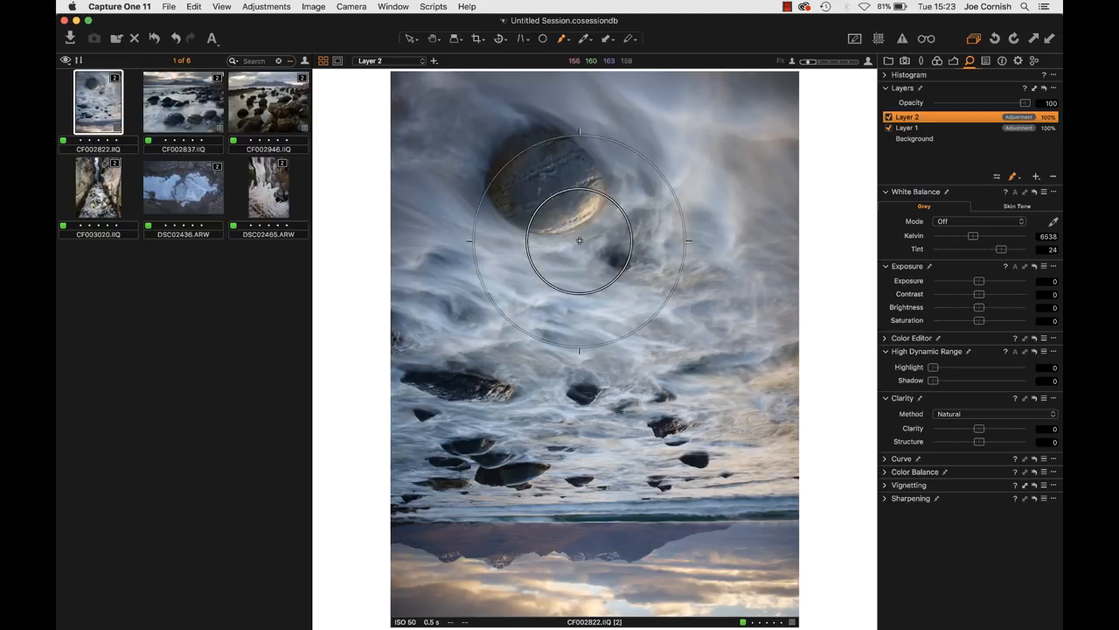
drag(580, 241, 623, 263)
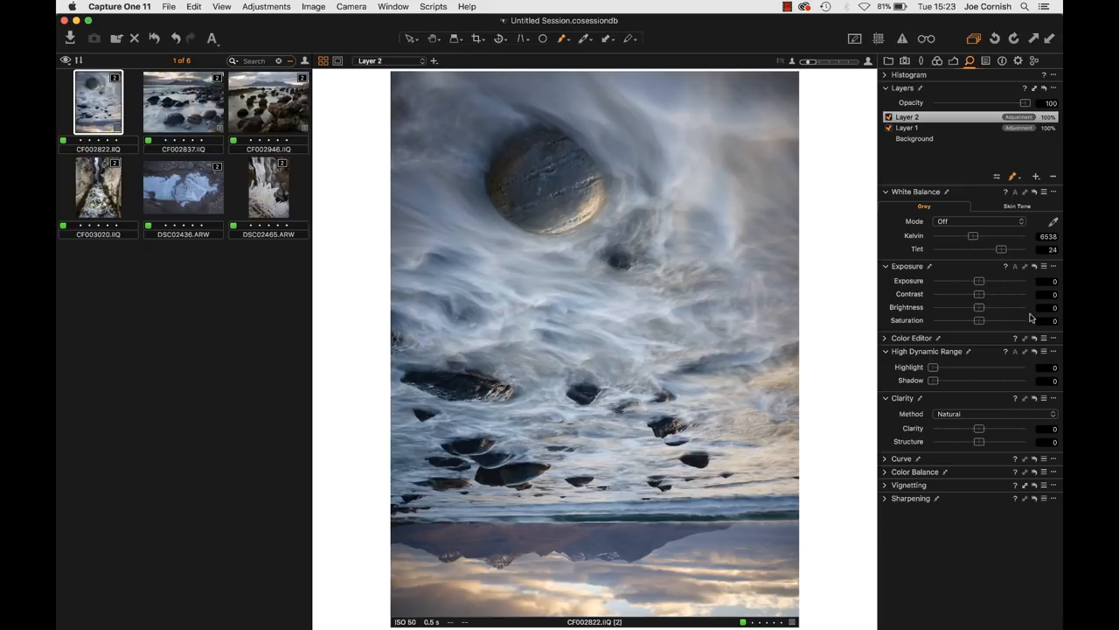
drag(979, 320, 1003, 320)
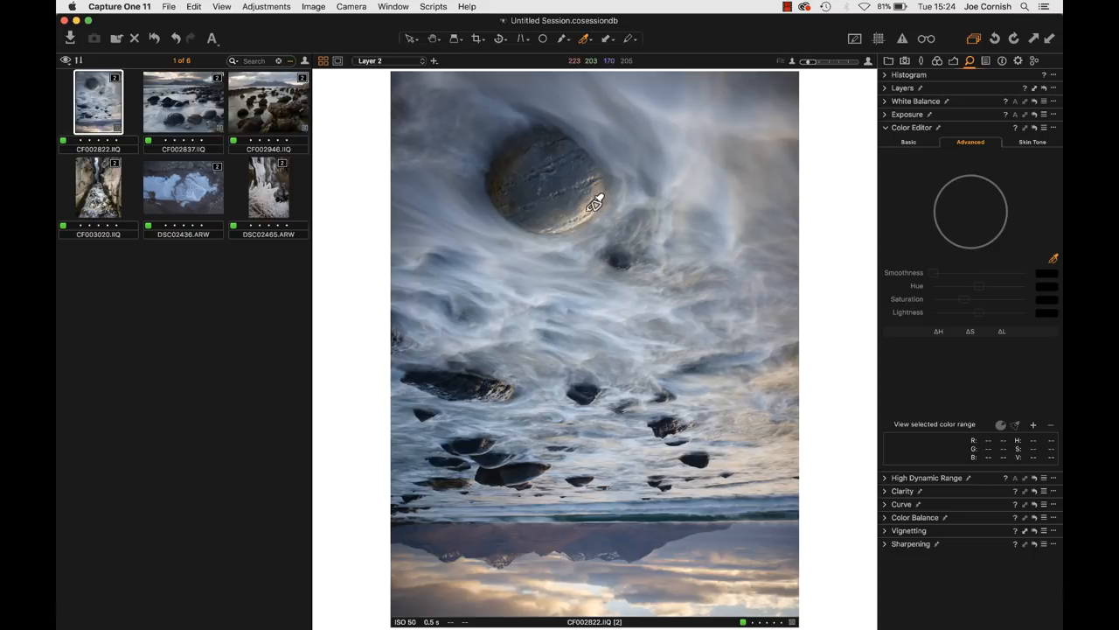
Step: Pick the warm stone colour range and settle its saturation around 22.7 after trying 200
click(594, 203)
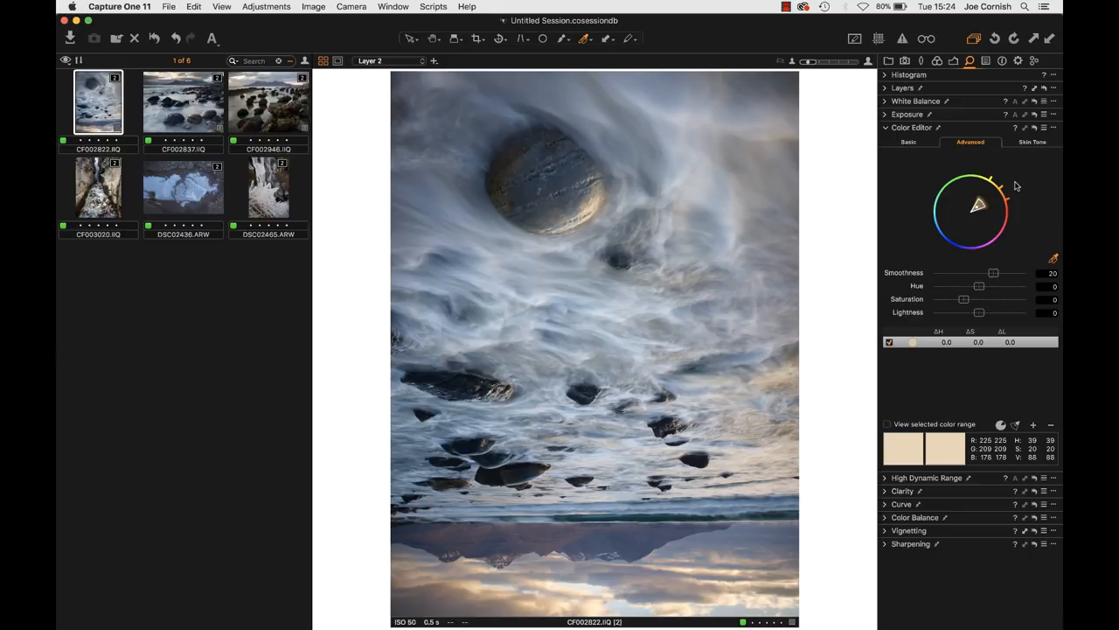
mouse_move(1007, 266)
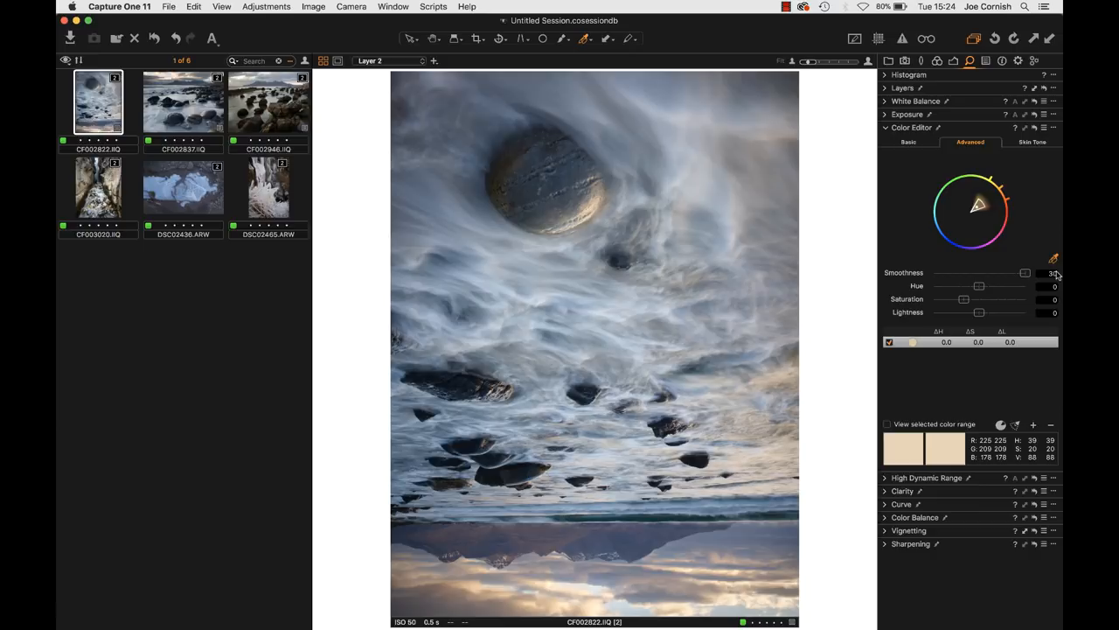
drag(966, 299, 1025, 299)
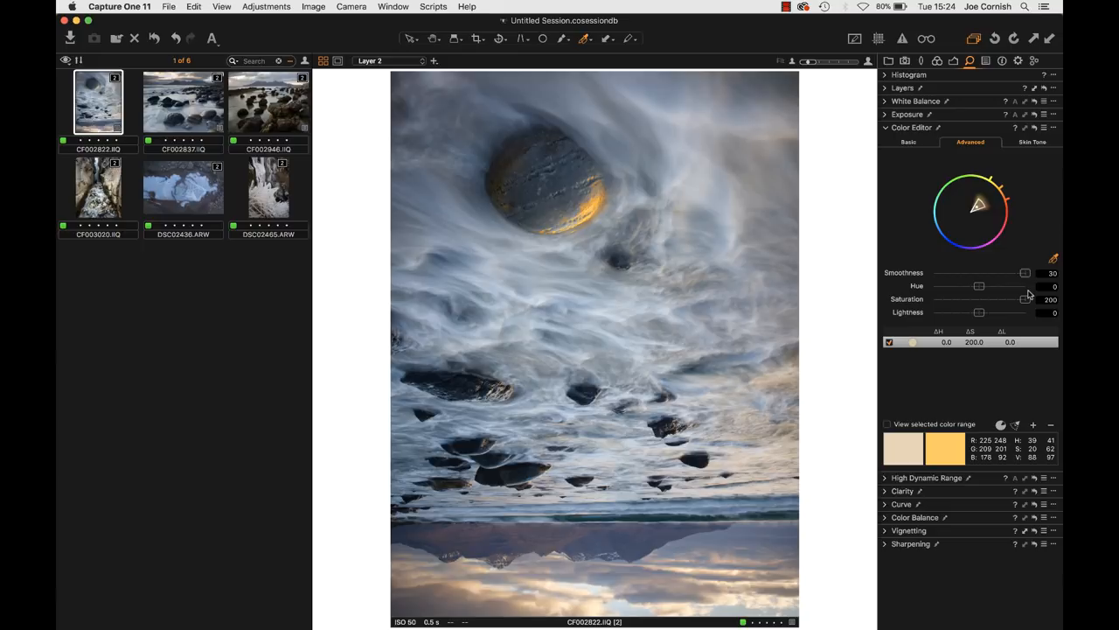
drag(1024, 299, 979, 299)
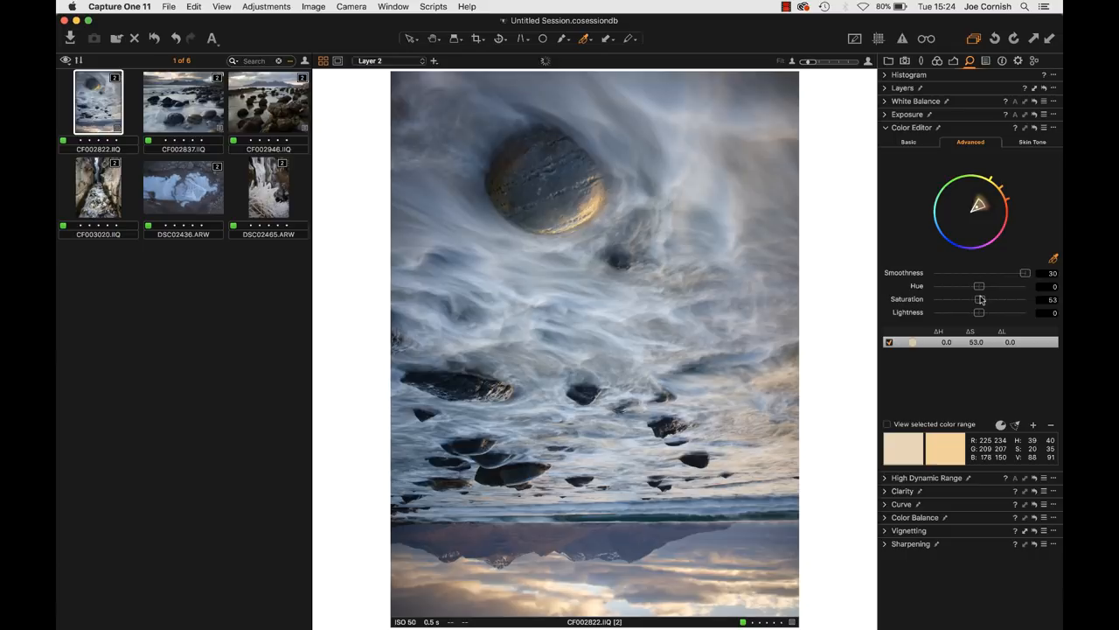
drag(982, 299, 968, 299)
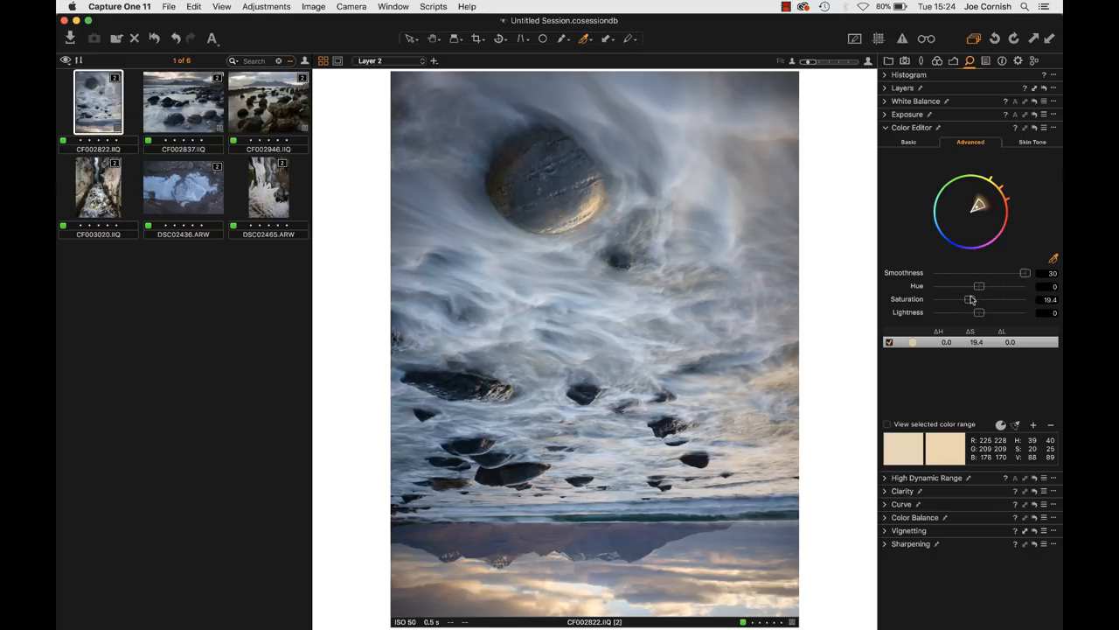
drag(969, 298, 972, 297)
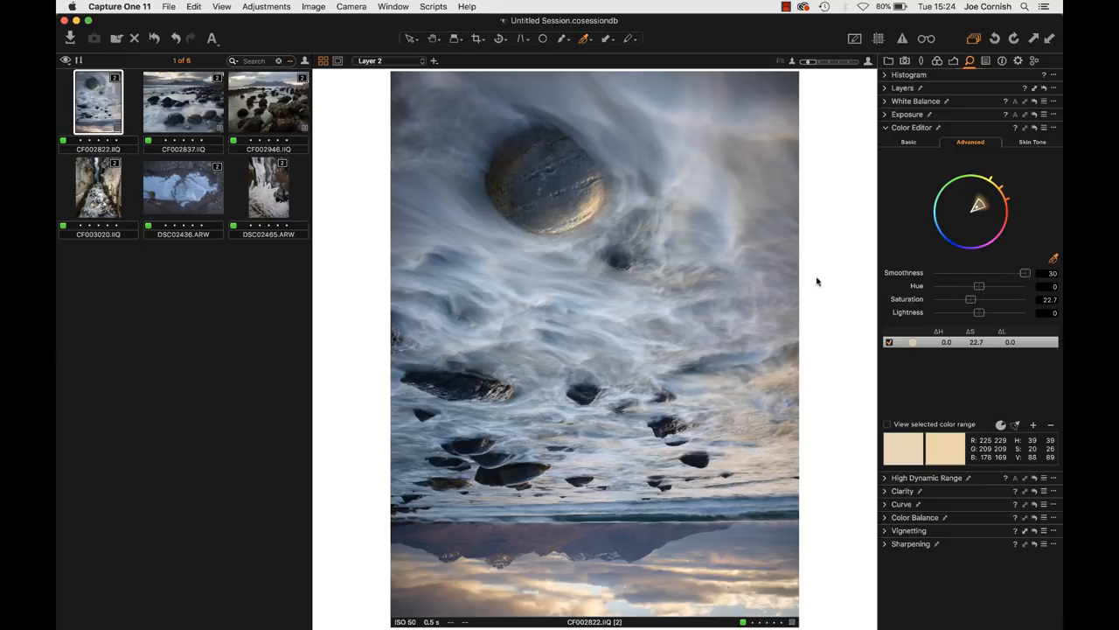
mouse_move(626, 406)
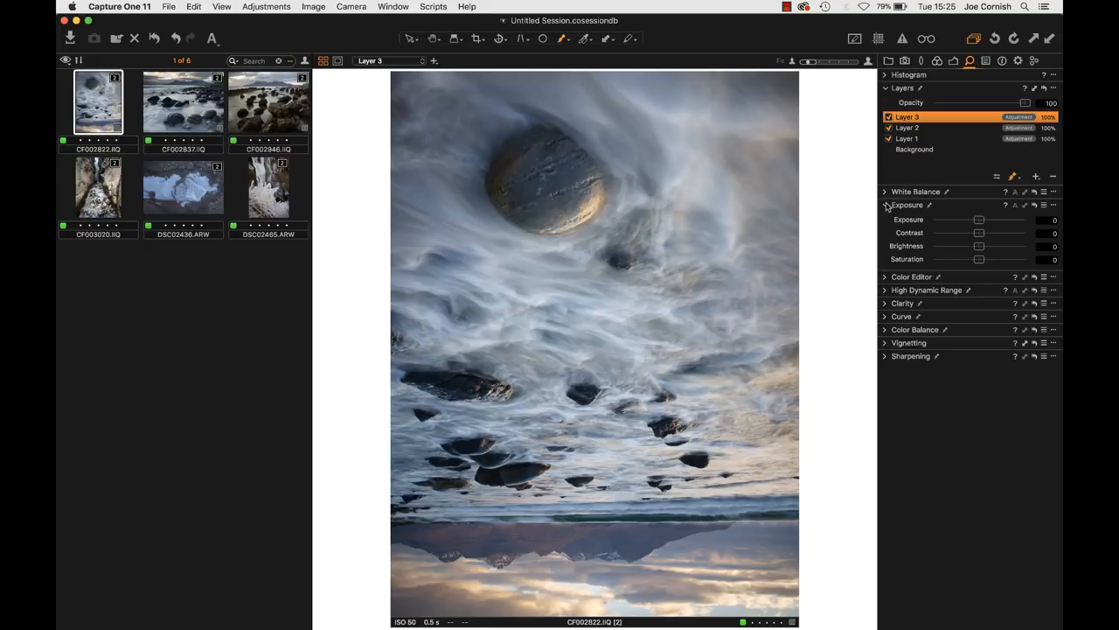
Step: Pull Layer 3's Exposure Saturation slider down to a negative value
drag(979, 259, 969, 259)
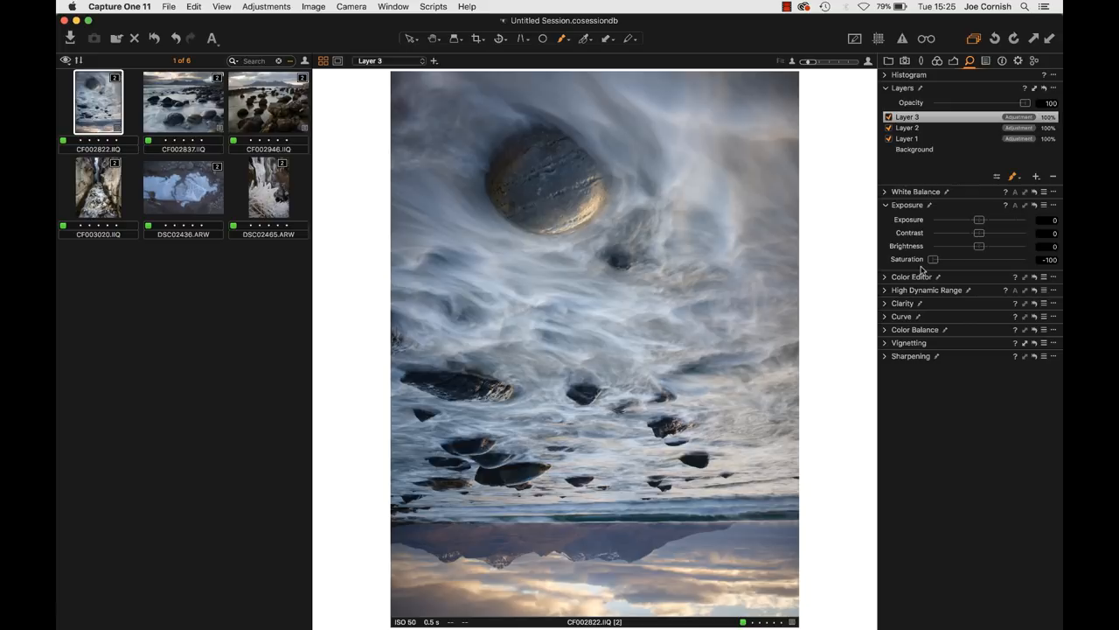
drag(934, 259, 955, 259)
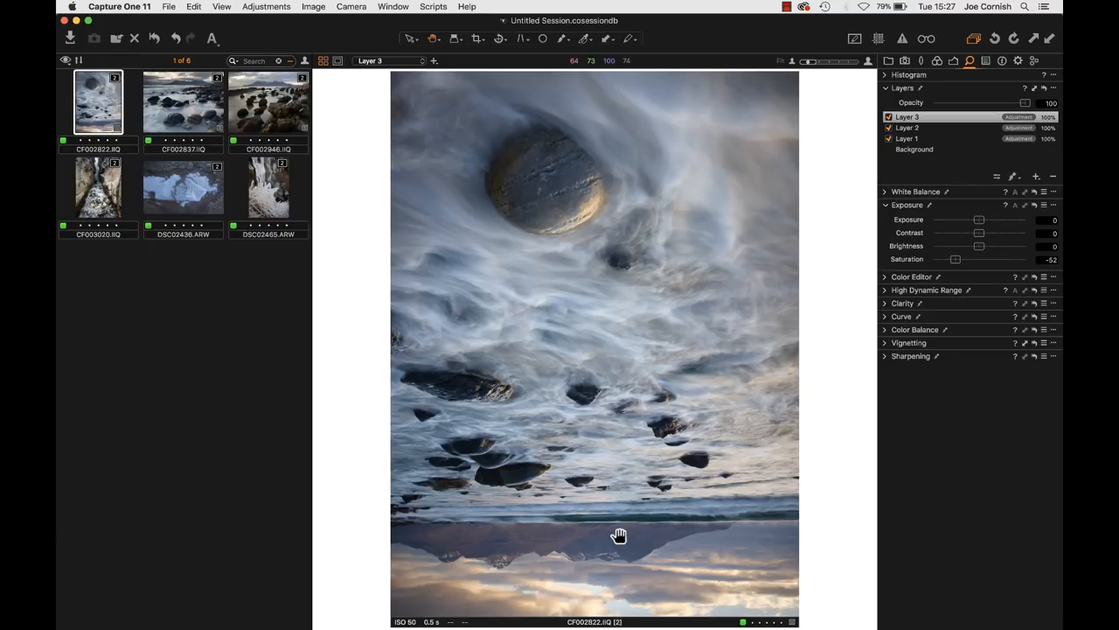
mouse_move(595, 511)
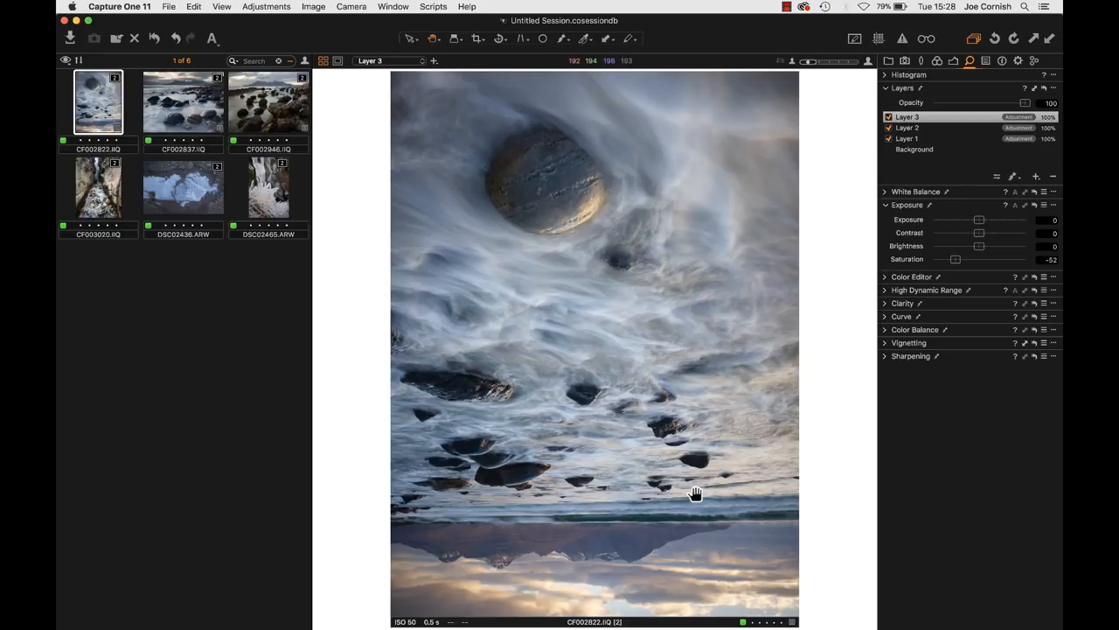
Step: Create Layer 4 and brush its mask along the wave band above the mountain reflection
click(1035, 175)
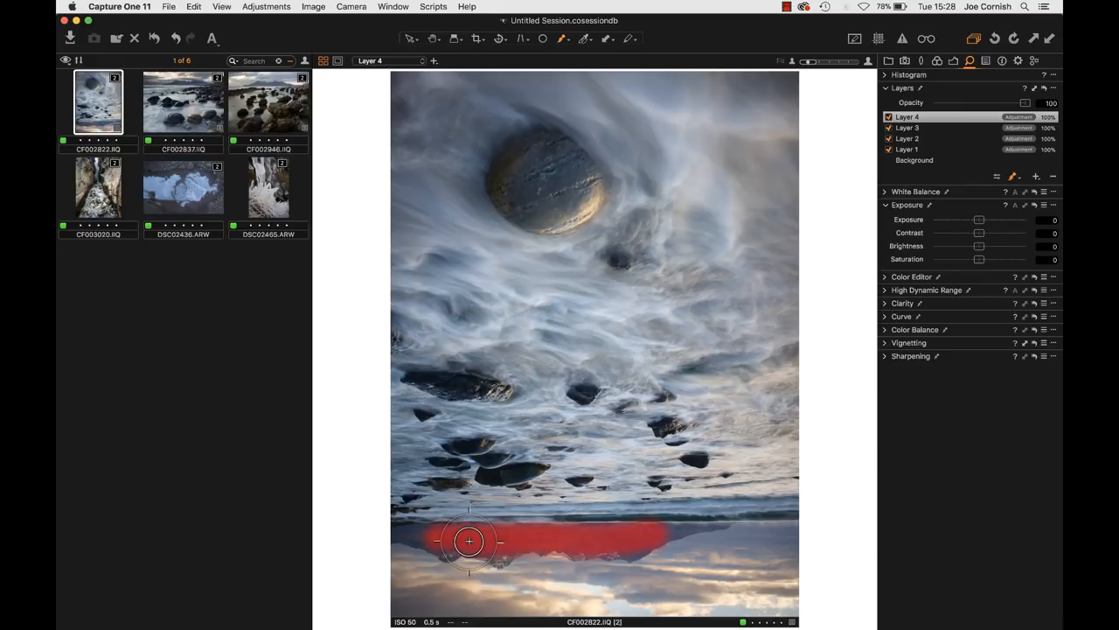
drag(468, 540, 616, 540)
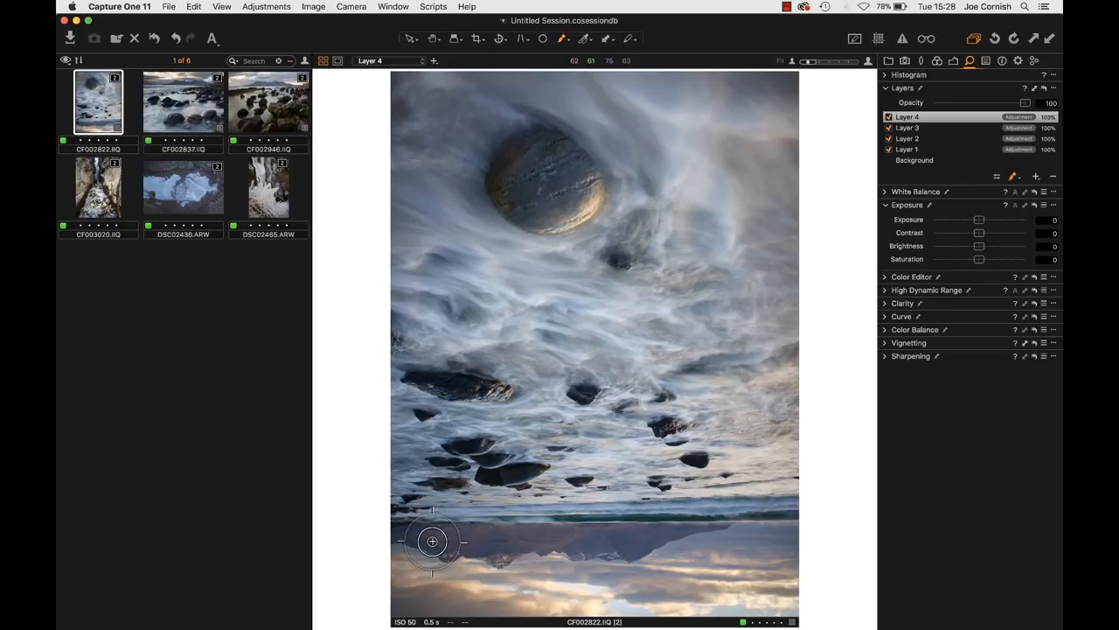
mouse_move(673, 528)
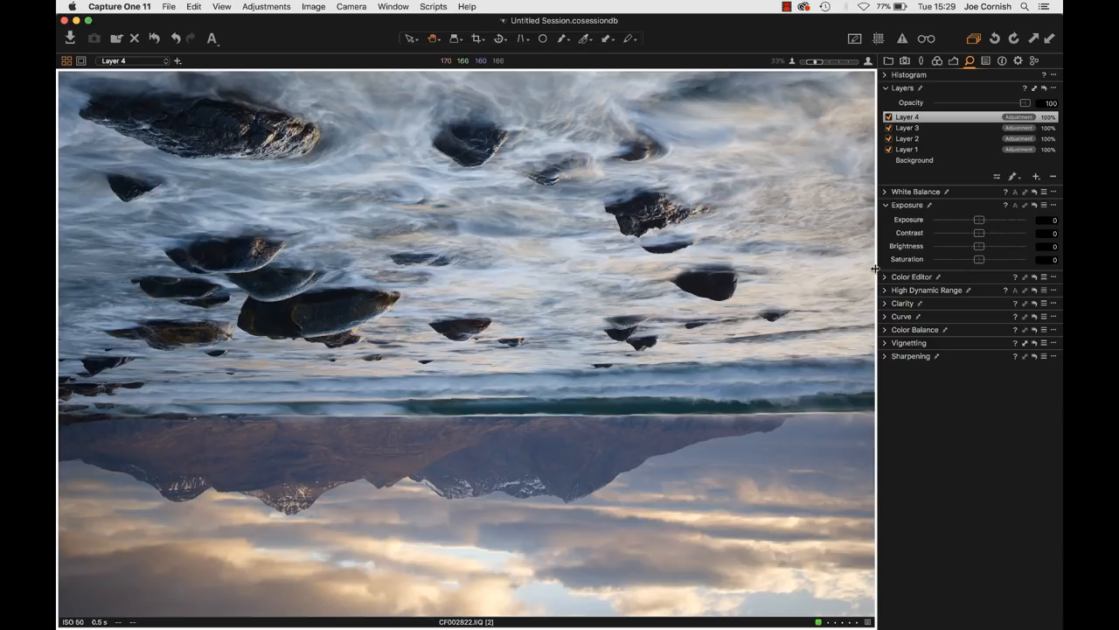
click(912, 277)
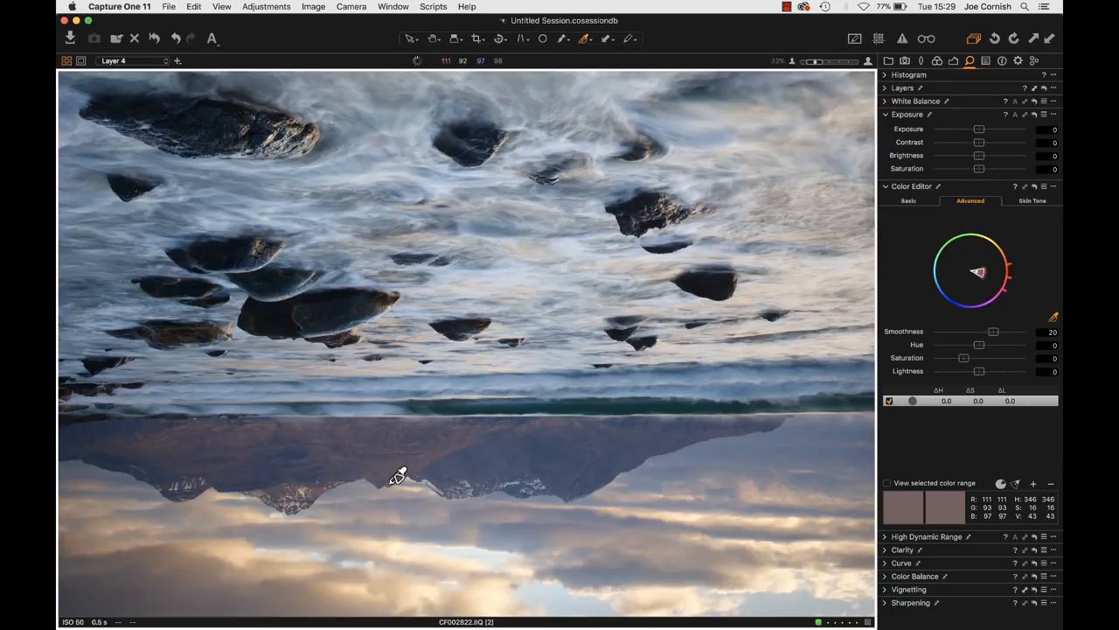
mouse_move(444, 458)
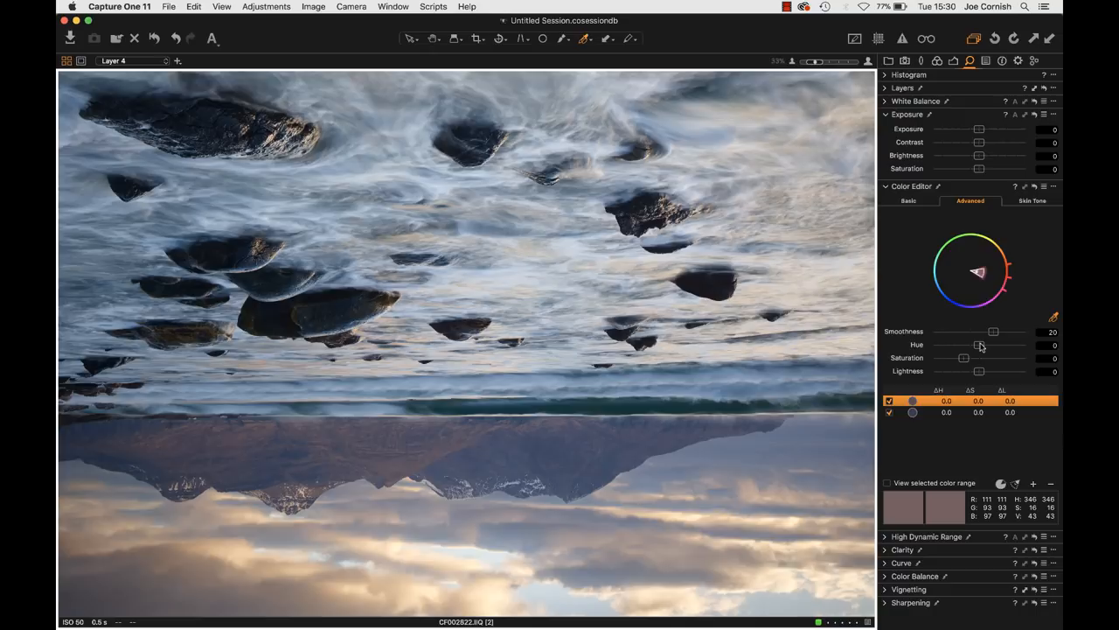
Step: Boost the picked range's saturation, set Smoothness to 30 and shift Hue to about -23
drag(962, 357, 965, 357)
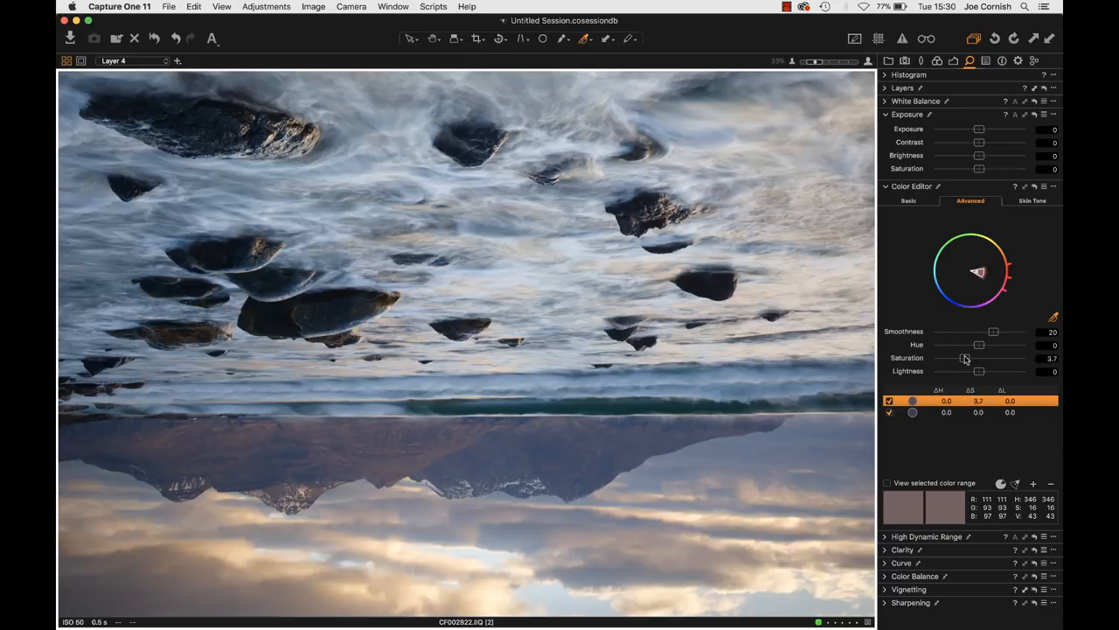
drag(966, 356, 1006, 357)
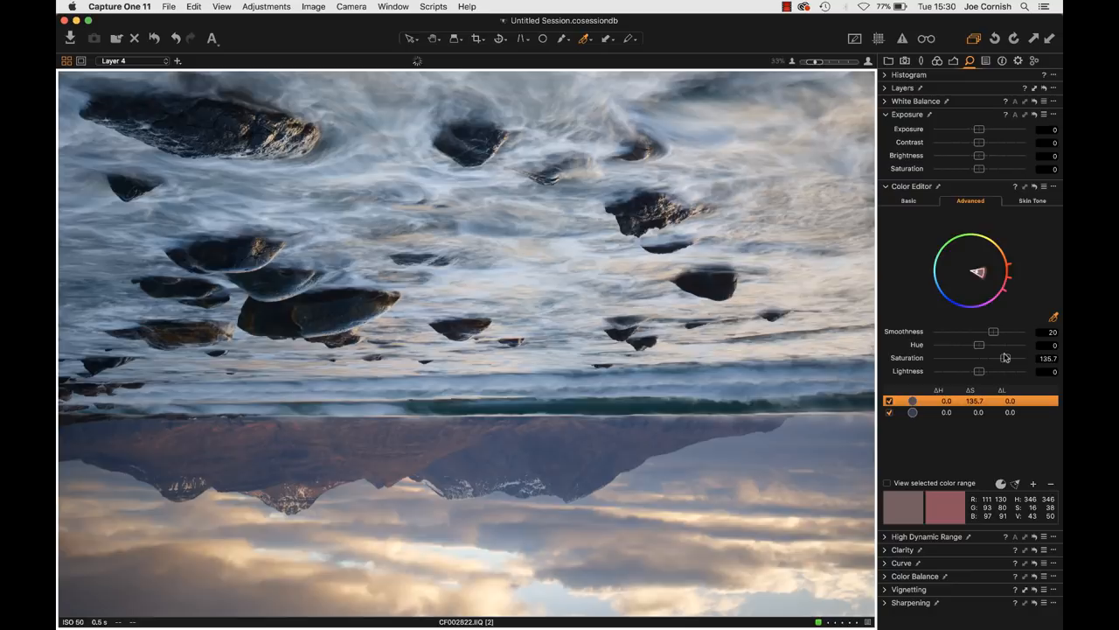
drag(993, 333, 998, 333)
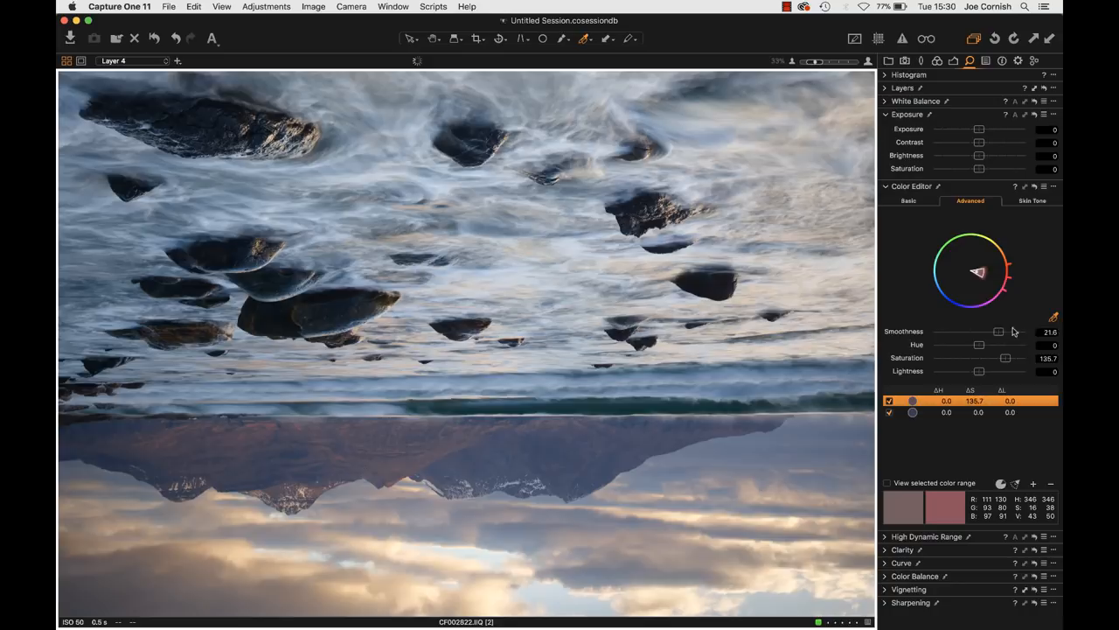
drag(998, 332, 1005, 332)
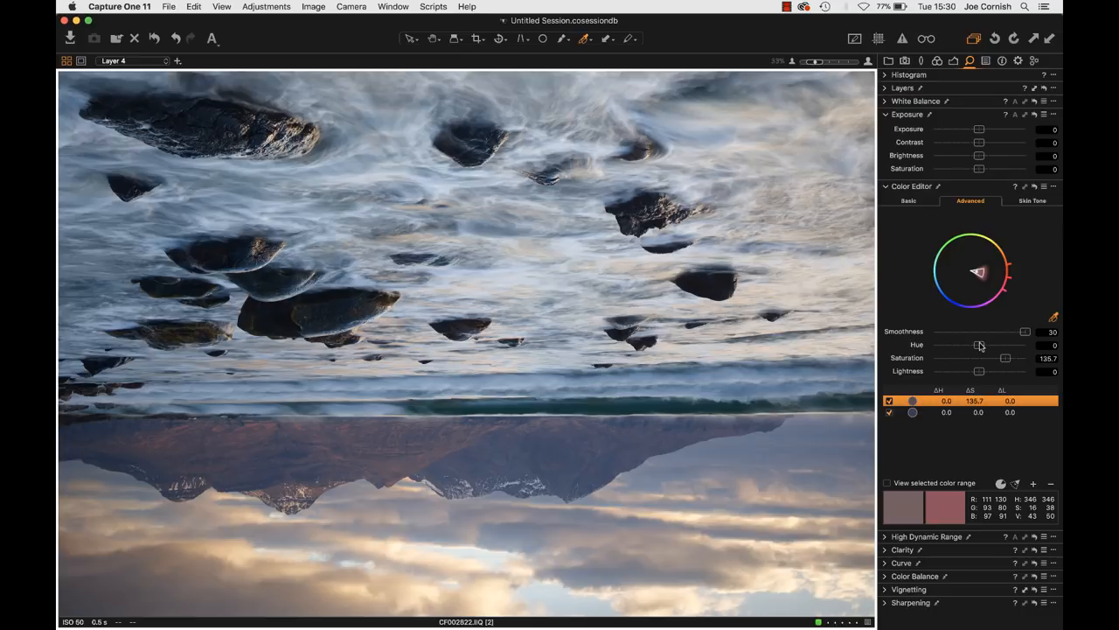
drag(979, 344, 944, 344)
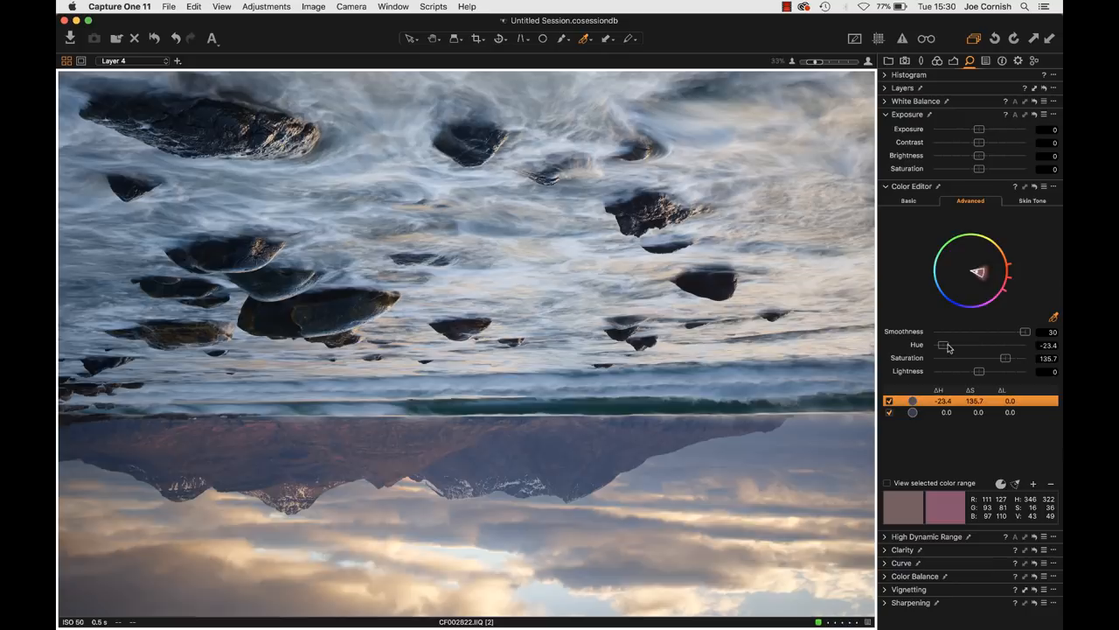
drag(944, 345, 1018, 345)
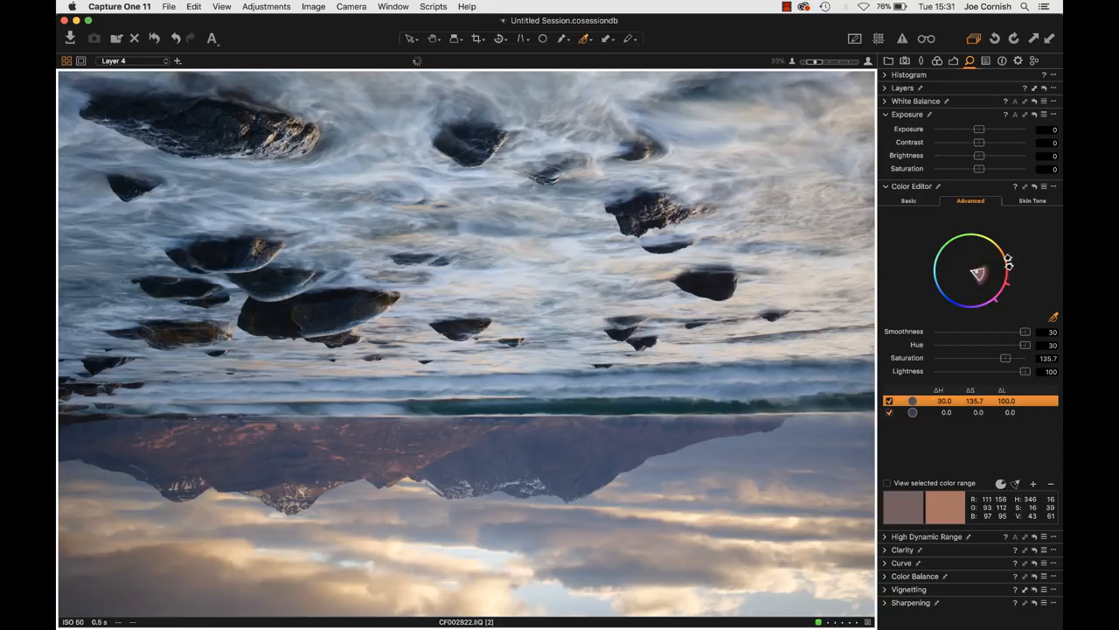
Step: Set the picked colour range to Hue 30 and Lightness 100
click(961, 413)
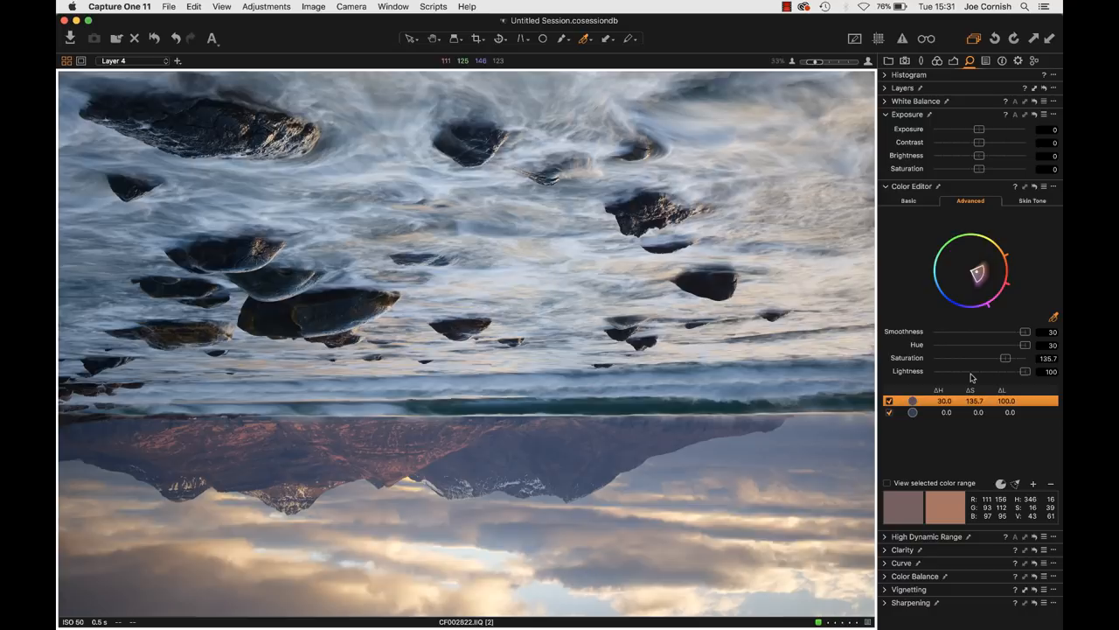
mouse_move(1007, 358)
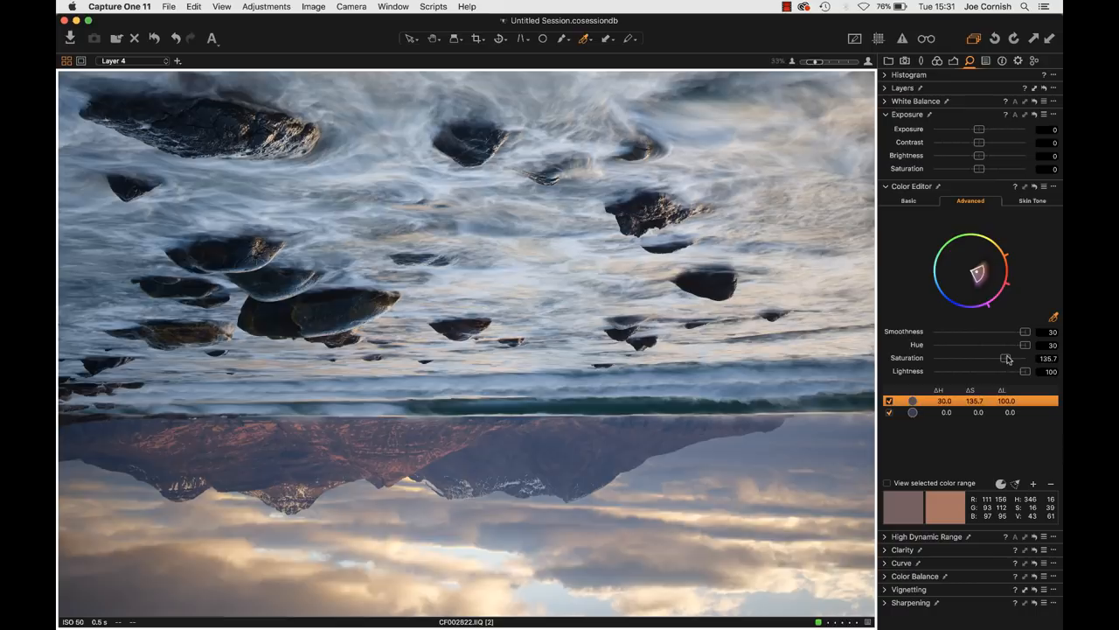
Step: Lower the picked colour range's Saturation to about 93.4
drag(1005, 357, 979, 356)
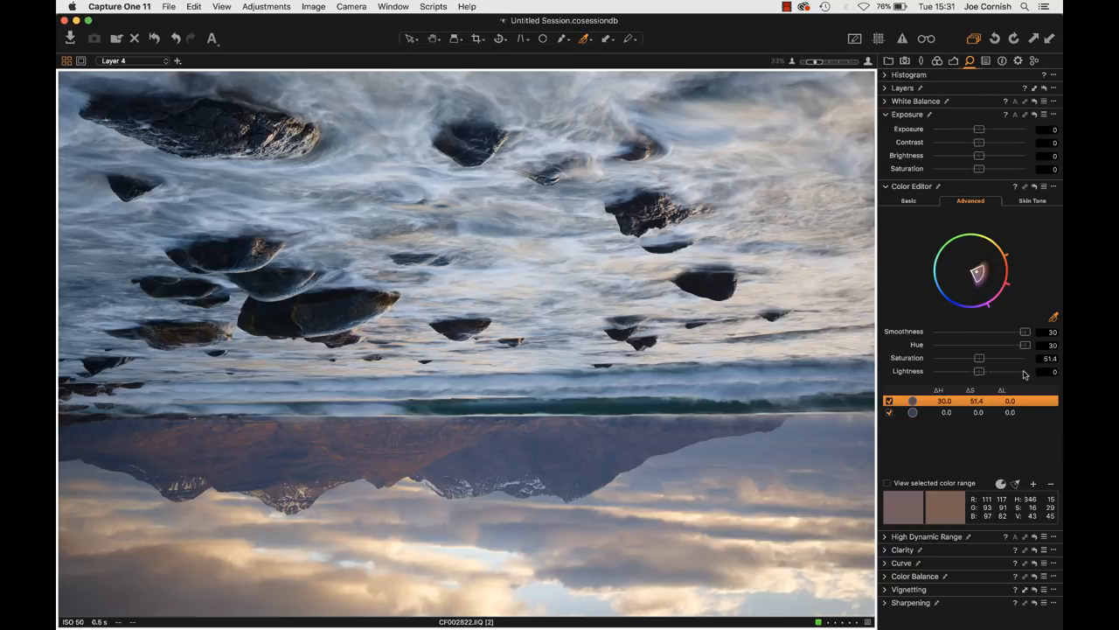
drag(990, 357, 976, 357)
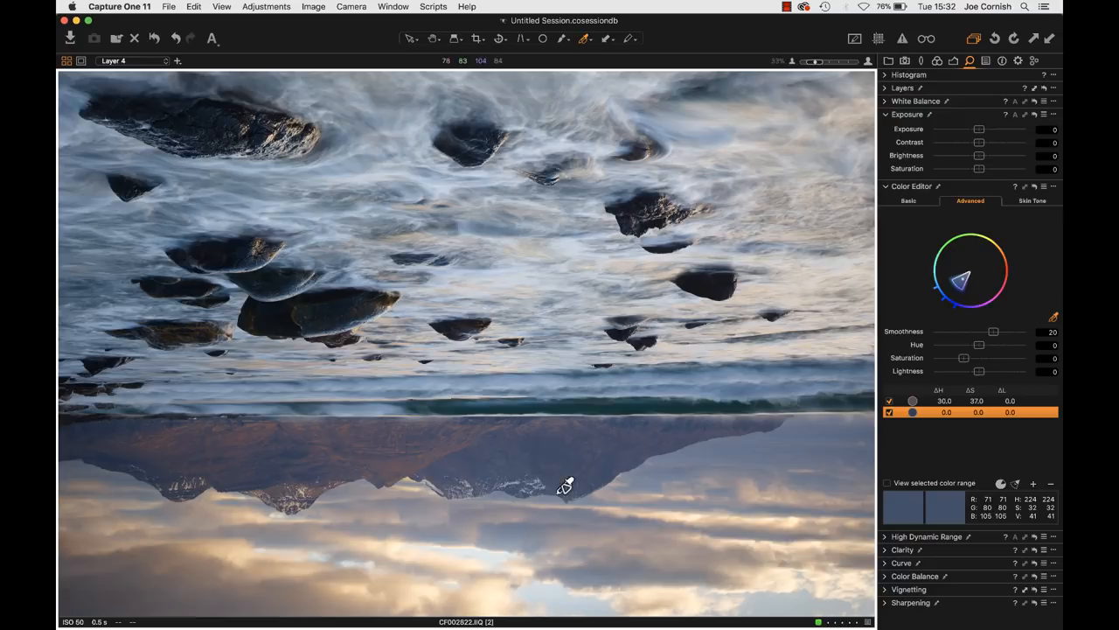
Step: Settle the blue range's saturation at about +8.8 and its lightness at about -11.2 on Layer 4
drag(979, 357, 989, 357)
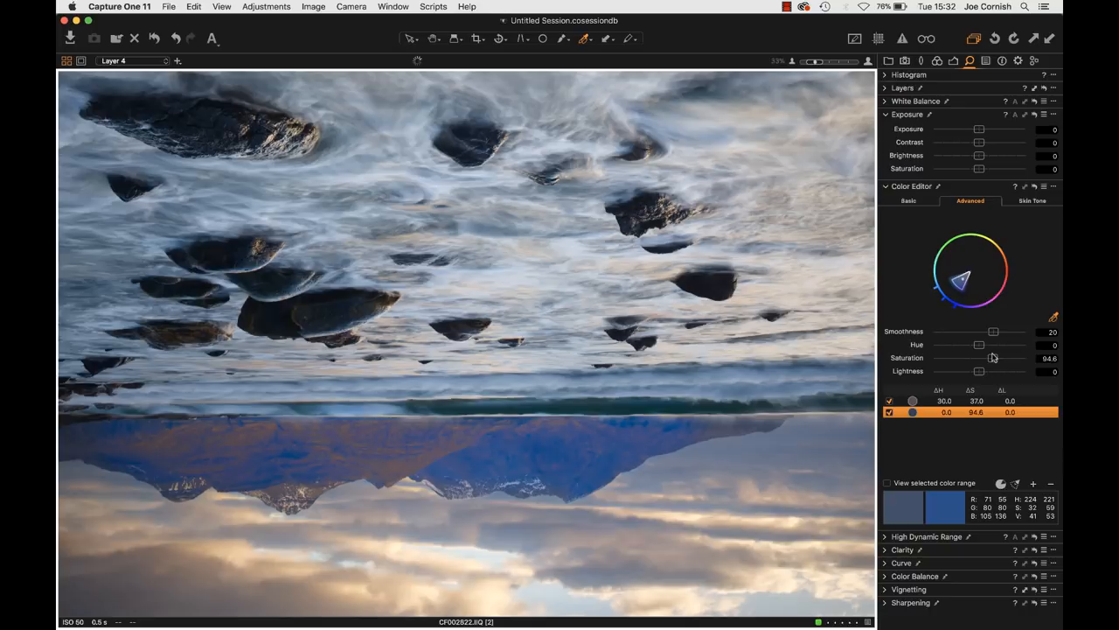
drag(1000, 357, 979, 357)
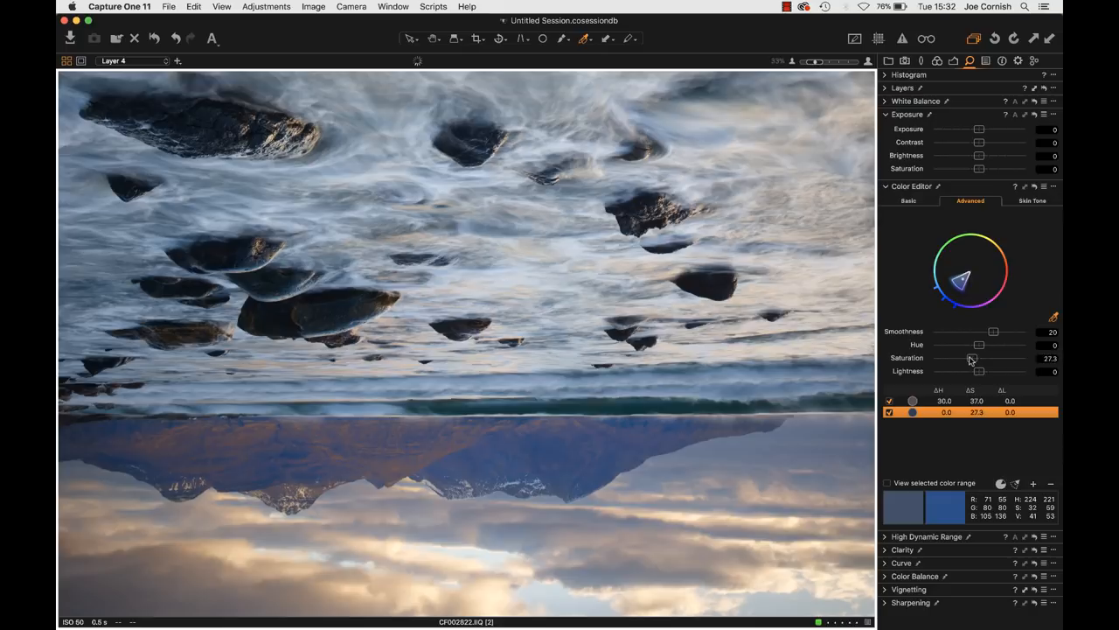
drag(993, 357, 966, 357)
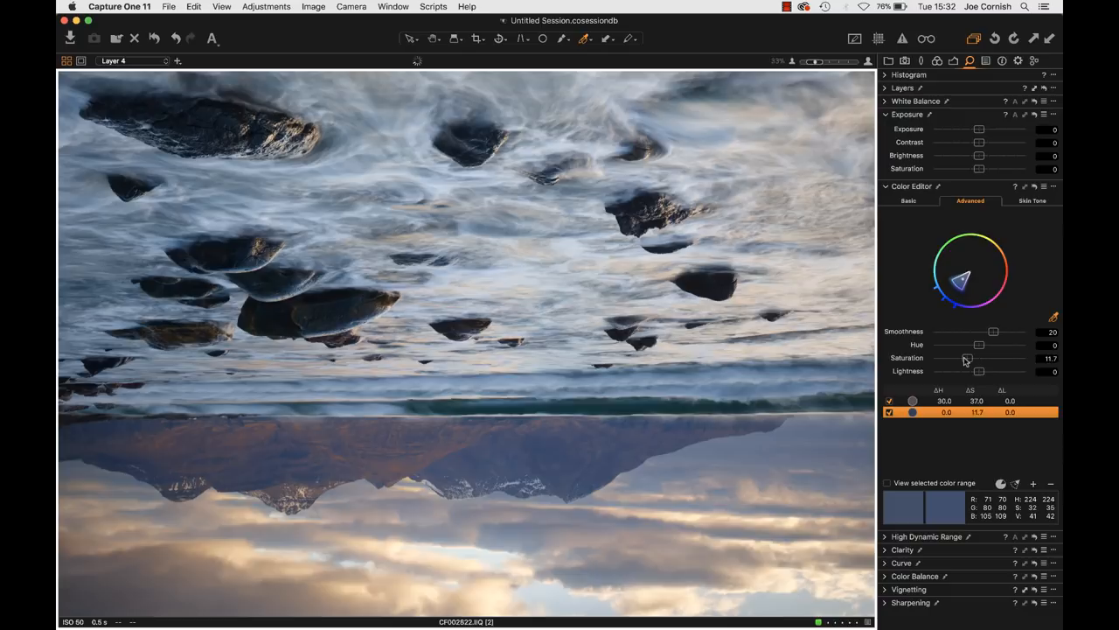
drag(980, 370, 993, 371)
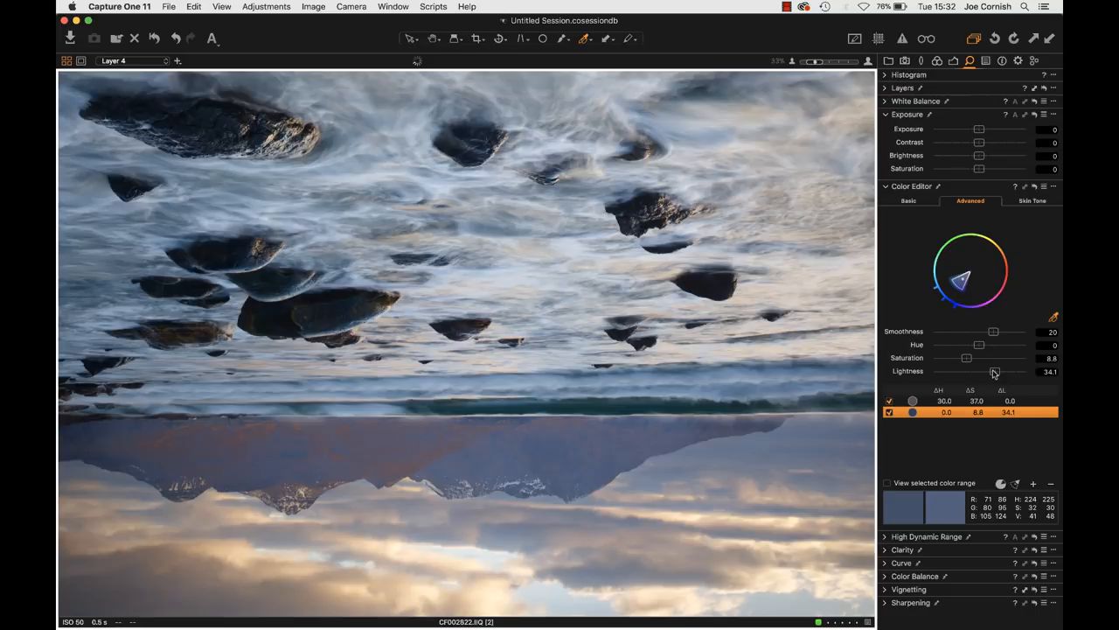
drag(1029, 371, 976, 371)
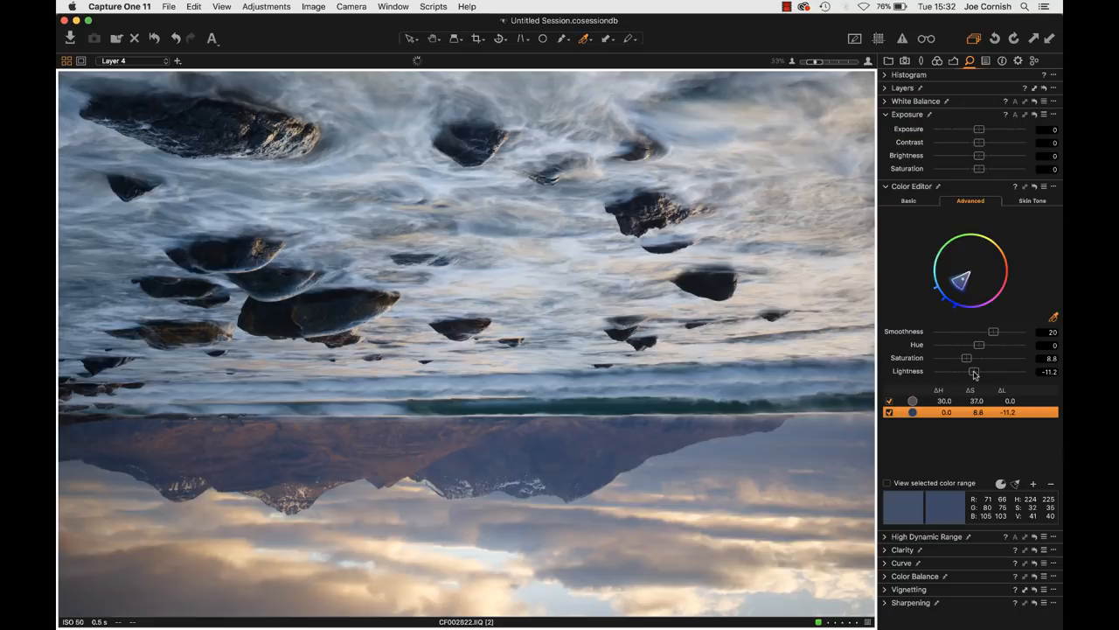
Step: Expand the Layers list, collapse Color Editor, and expand the Color Balance wheels for Layer 4
click(902, 88)
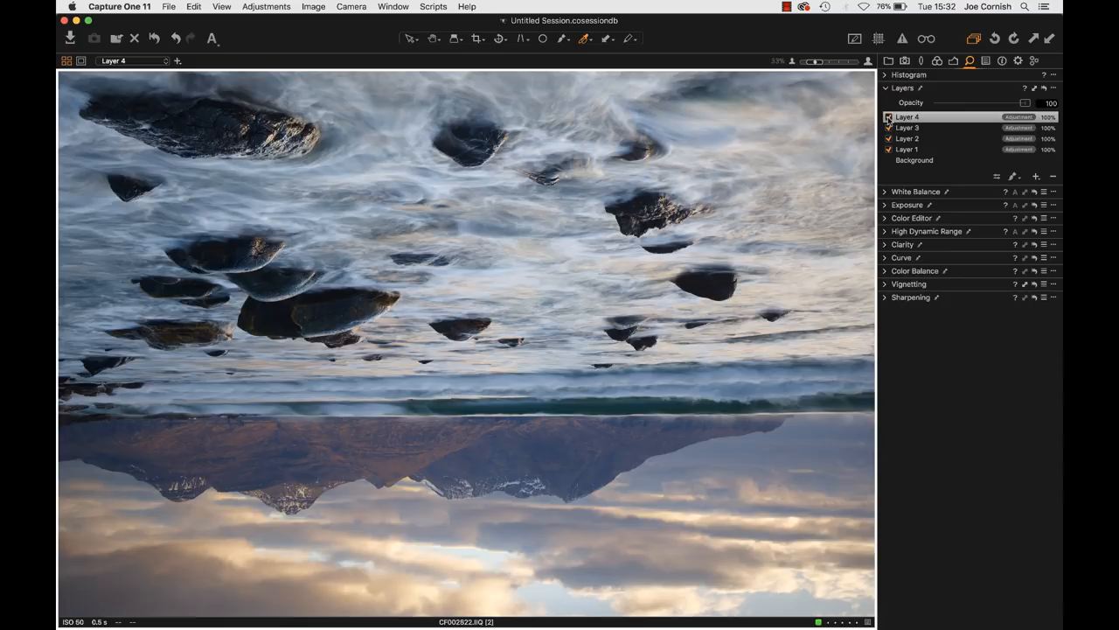
click(889, 117)
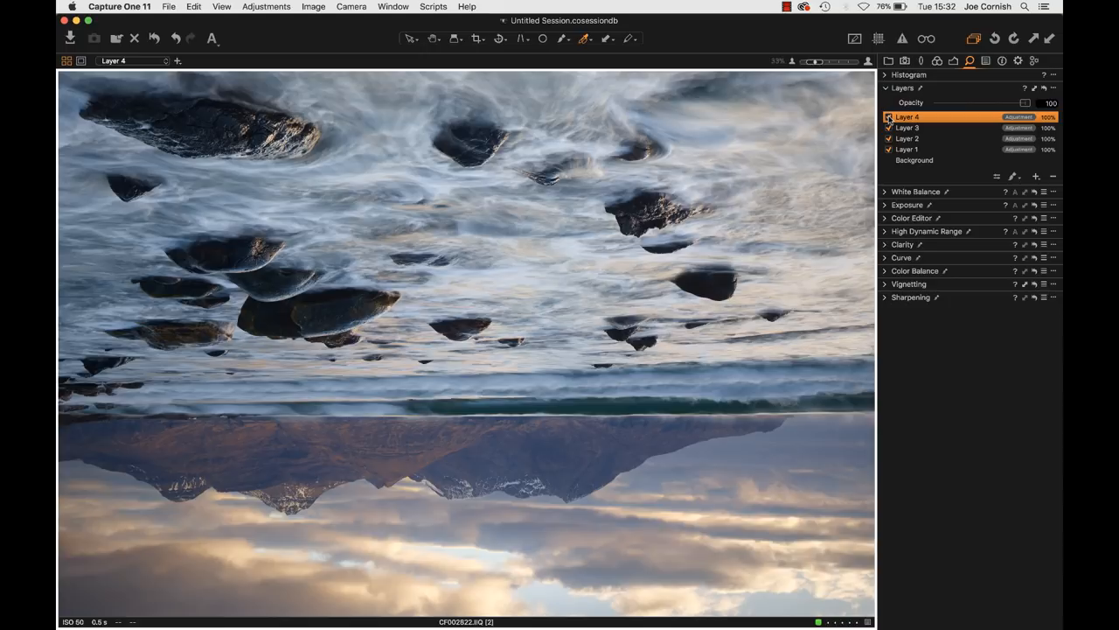
click(888, 115)
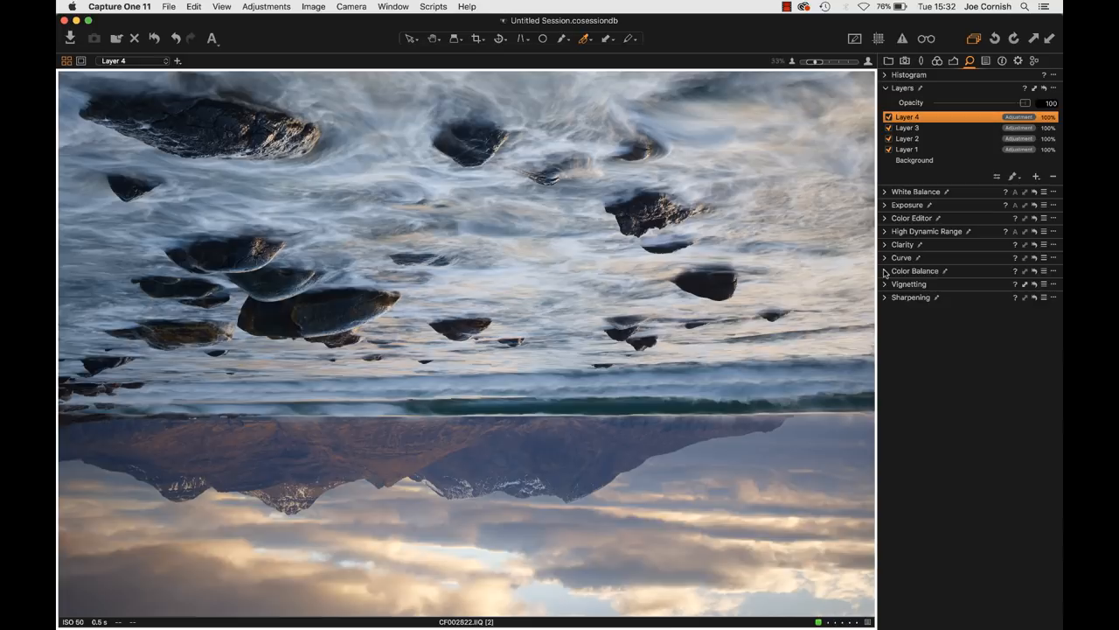
click(885, 270)
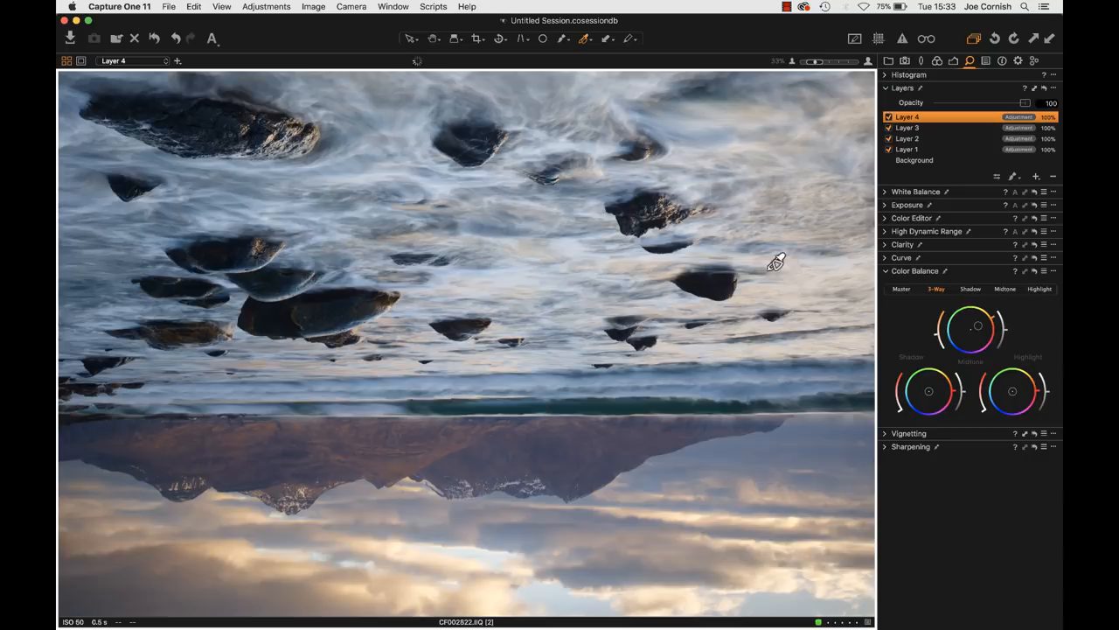
Step: In Color Editor Advanced, set the blue range's saturation to about 29.6 and hue to about -9.5
click(913, 217)
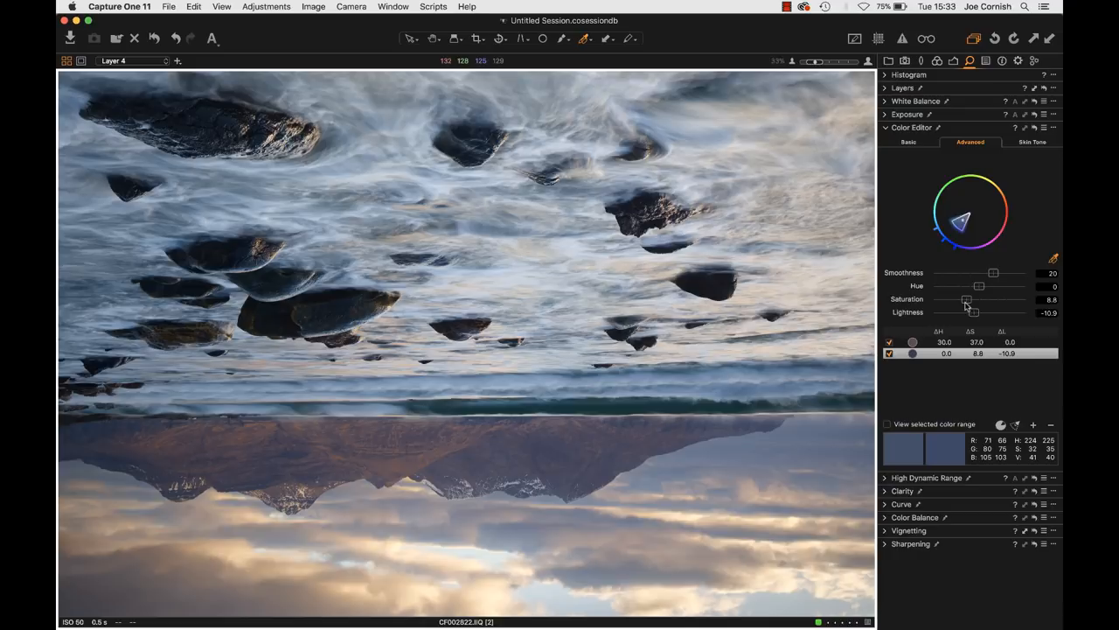
drag(965, 299, 974, 299)
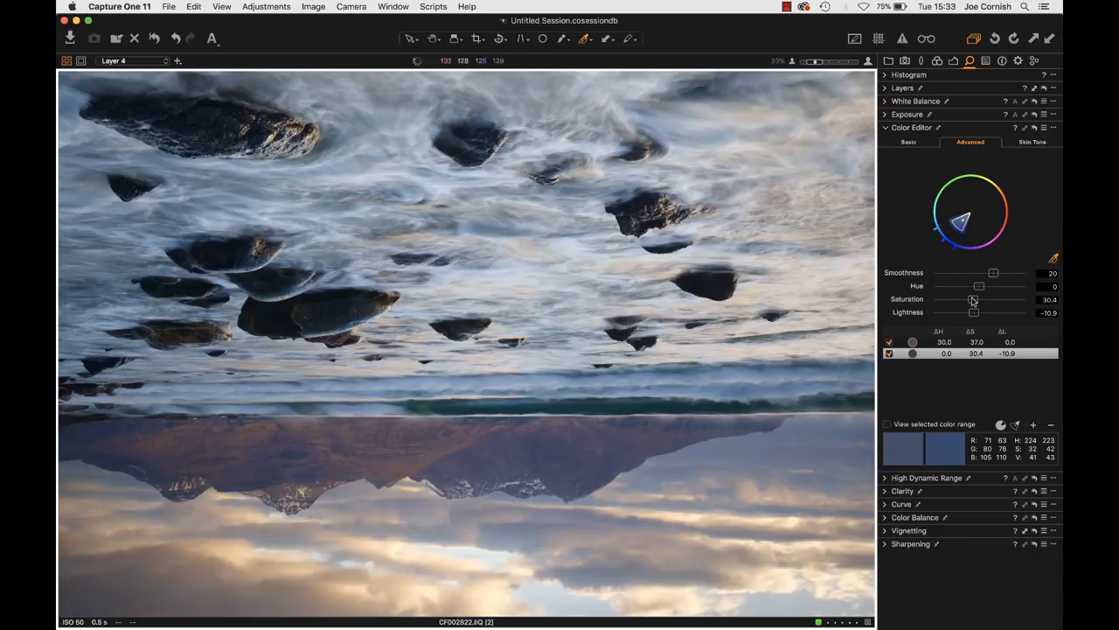
drag(976, 299, 972, 299)
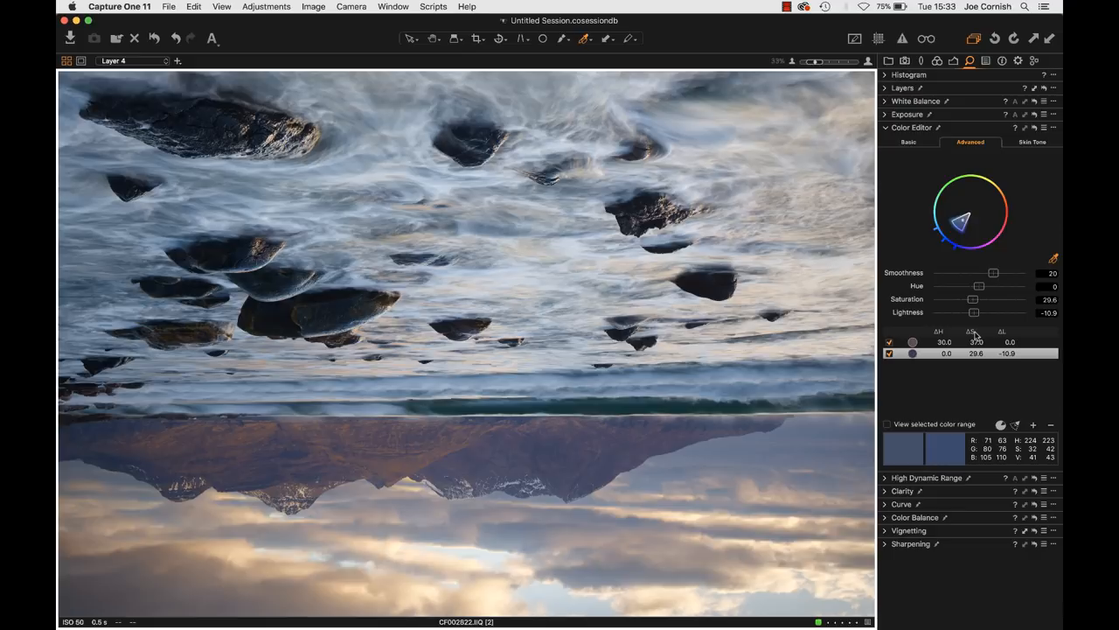
drag(979, 287, 994, 287)
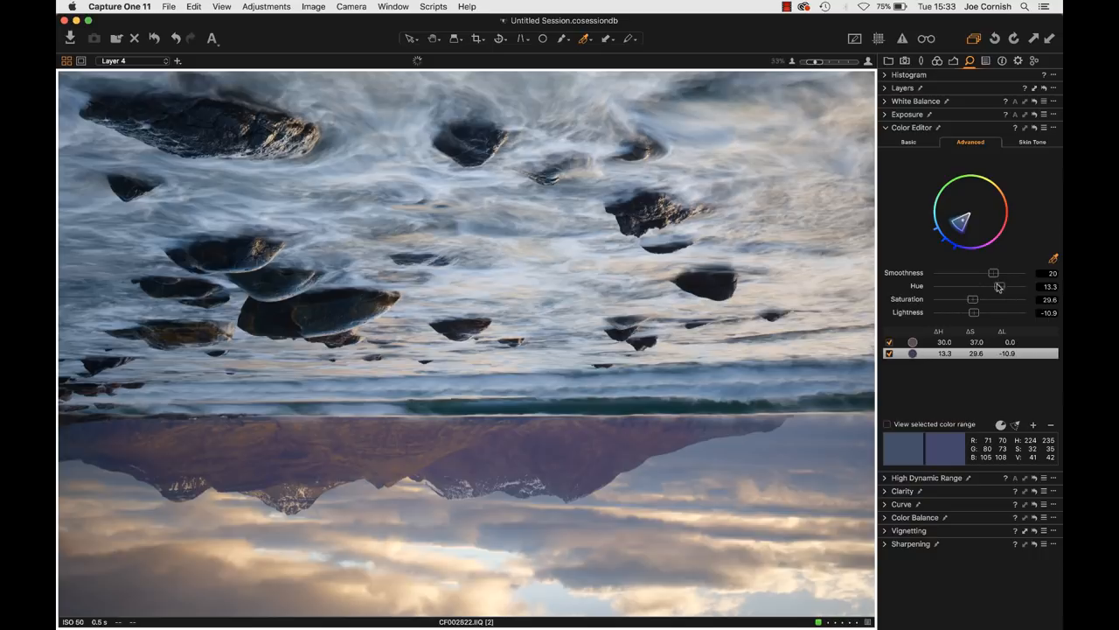
drag(993, 286, 965, 286)
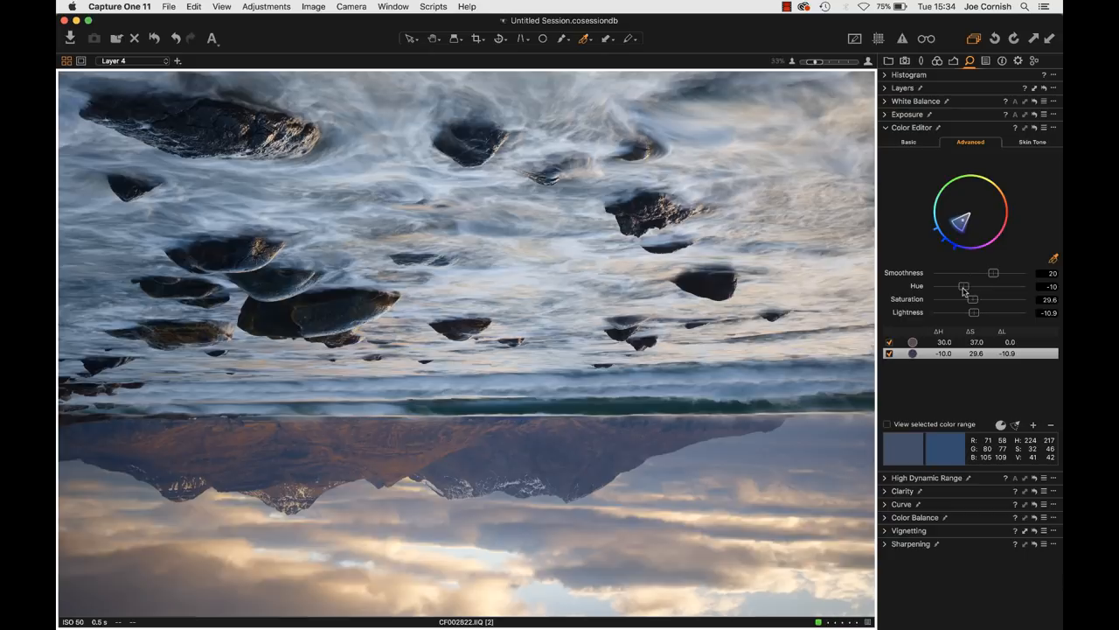
drag(964, 287, 965, 286)
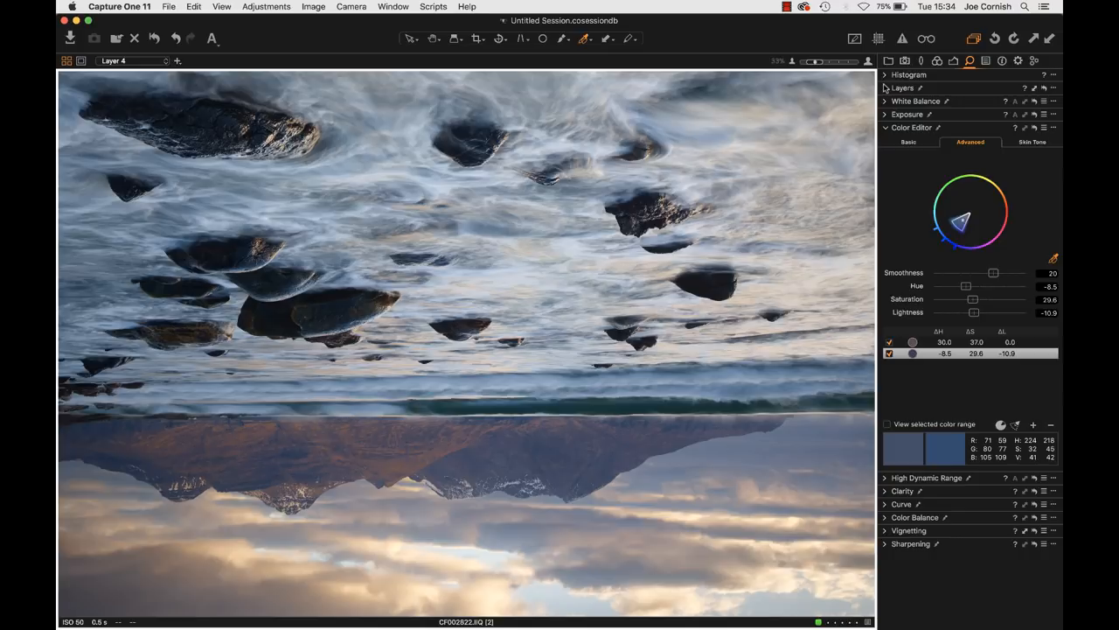
Step: Expand the Layers tool and rotate the beach photo 180° so it is upright again
click(902, 88)
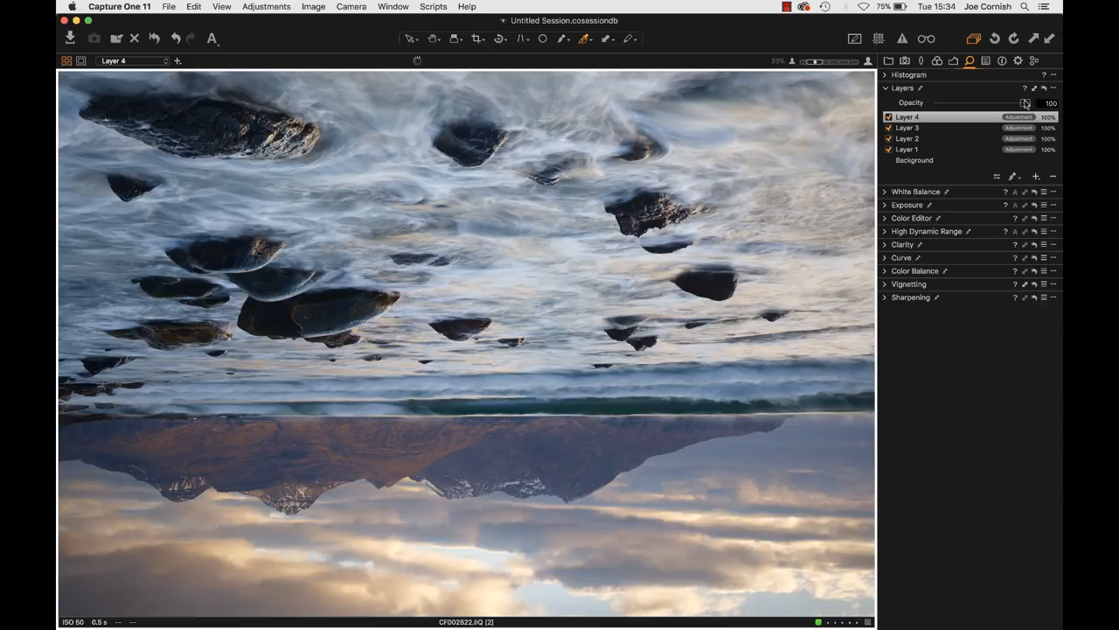
drag(1023, 103, 927, 103)
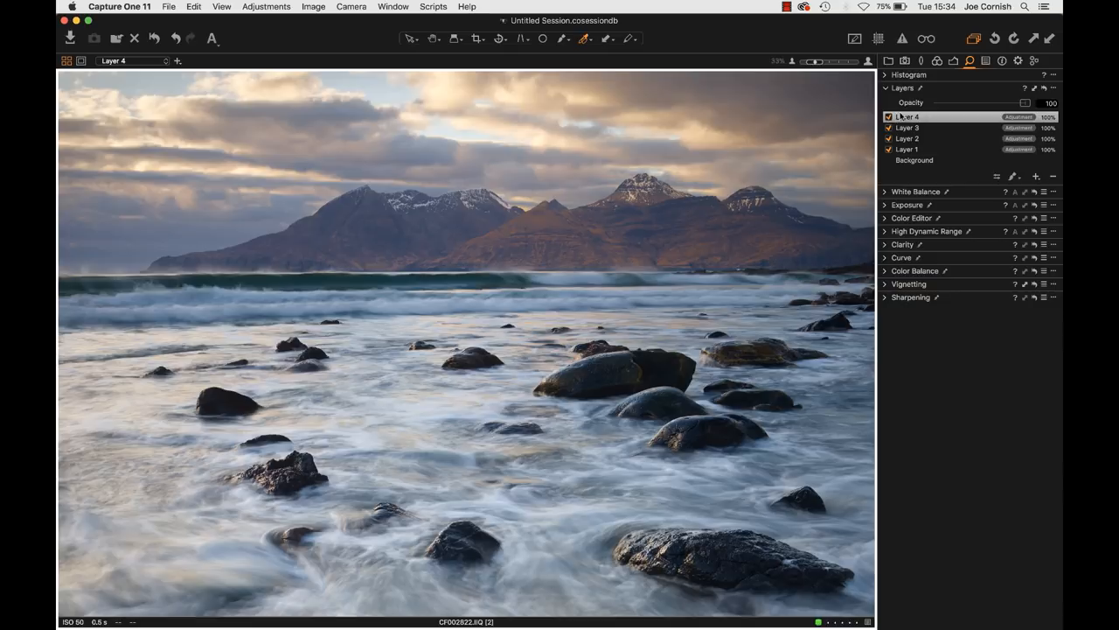
Step: Select Layer 4 and lower its opacity to about 67
click(909, 116)
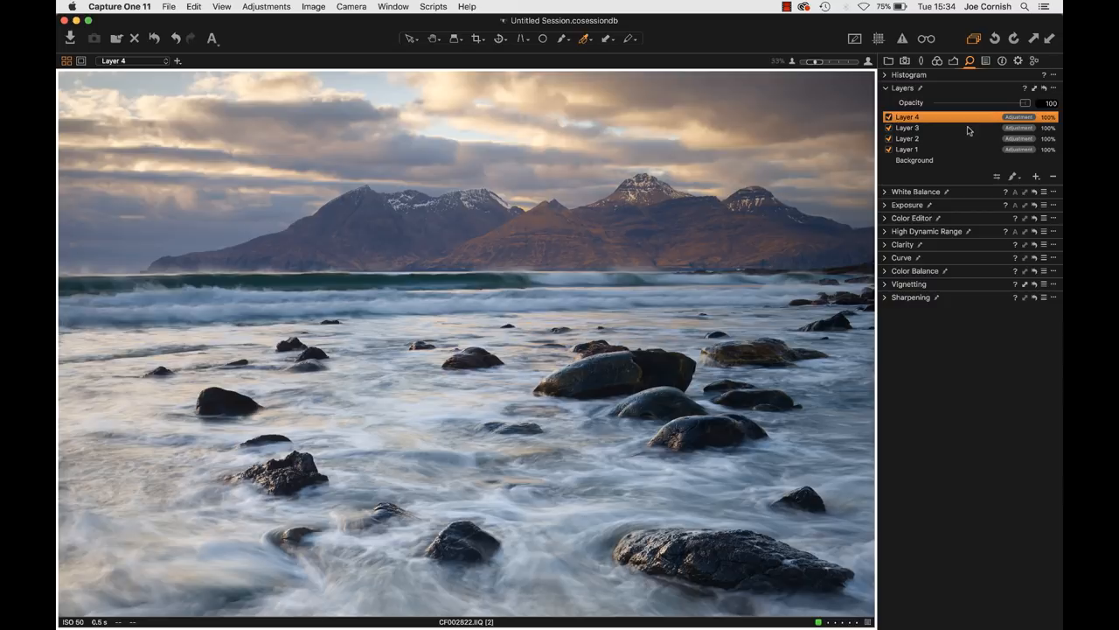
drag(1025, 103, 1004, 103)
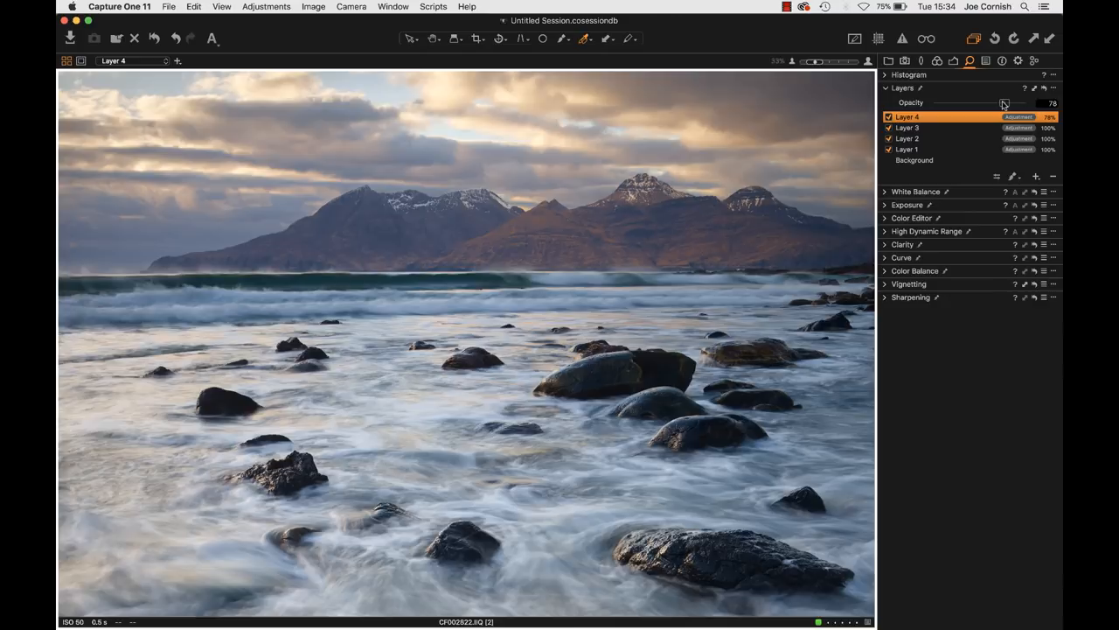
drag(1004, 101, 994, 101)
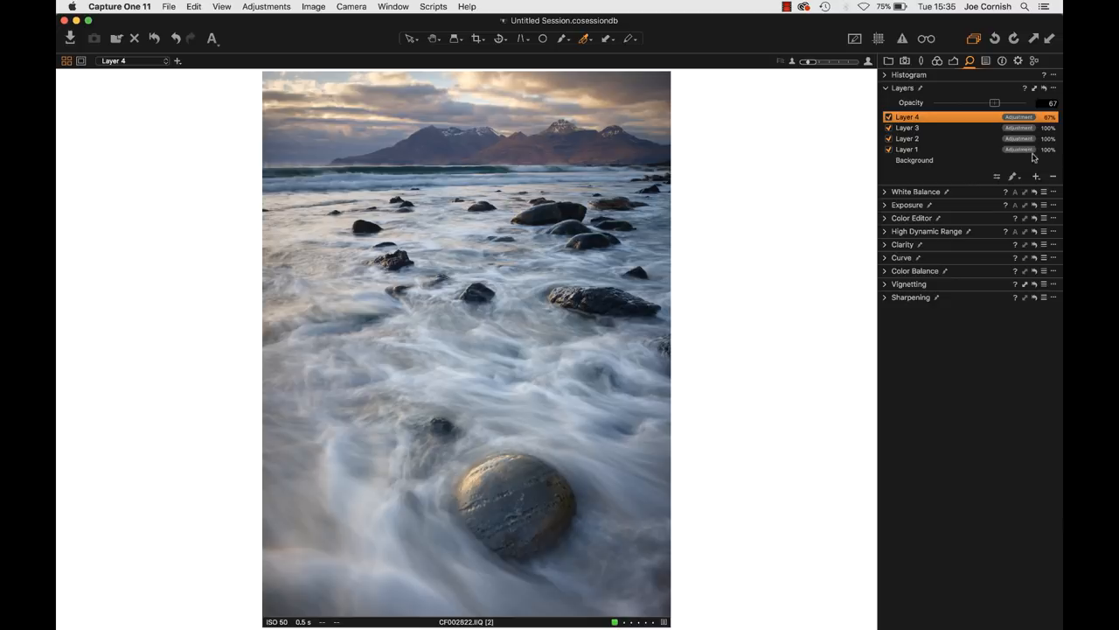
Step: Add Layer 5, sample the breaking wave's colour, raise its lightness to about 58.7 and saturation to -21
click(1035, 175)
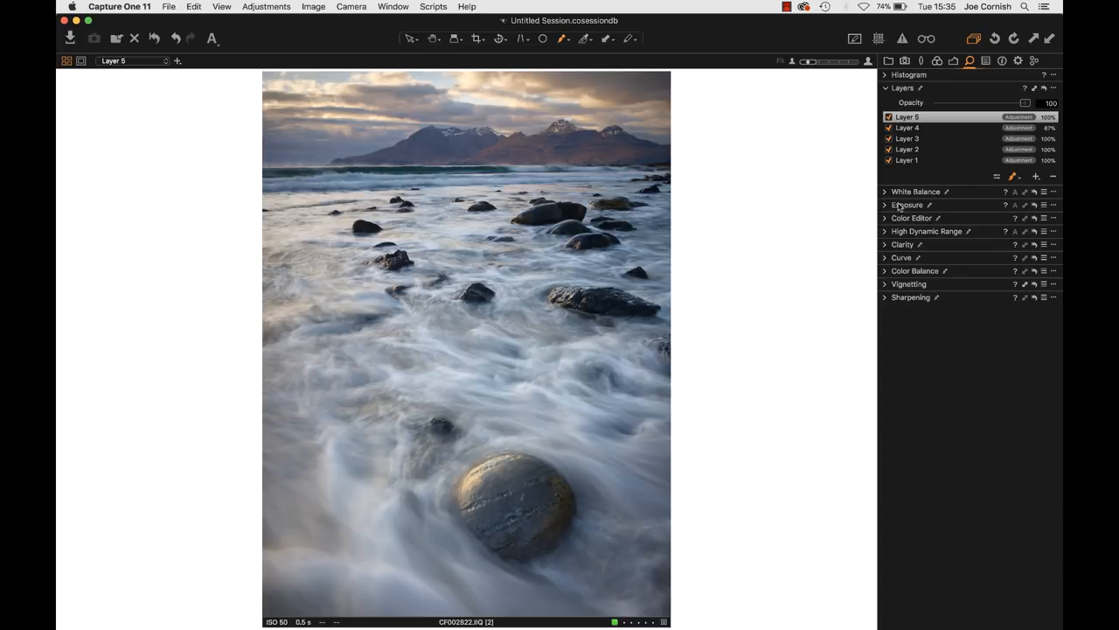
click(913, 217)
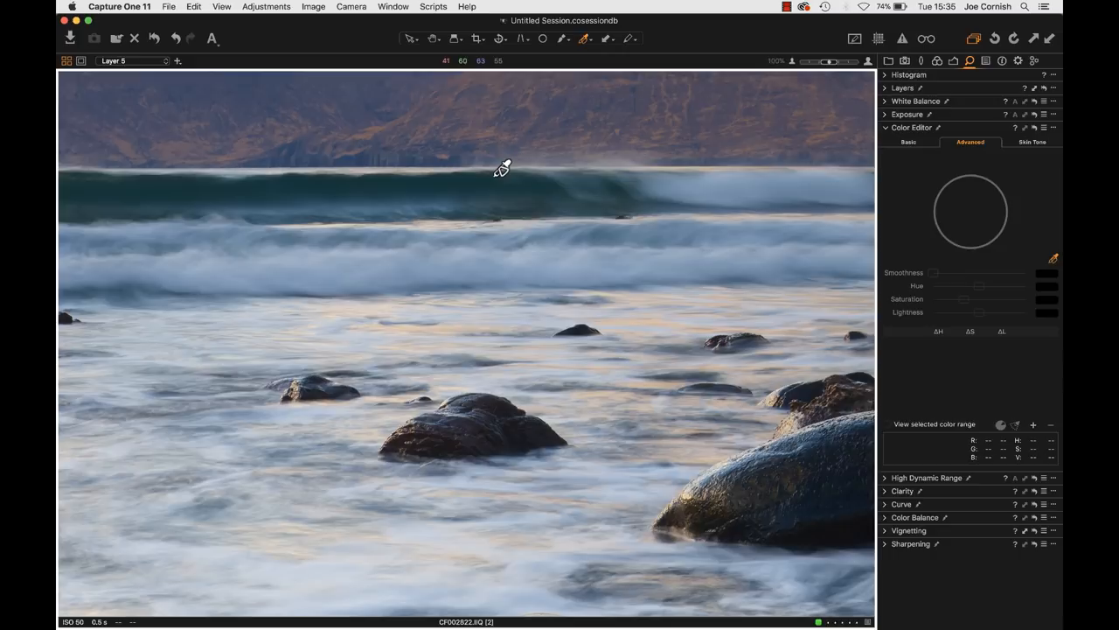
click(504, 168)
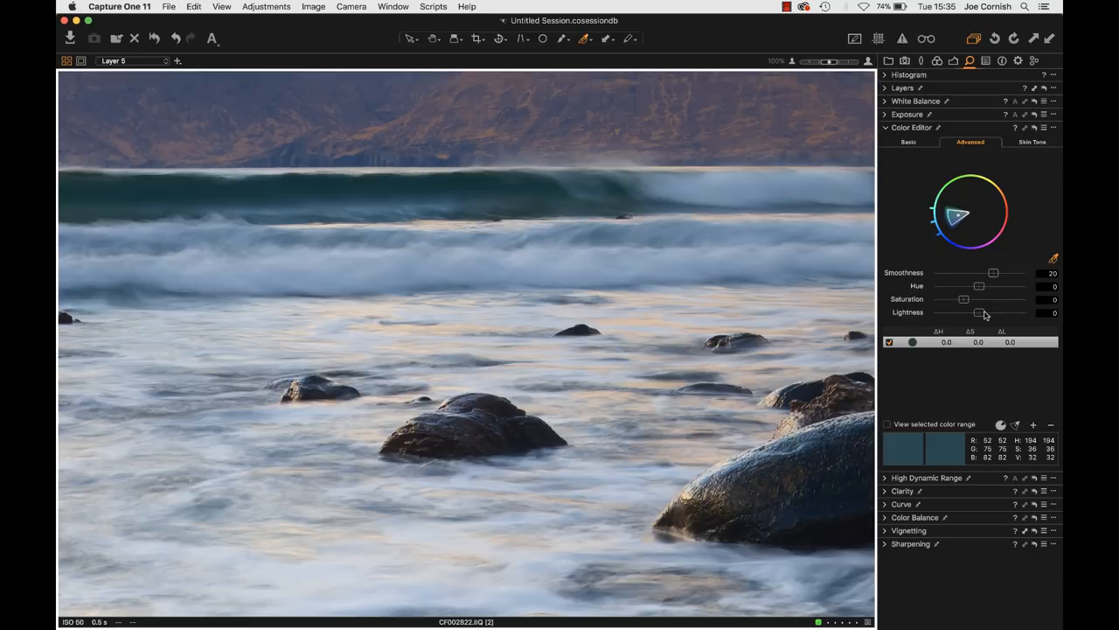
drag(980, 311, 1004, 311)
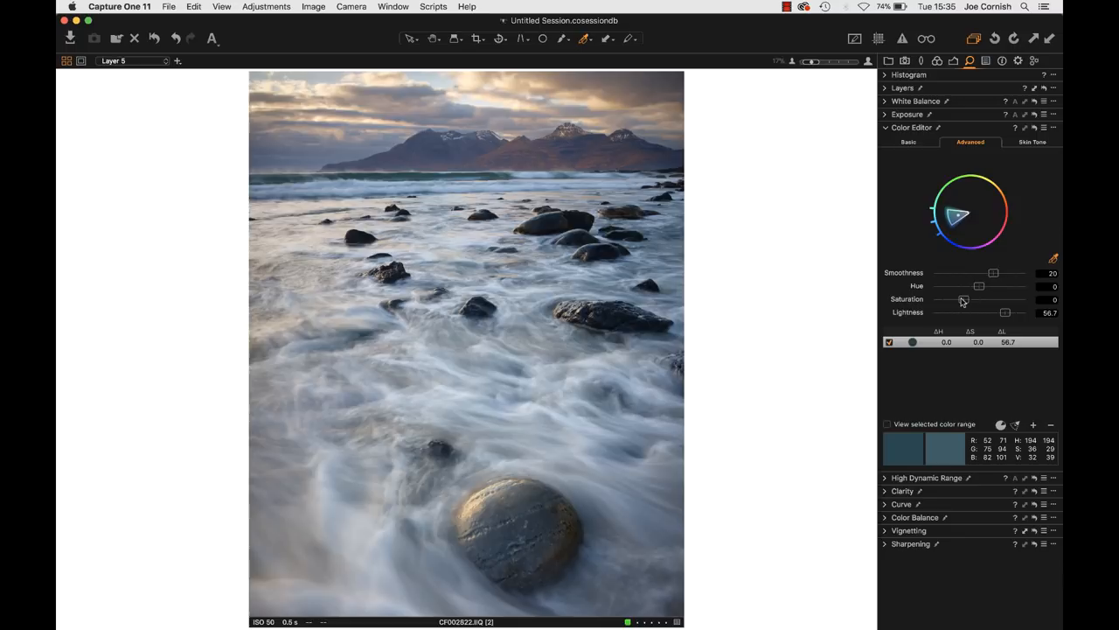
drag(956, 299, 969, 299)
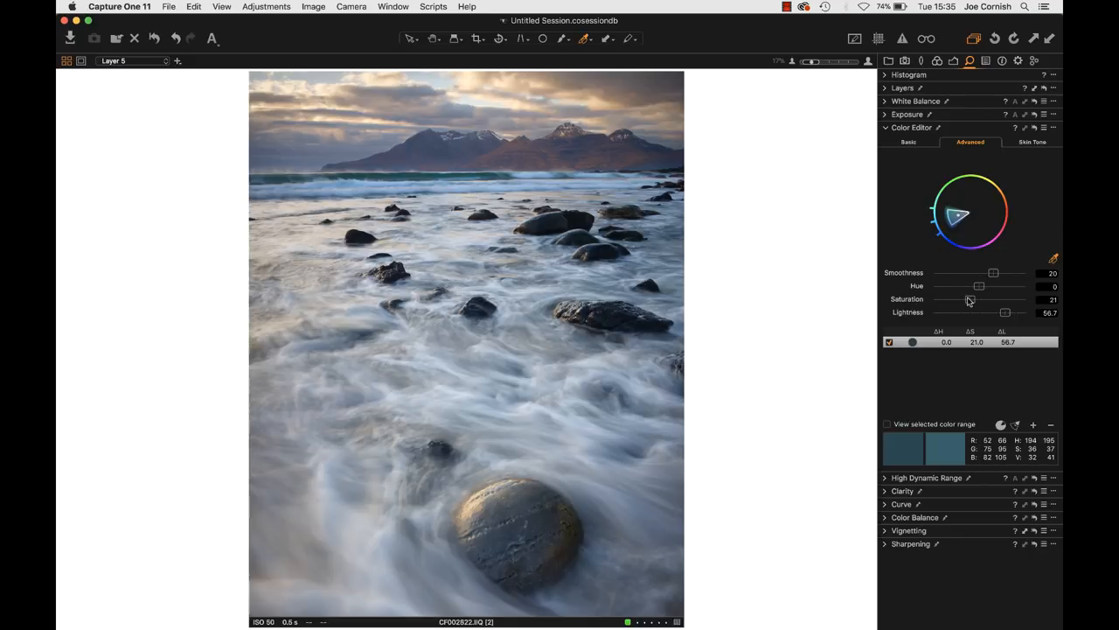
drag(969, 298, 968, 297)
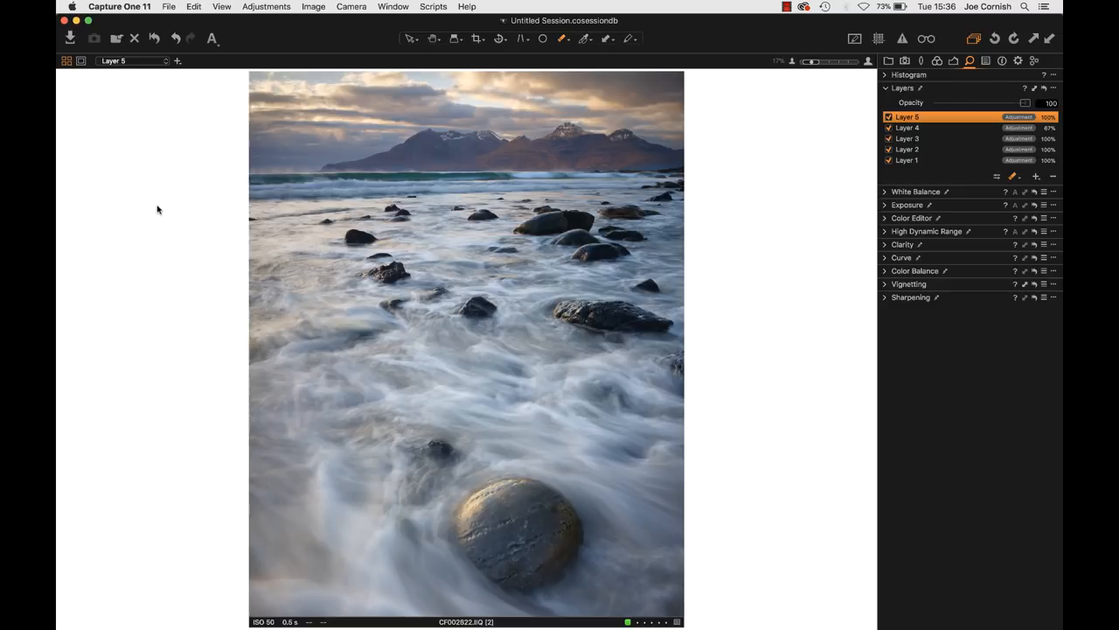
mouse_move(838, 313)
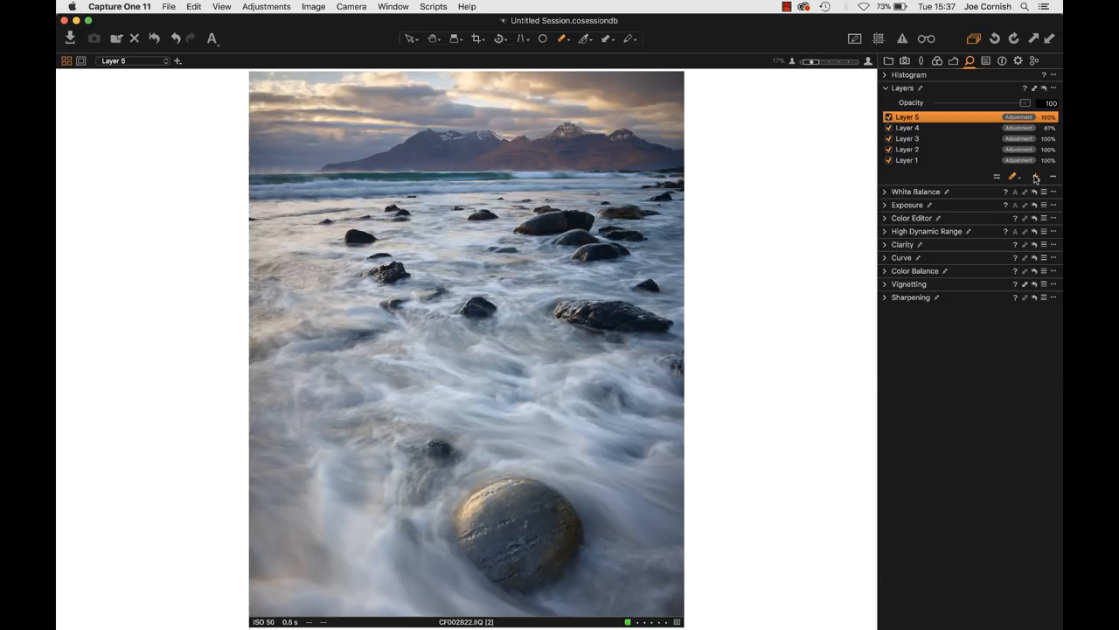
Step: Add a new empty adjustment layer, Layer 6, atop the stack
click(1037, 175)
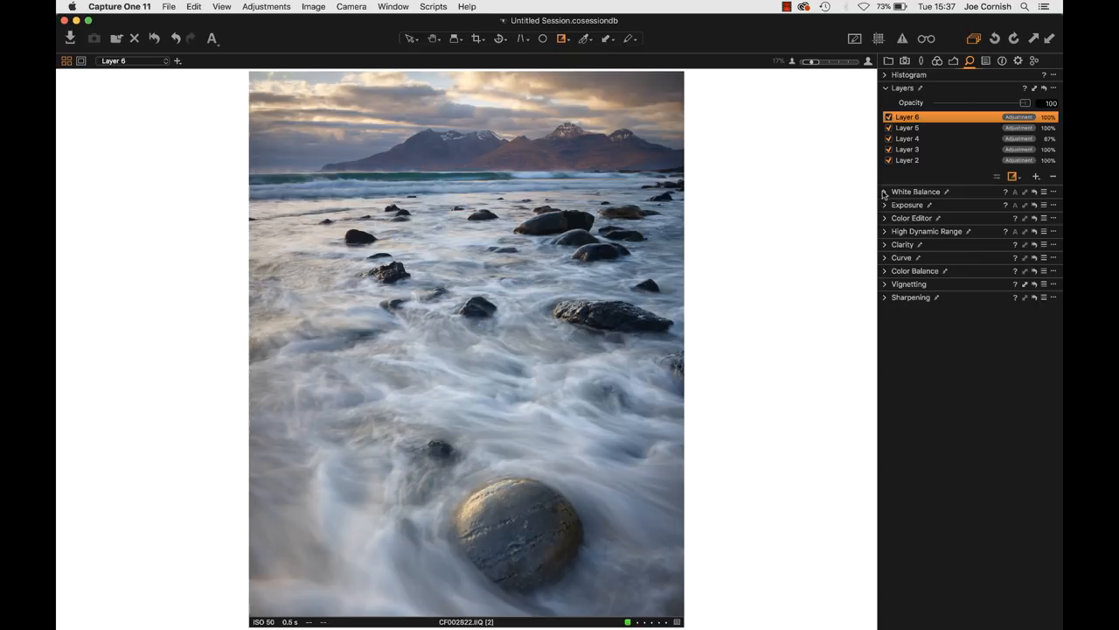
Step: In the Exposure tool raise Layer 6's saturation to about 23, then bring up its mask options
click(907, 205)
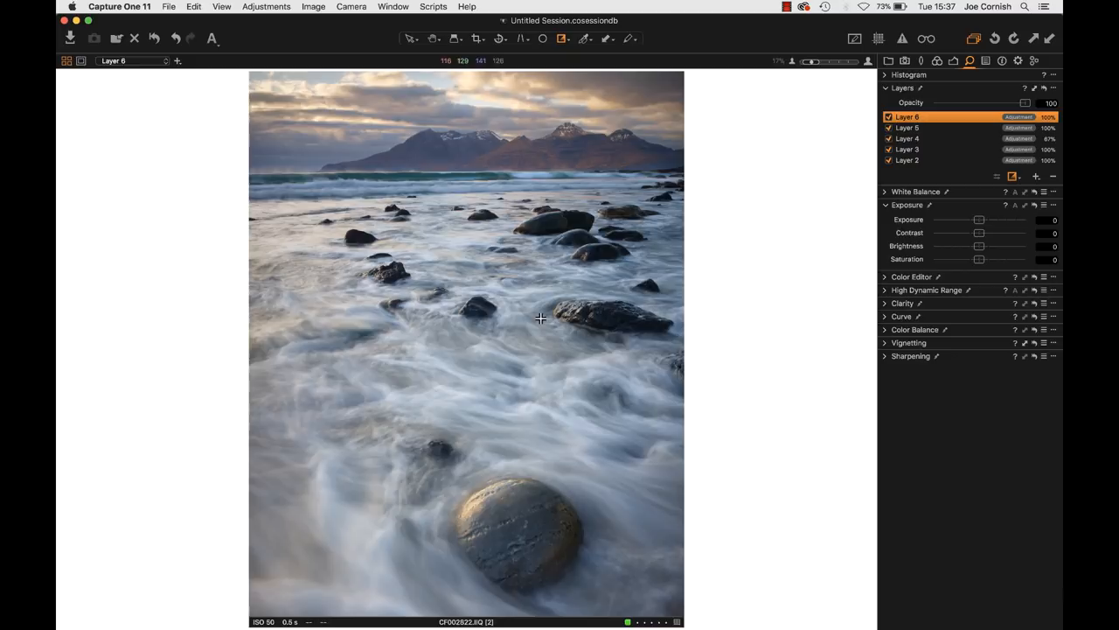
drag(477, 186, 493, 343)
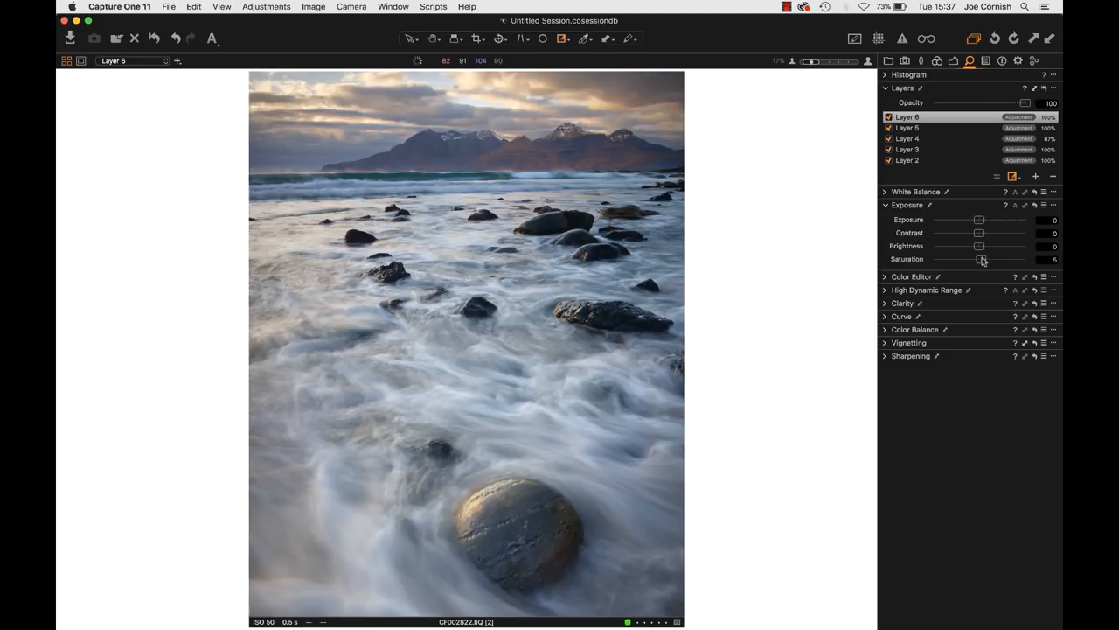
drag(979, 259, 994, 259)
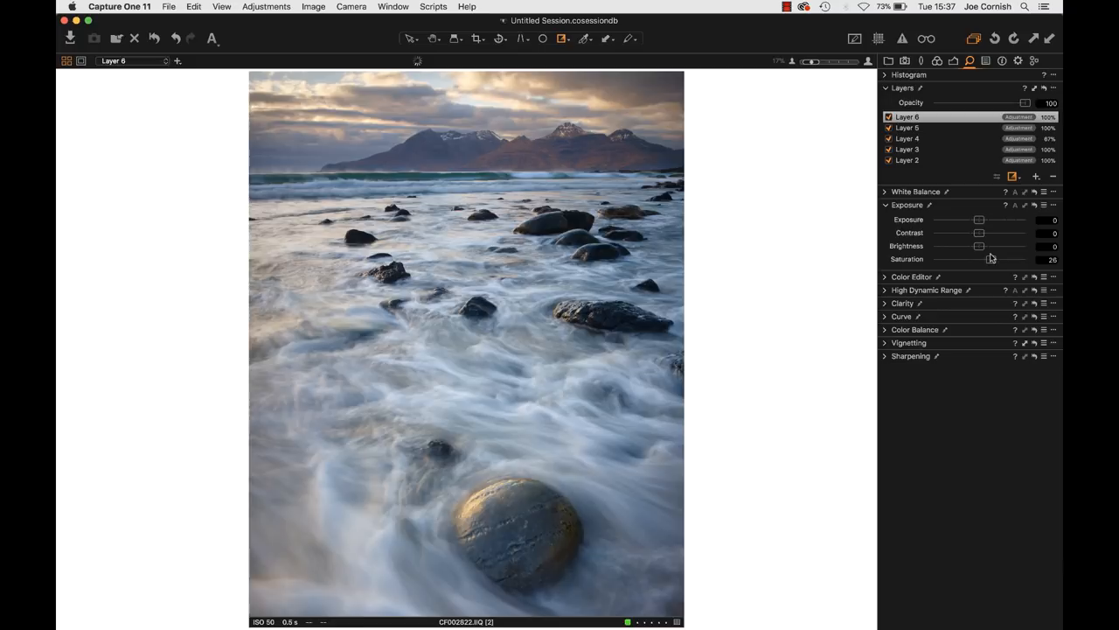
click(906, 115)
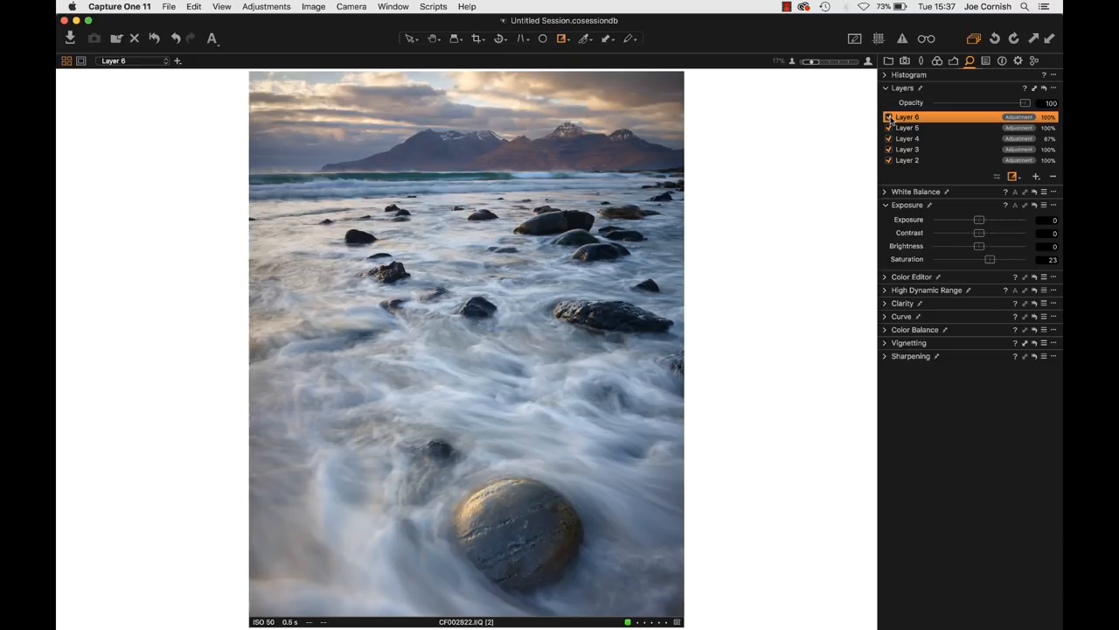
click(1015, 175)
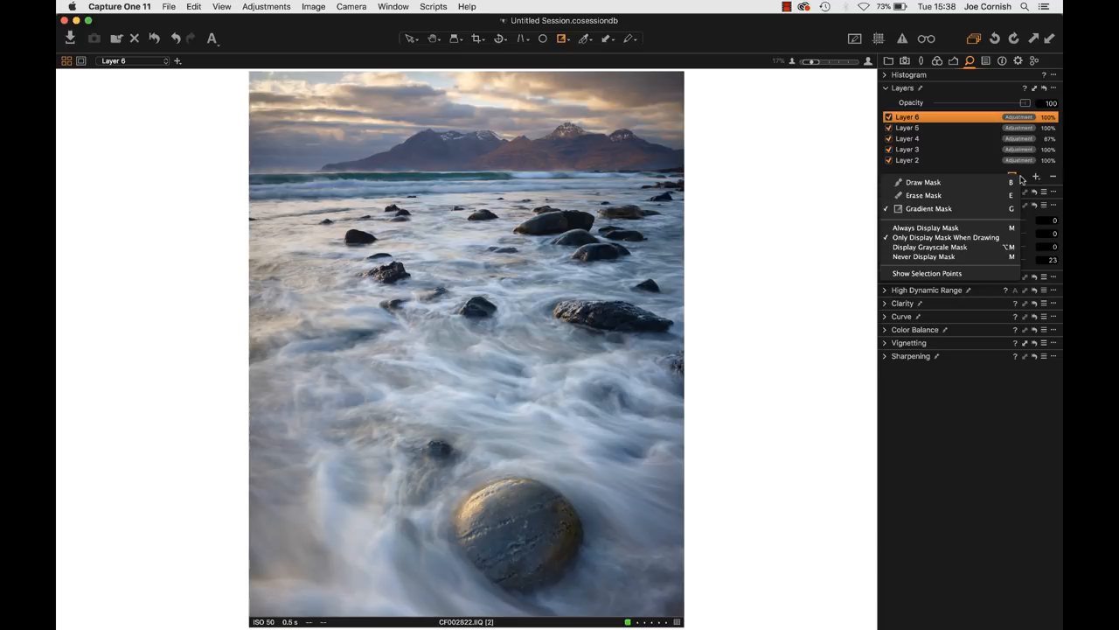
Step: Choose Draw Mask and brush Layer 6's saturation boost over the foreground rocks and water
click(923, 182)
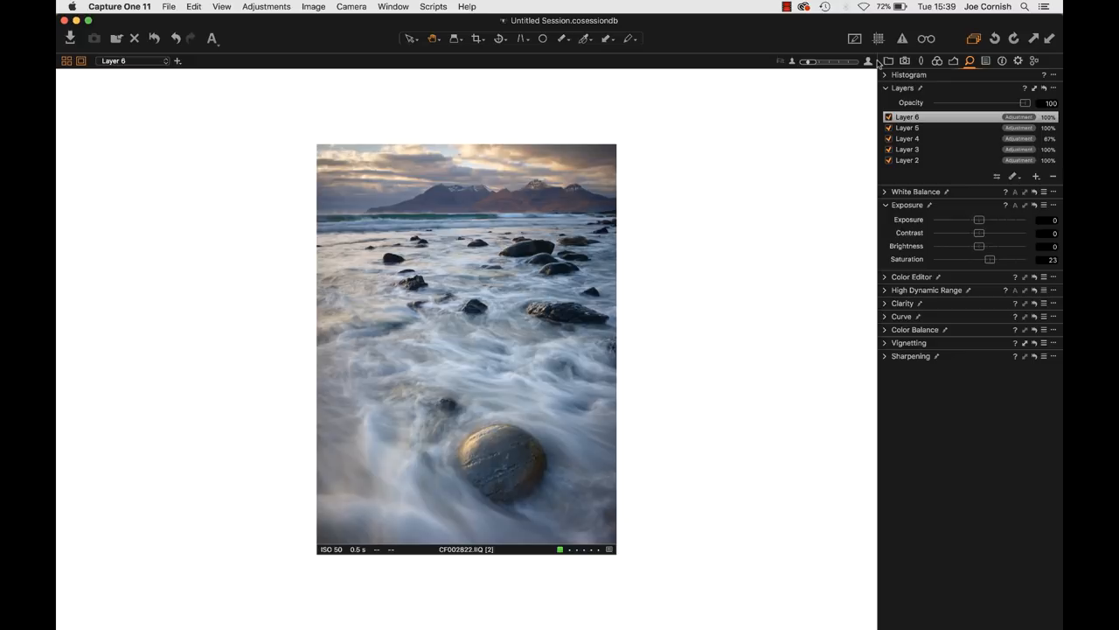
Step: From the Library browser, select the original variant alongside the edit to view both side by side
click(888, 60)
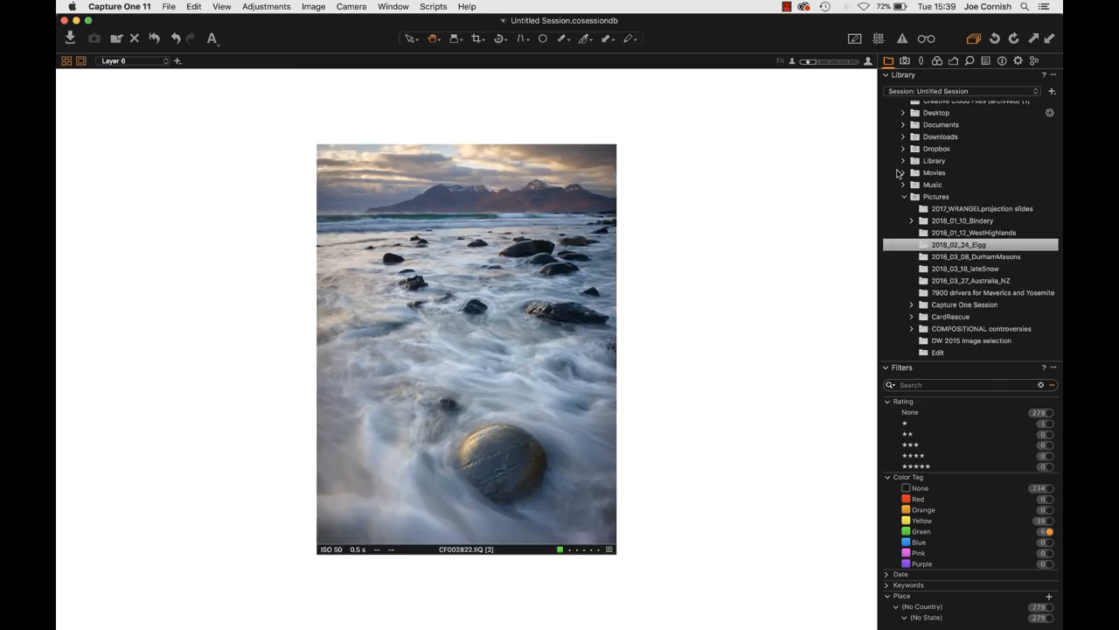
click(67, 60)
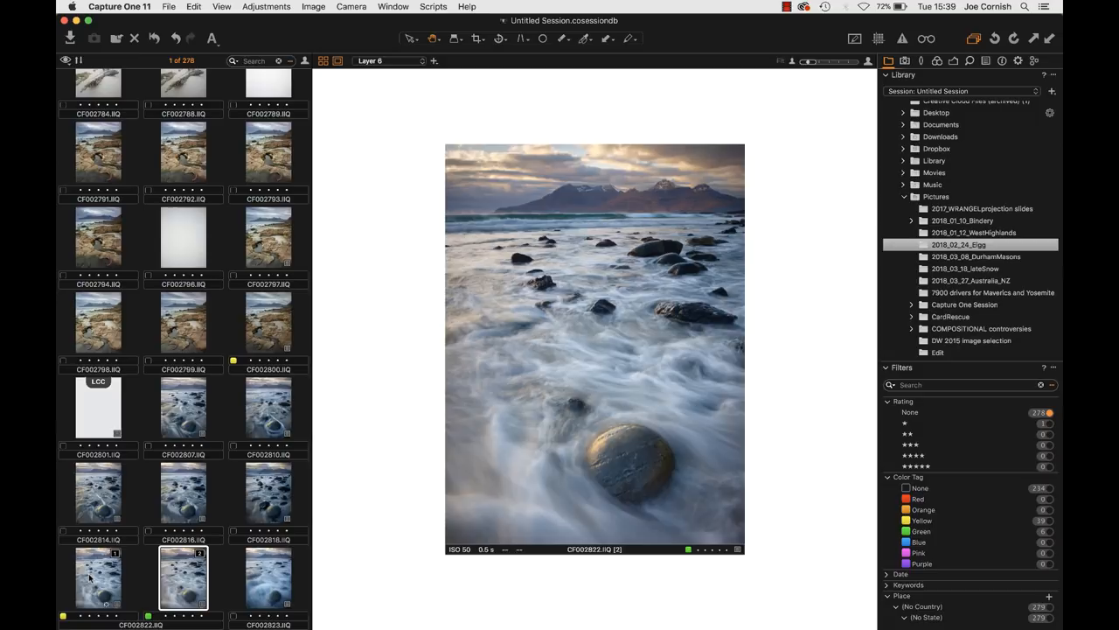
click(98, 577)
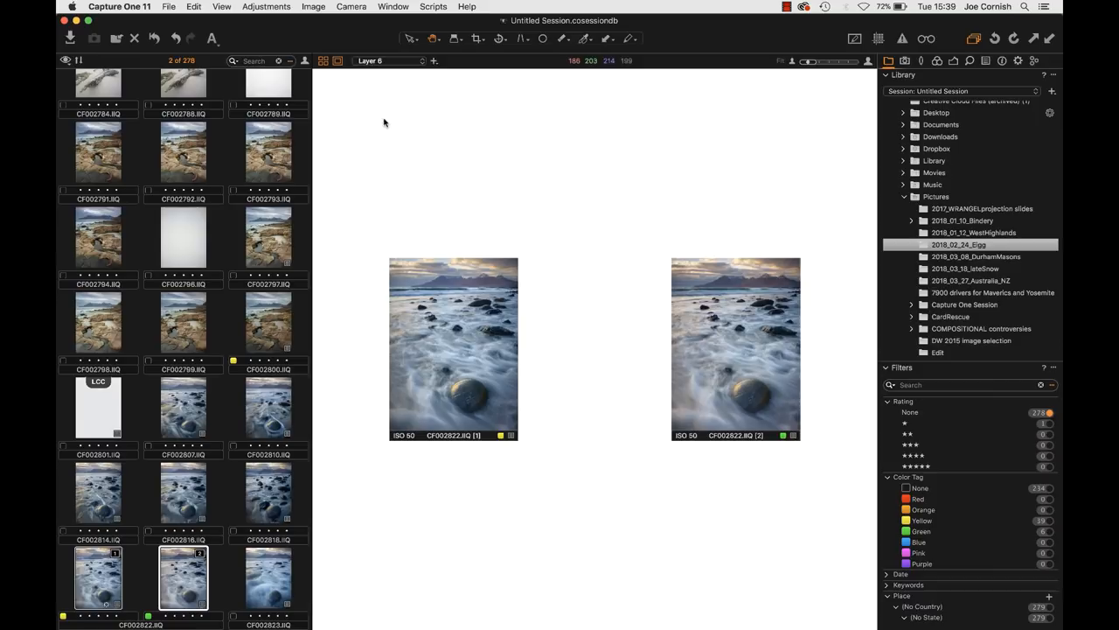
click(80, 59)
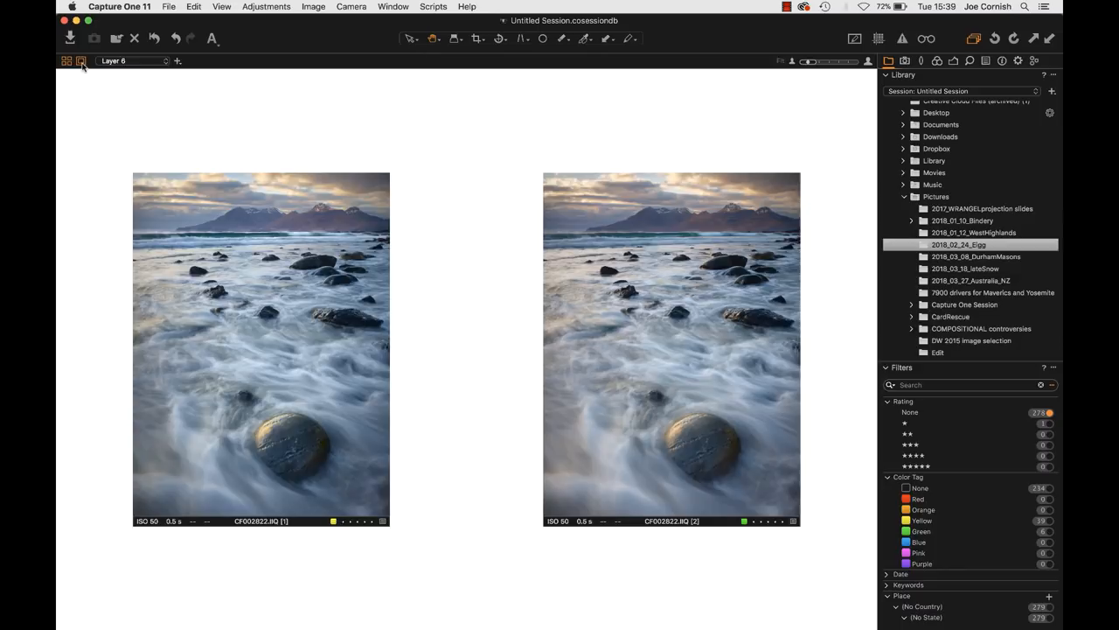
Step: Toggle the viewer layout so the original and edited beach variants fill the viewer side by side
click(81, 59)
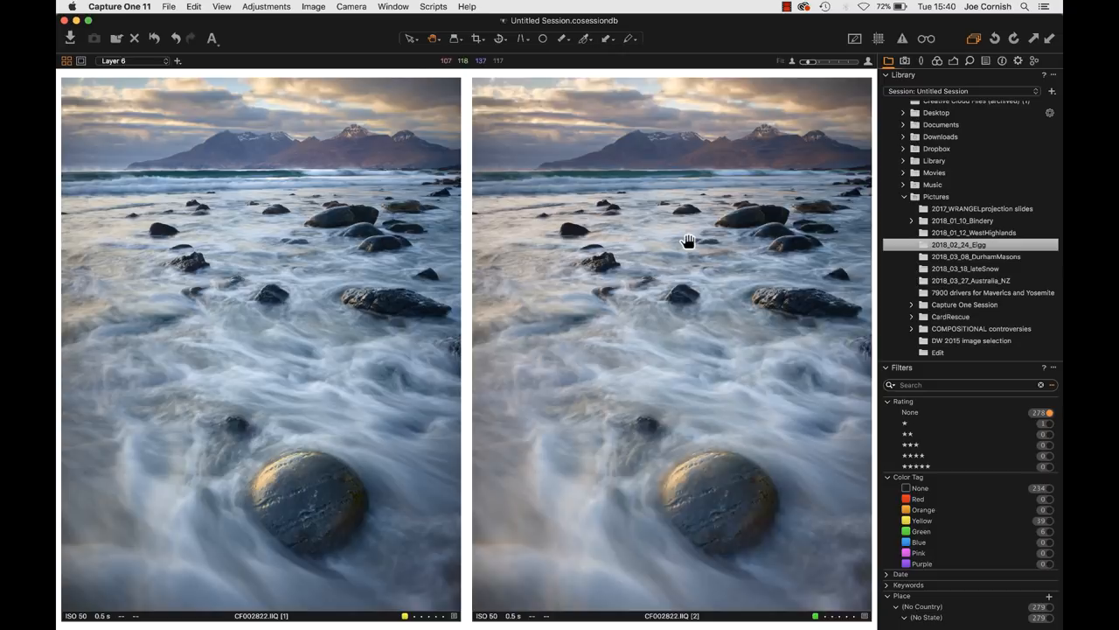
mouse_move(521, 260)
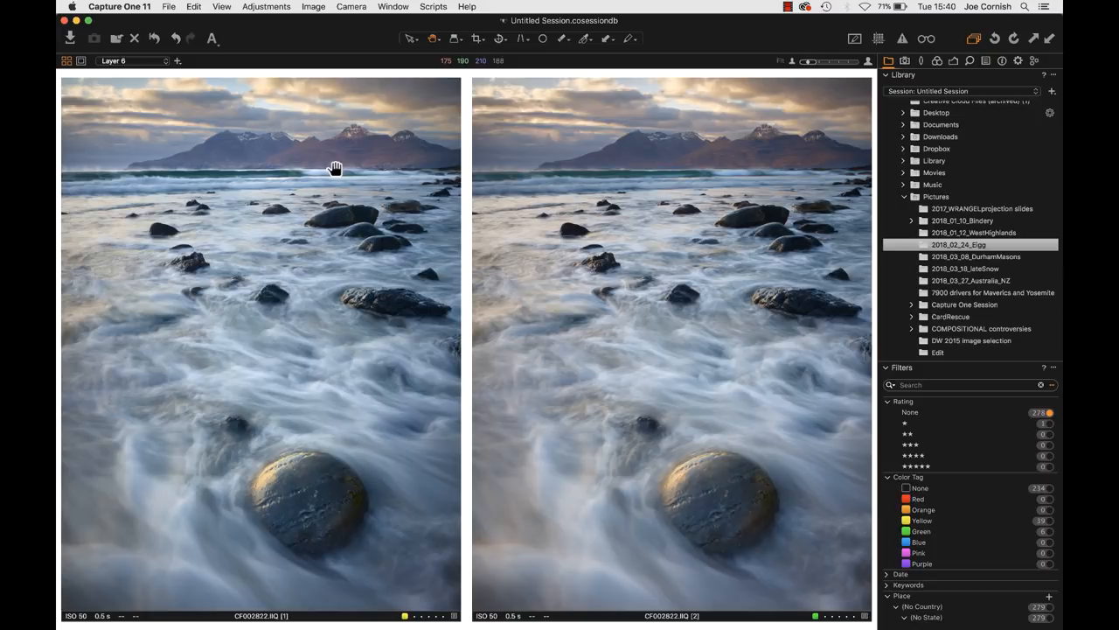
mouse_move(615, 150)
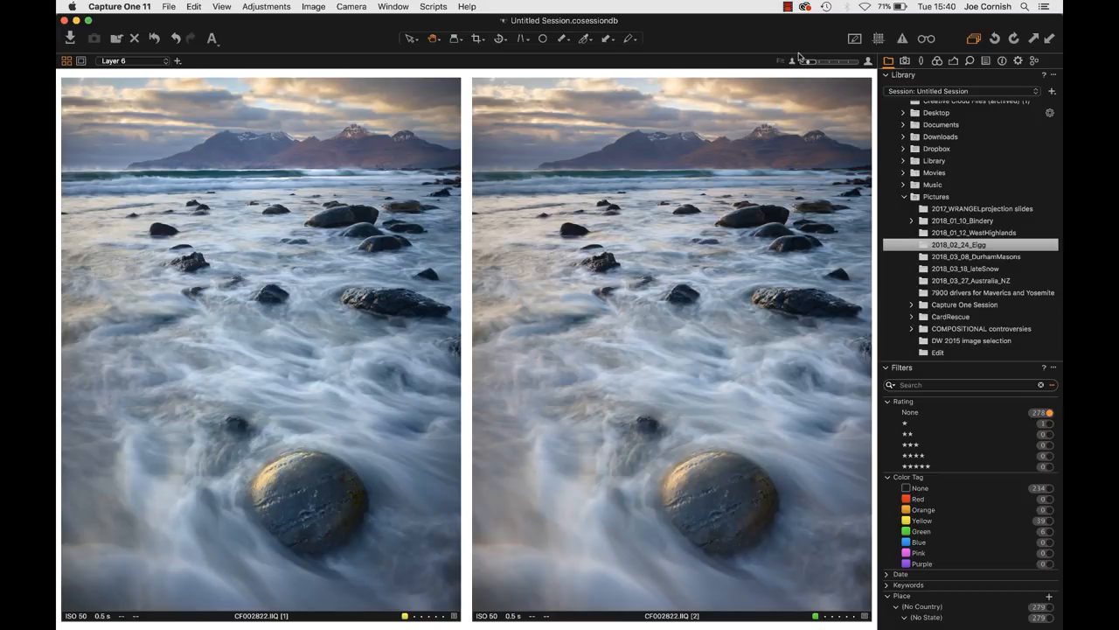
mouse_move(469, 210)
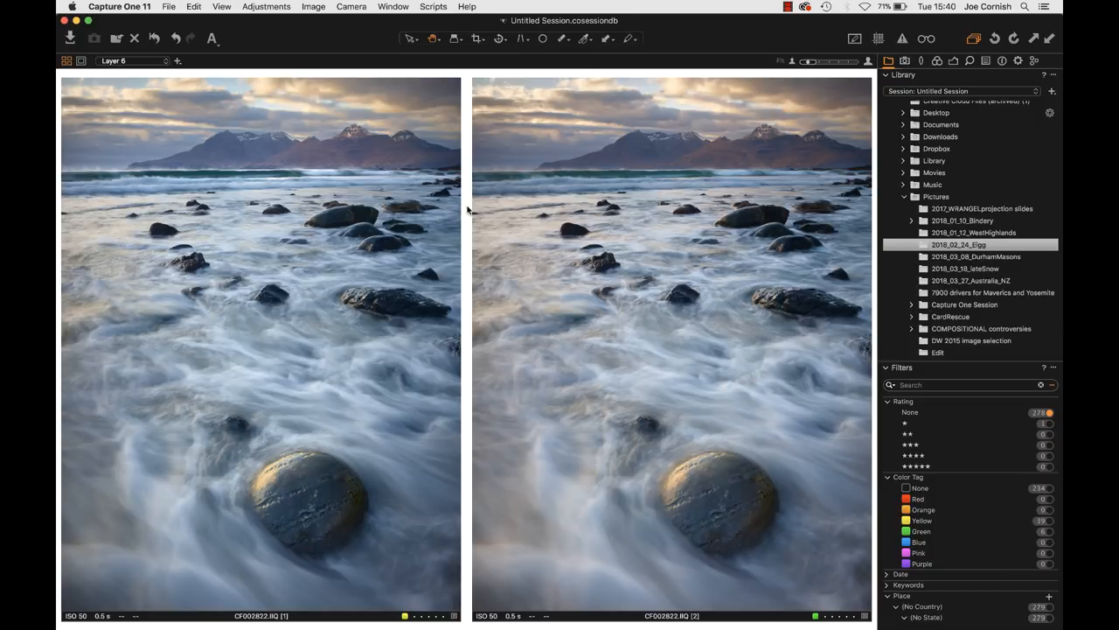